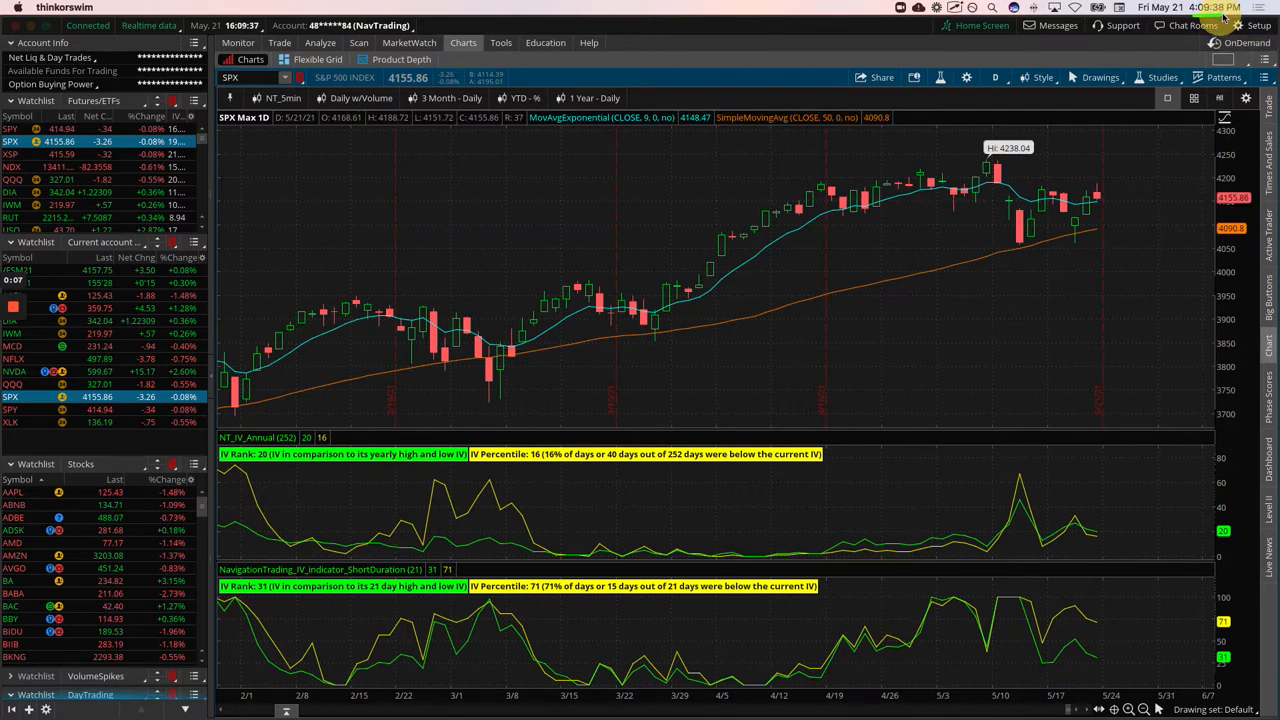
{"action": "mouse_move", "coordinate": [993, 287]}
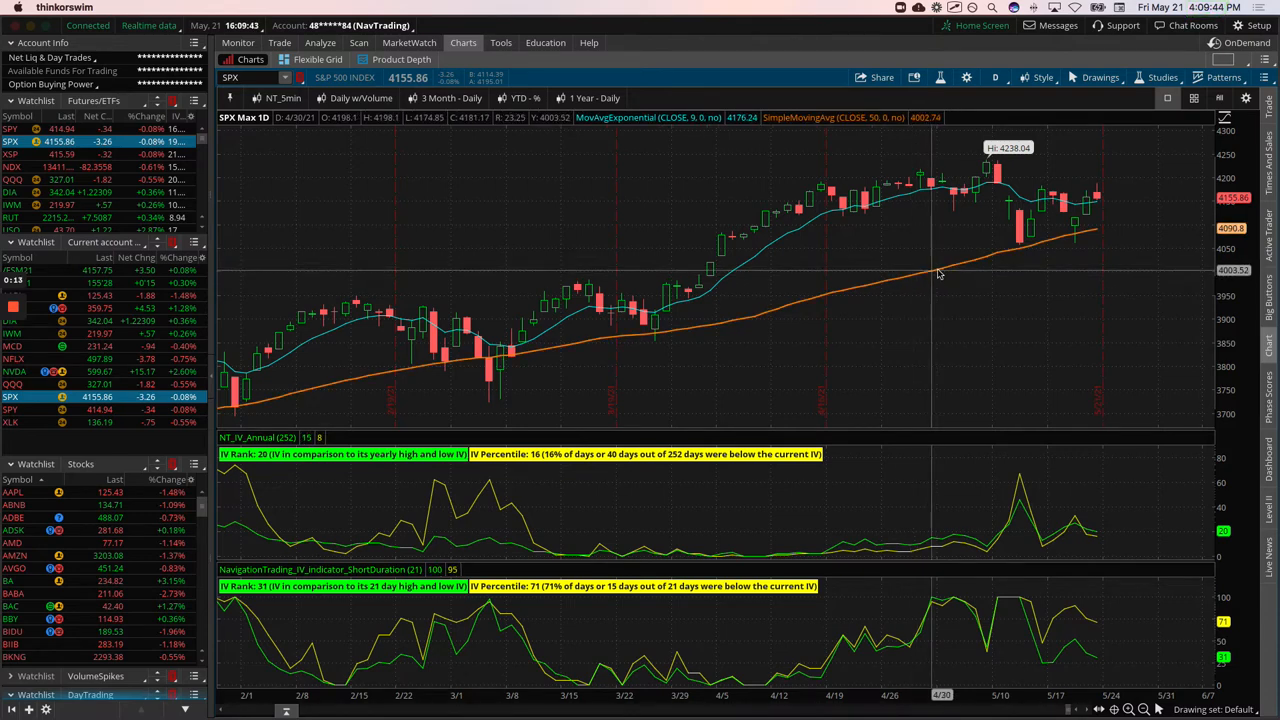
{"action": "mouse_move", "coordinate": [1073, 253]}
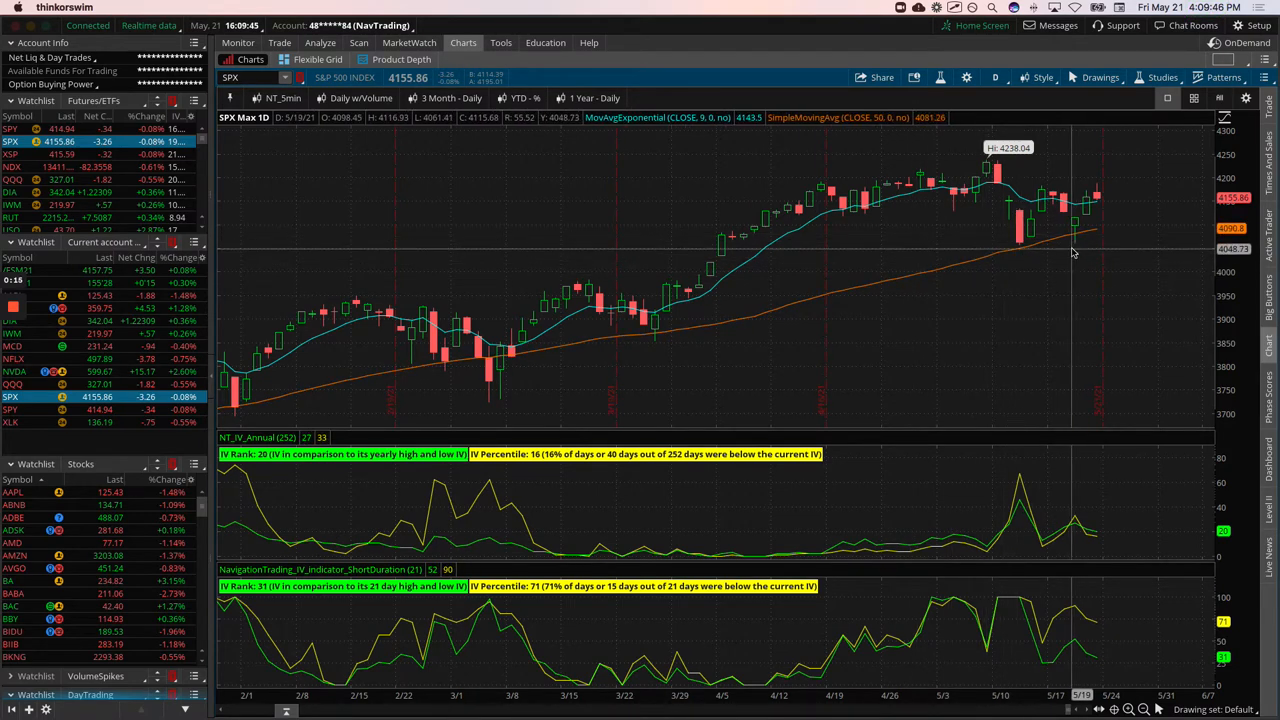
{"action": "mouse_move", "coordinate": [1062, 220]}
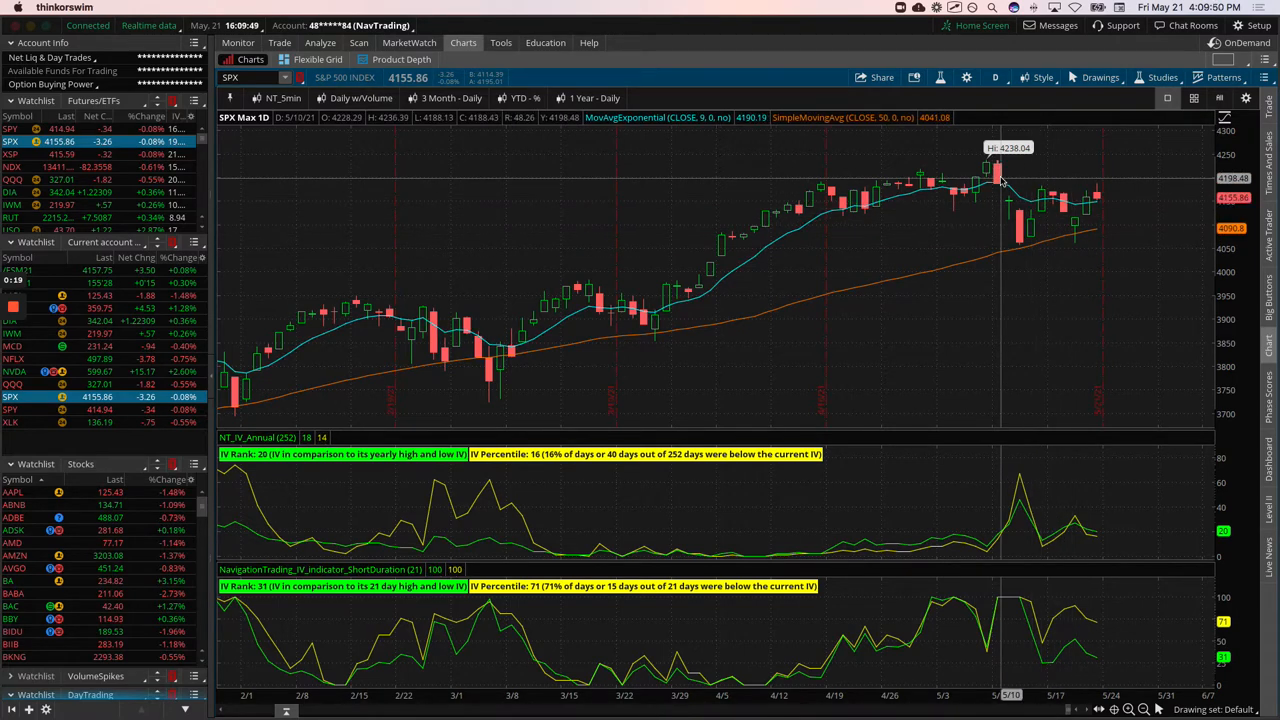
{"action": "mouse_move", "coordinate": [983, 165]}
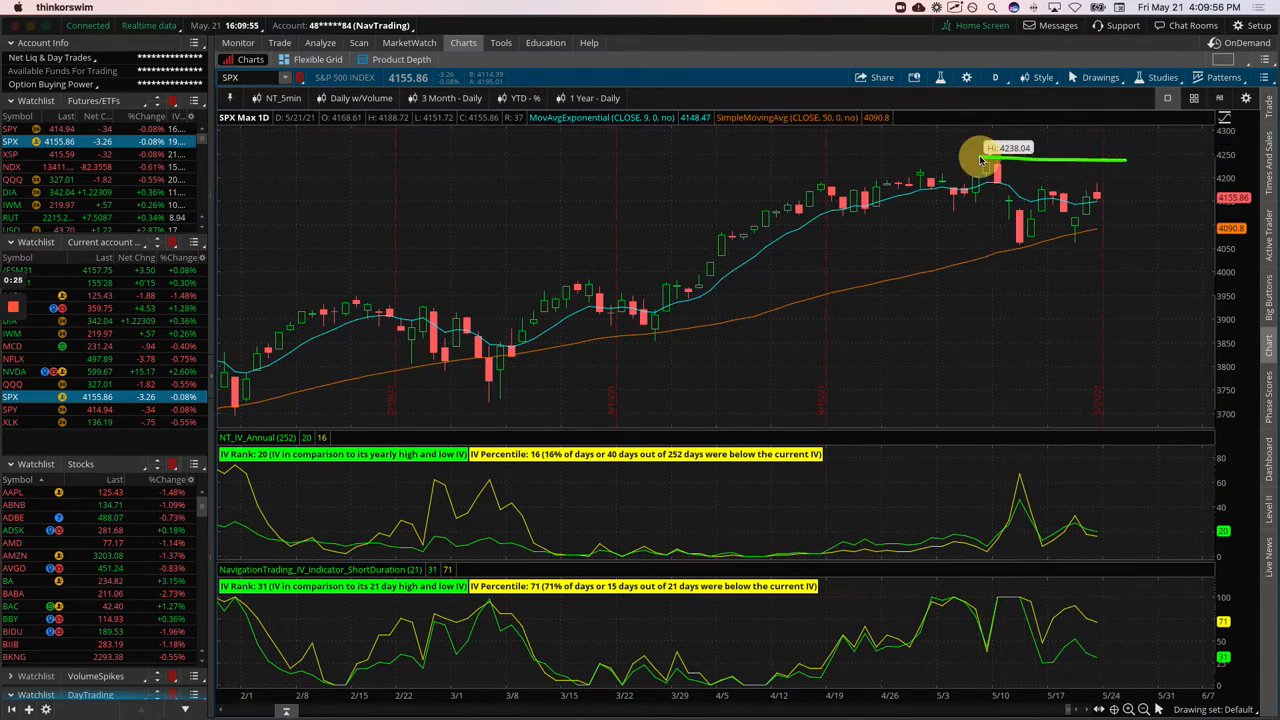
Load the NDX daily chart and box off its pullback below the 14073 high
{"action": "left_click_drag", "start_coordinate": [985, 160], "coordinate": [985, 250]}
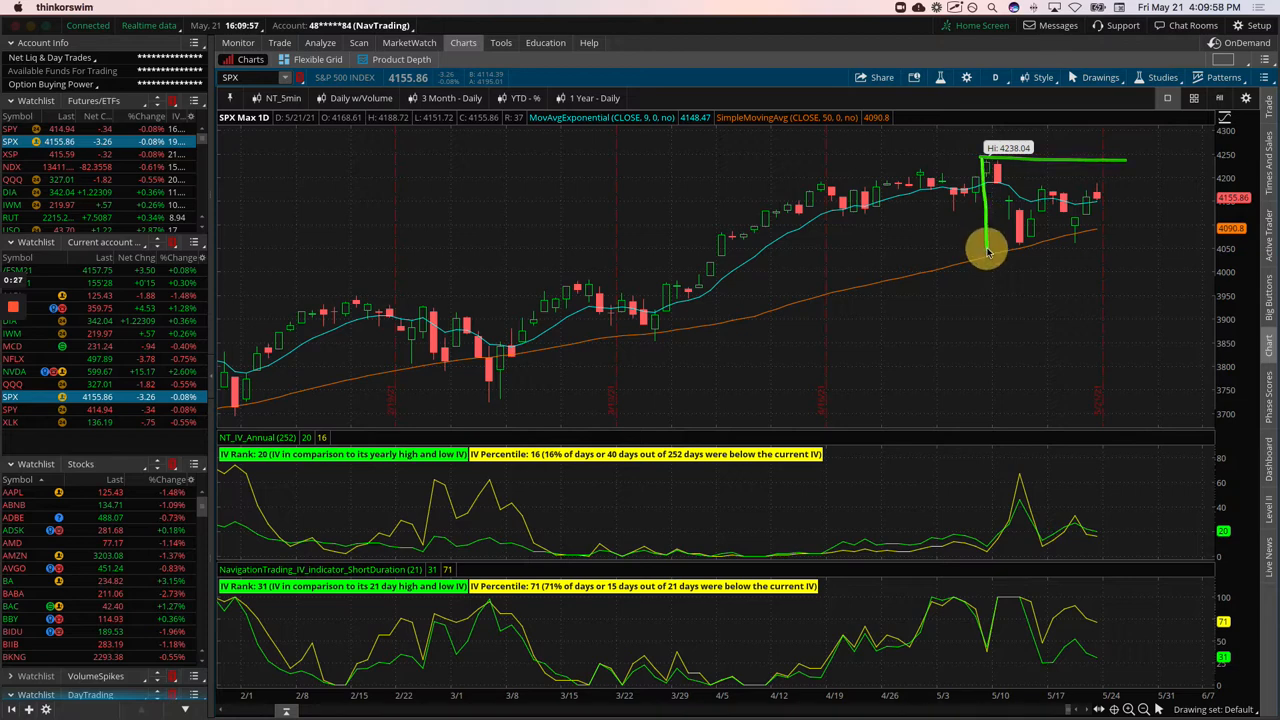
{"action": "left_click_drag", "start_coordinate": [985, 250], "coordinate": [1128, 158]}
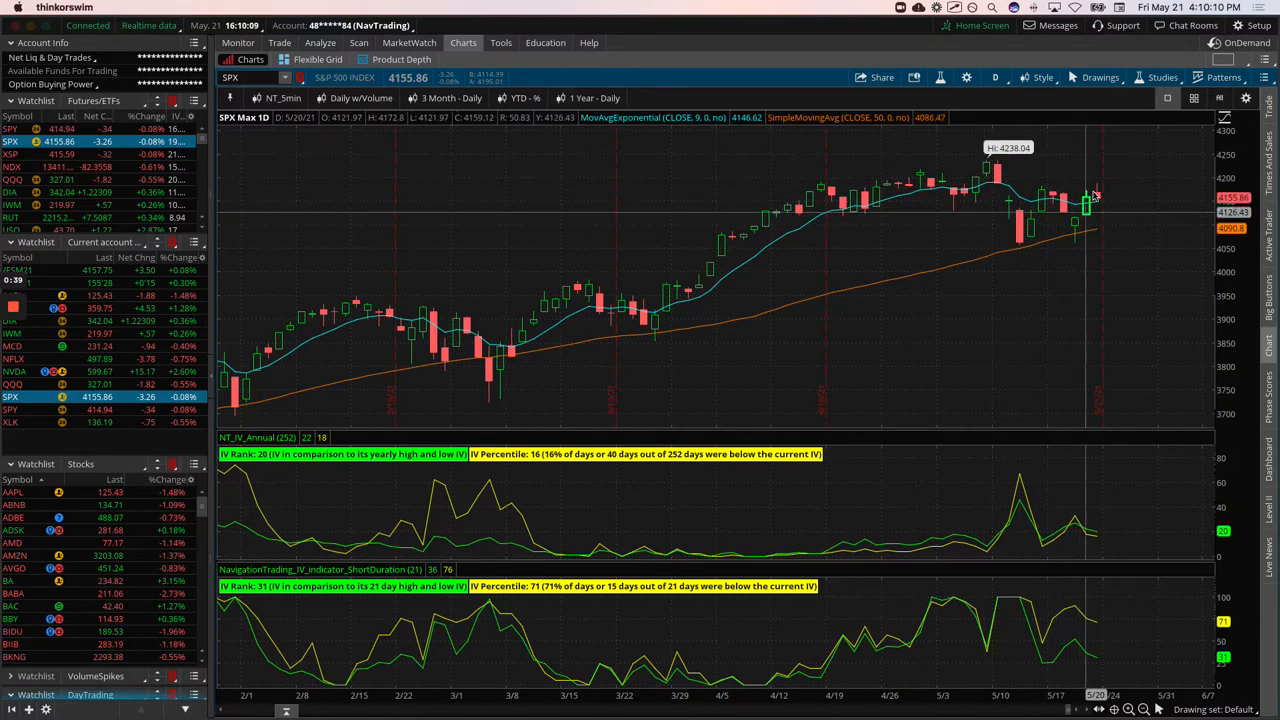
{"action": "mouse_move", "coordinate": [1115, 213]}
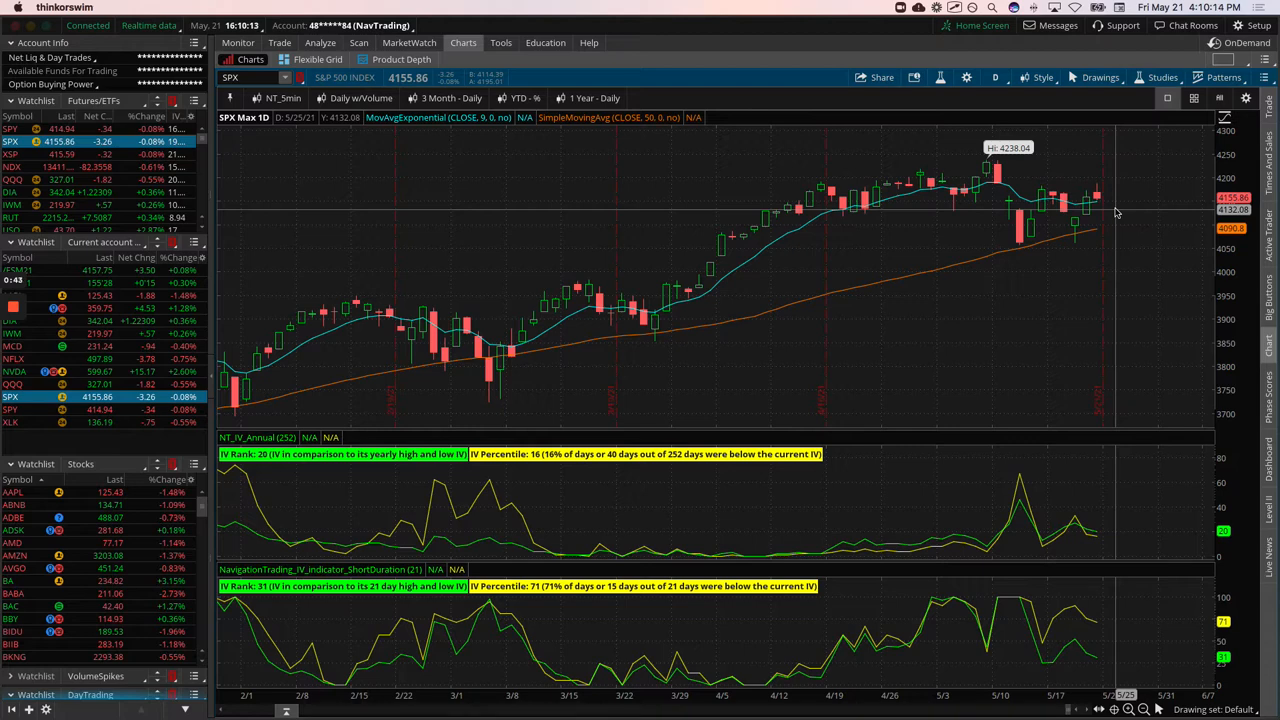
{"action": "mouse_move", "coordinate": [1105, 207]}
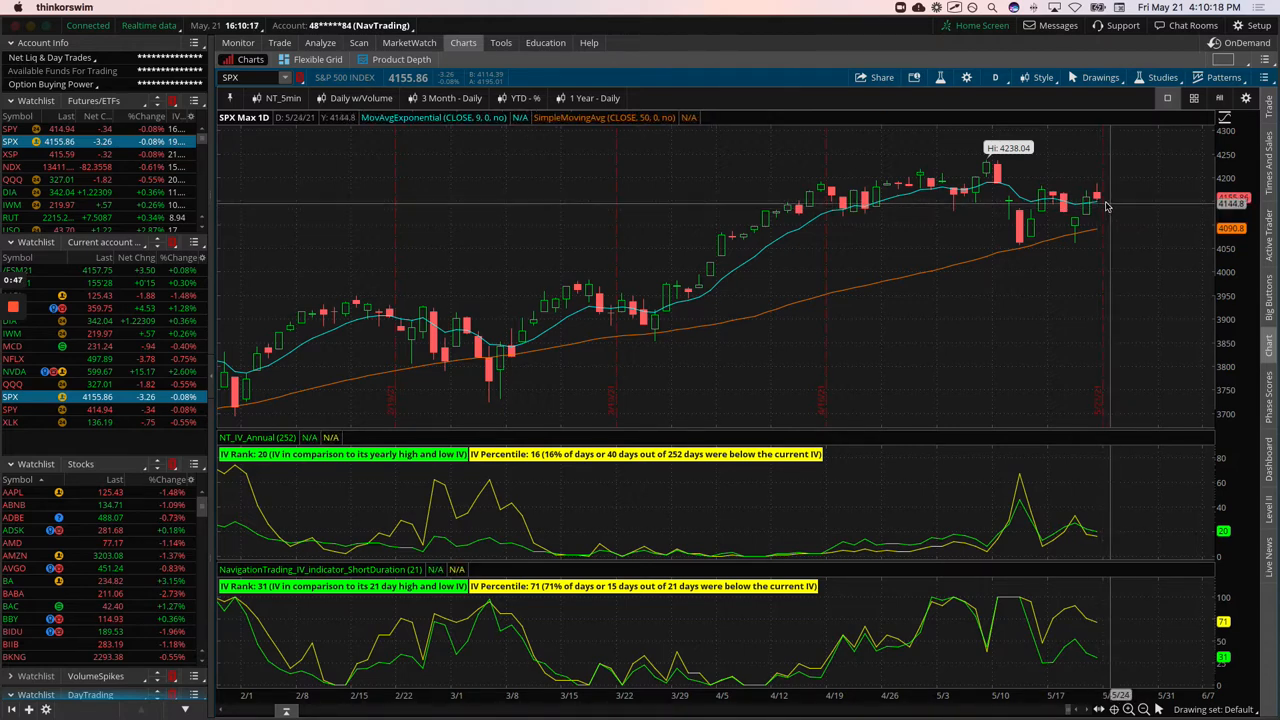
{"action": "mouse_move", "coordinate": [1105, 208]}
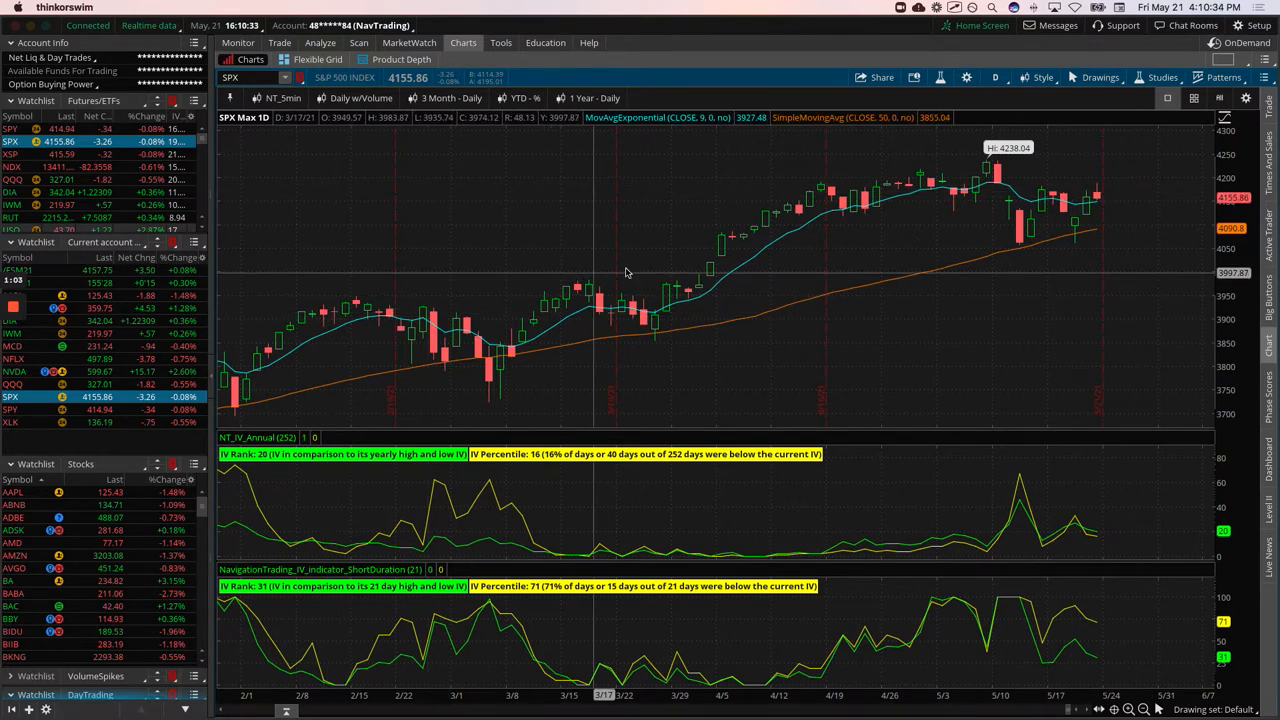
{"action": "mouse_move", "coordinate": [668, 267]}
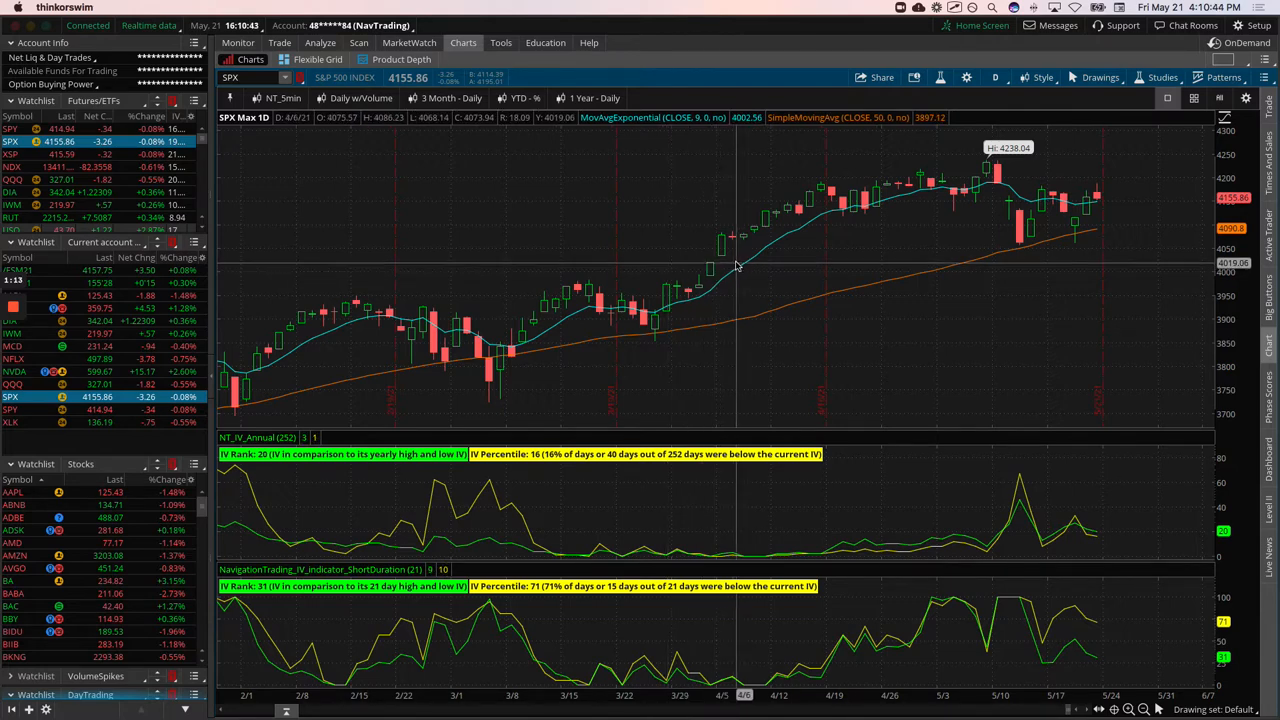
{"action": "mouse_move", "coordinate": [1100, 223]}
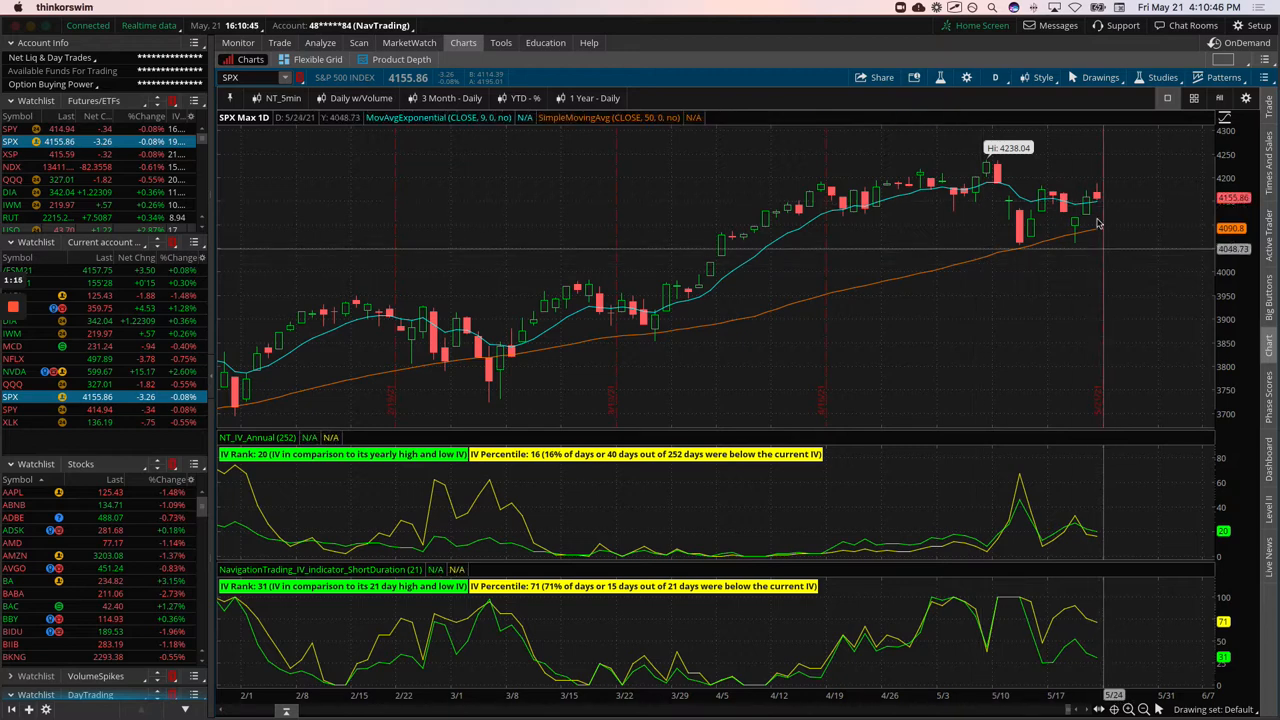
{"action": "mouse_move", "coordinate": [1093, 188]}
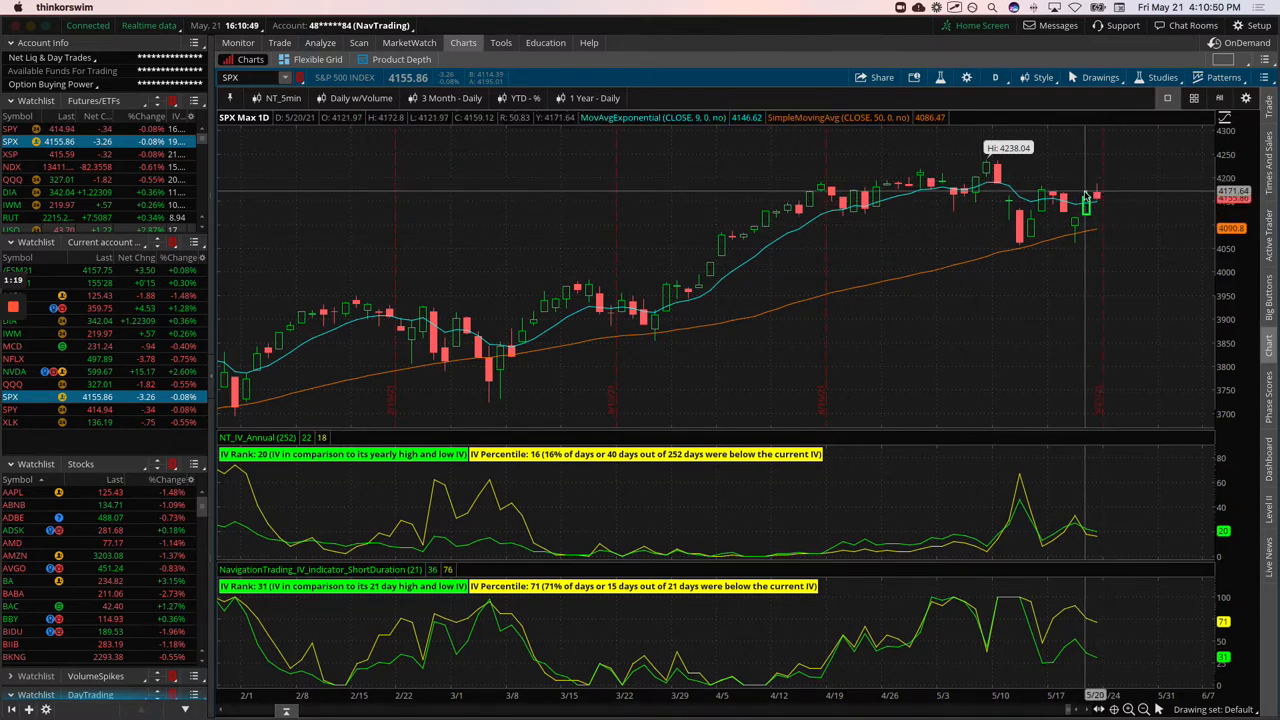
{"action": "mouse_move", "coordinate": [1120, 188]}
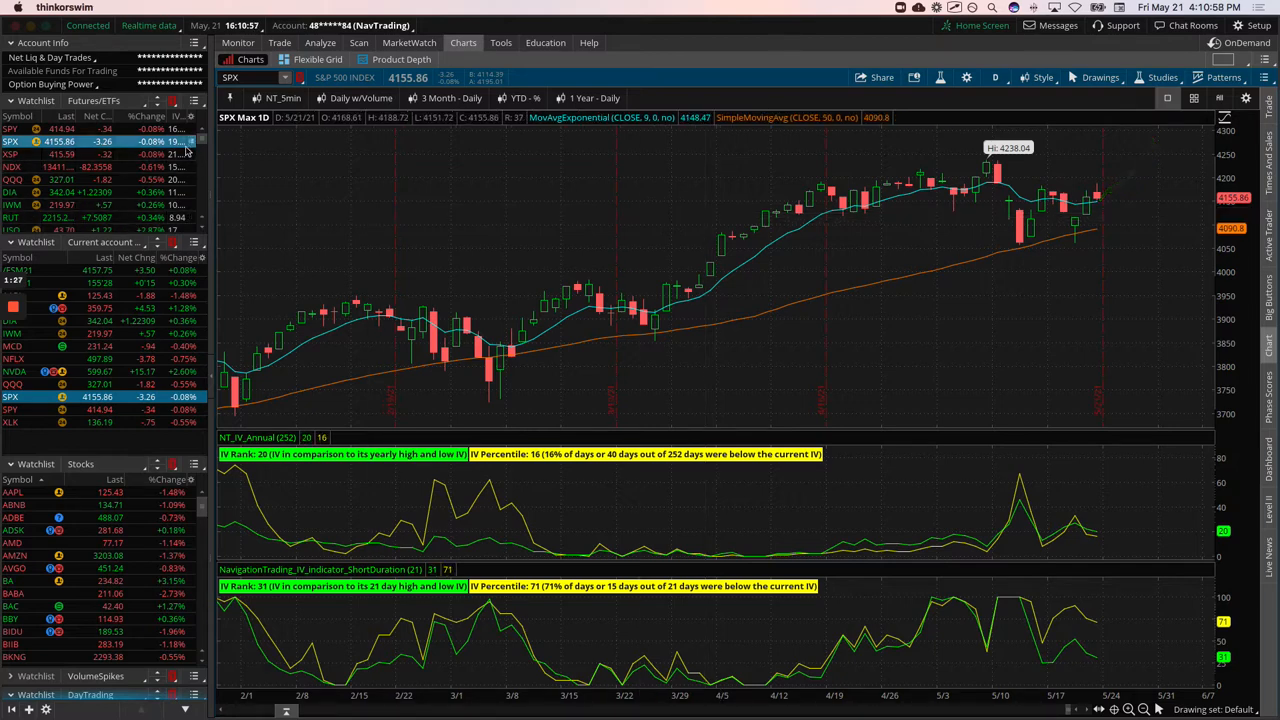
{"action": "left_click", "coordinate": [13, 166]}
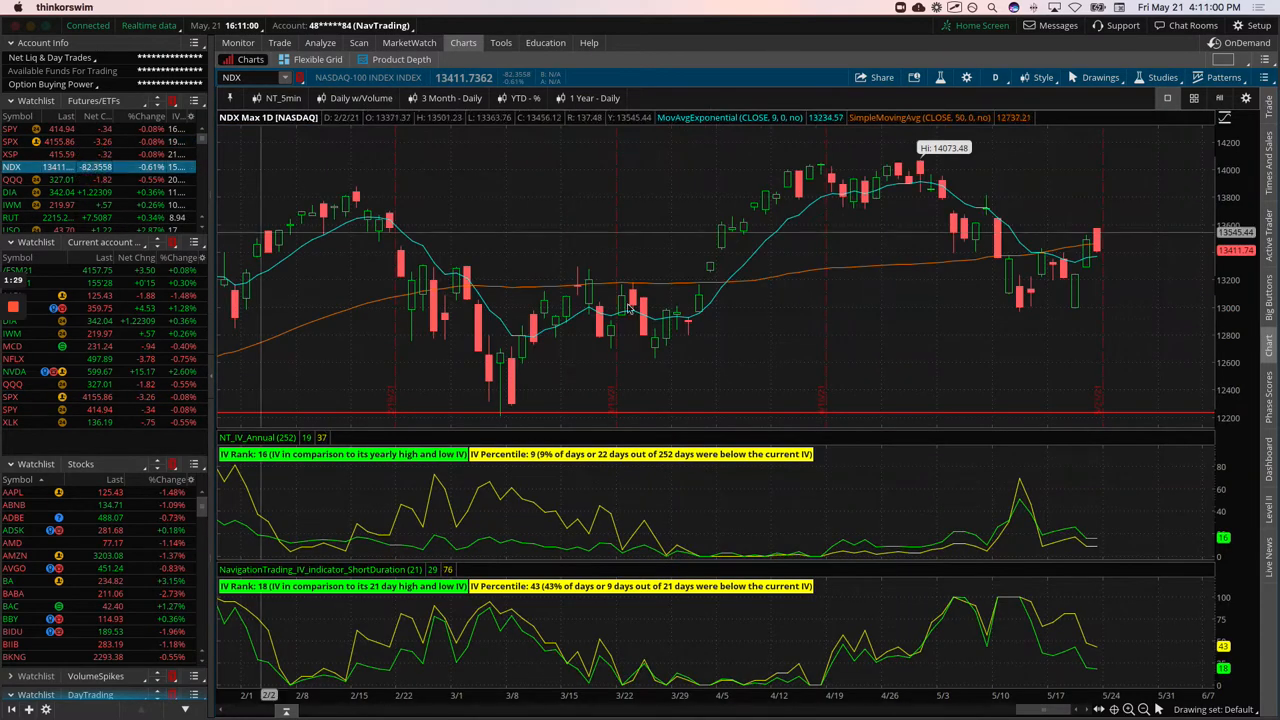
{"action": "mouse_move", "coordinate": [1050, 295]}
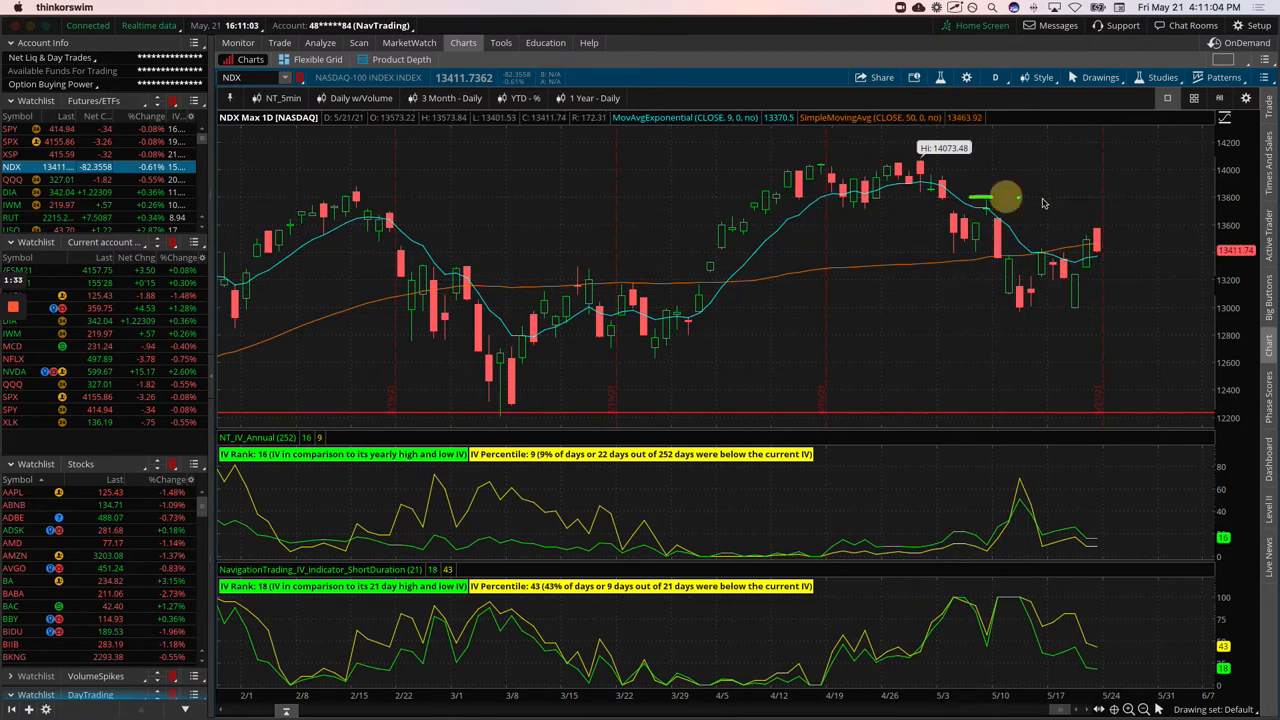
{"action": "left_click_drag", "start_coordinate": [975, 205], "coordinate": [1135, 315]}
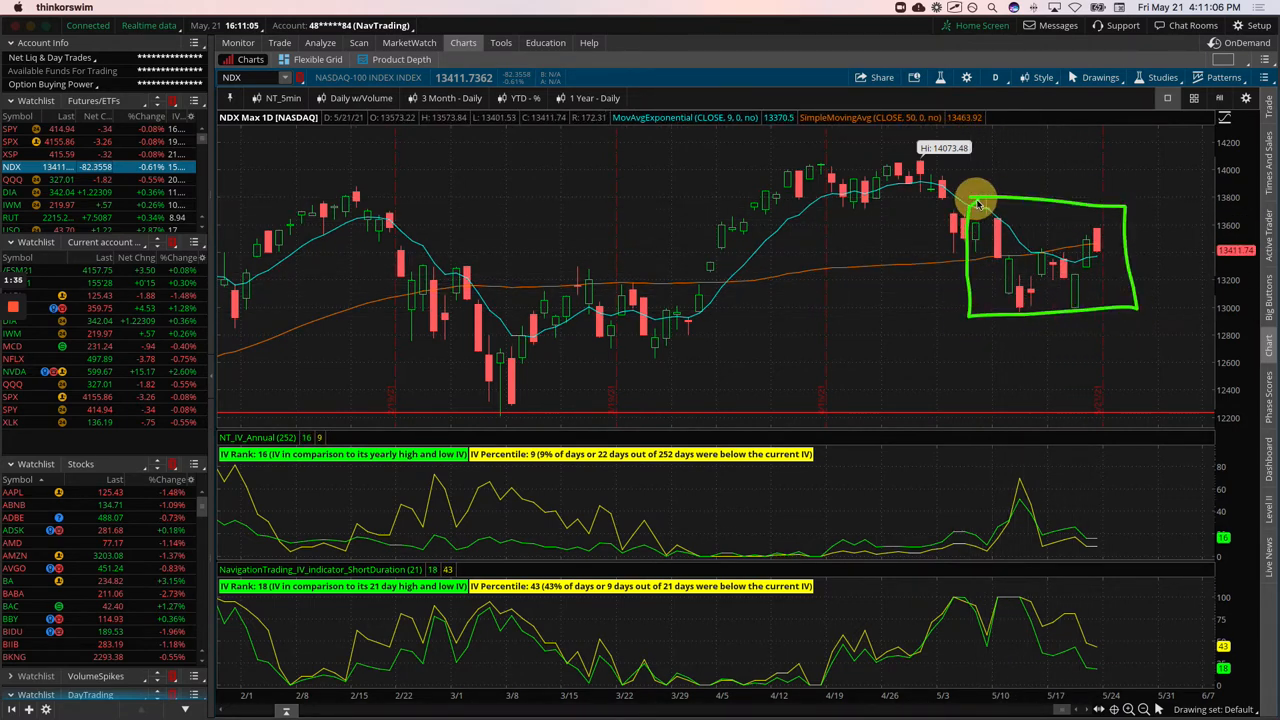
{"action": "mouse_move", "coordinate": [990, 508]}
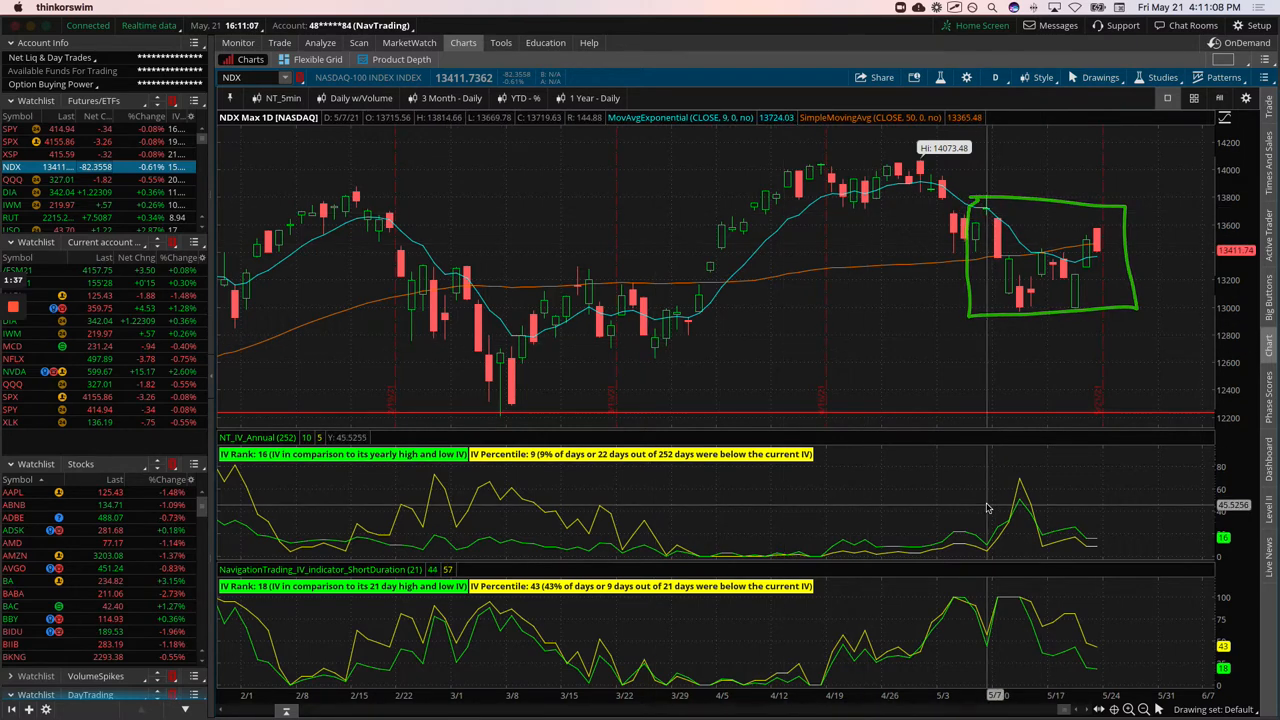
Reload the SPX daily chart showing IV rank 20 and percentile 16
{"action": "left_click", "coordinate": [11, 141]}
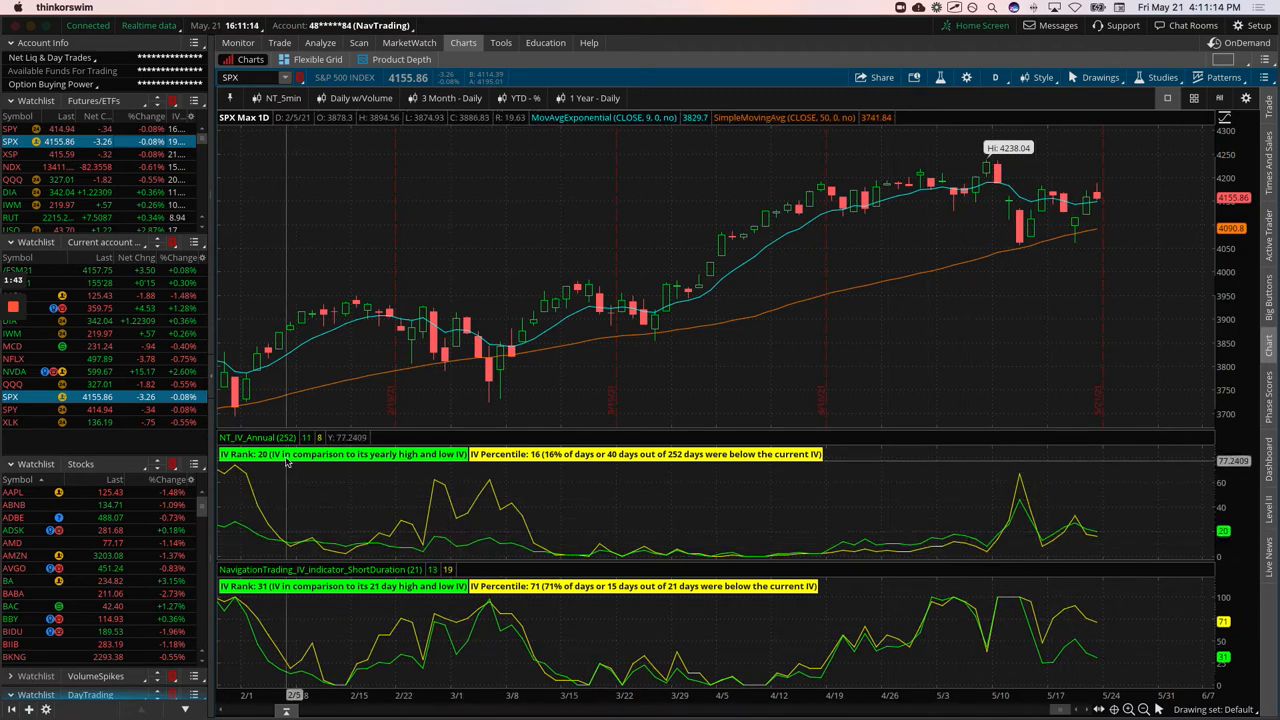
{"action": "mouse_move", "coordinate": [535, 484]}
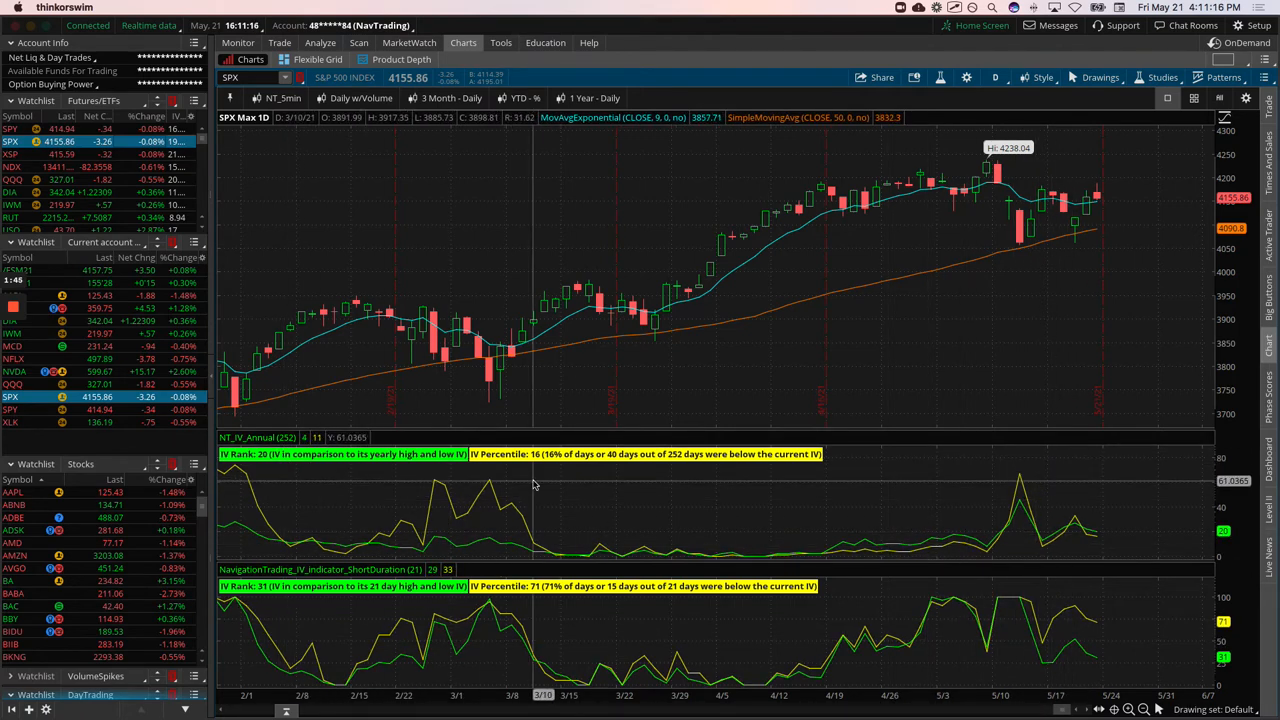
{"action": "mouse_move", "coordinate": [472, 470]}
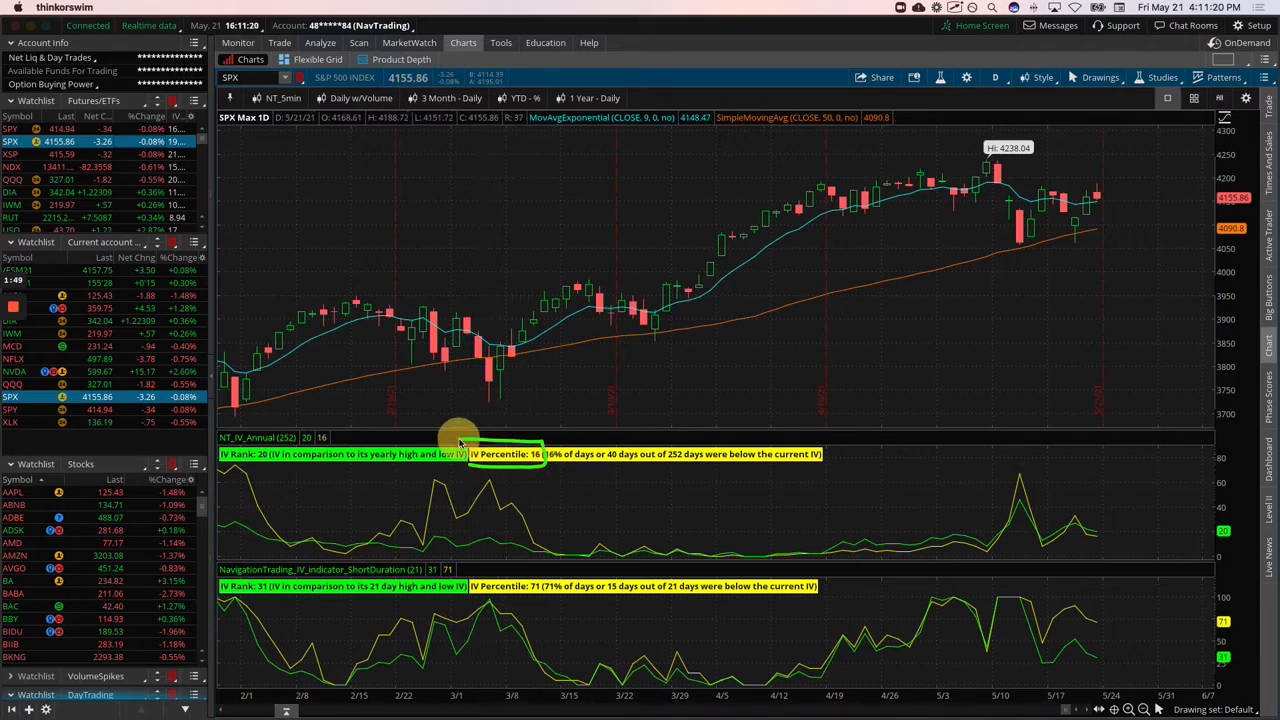
{"action": "mouse_move", "coordinate": [505, 483]}
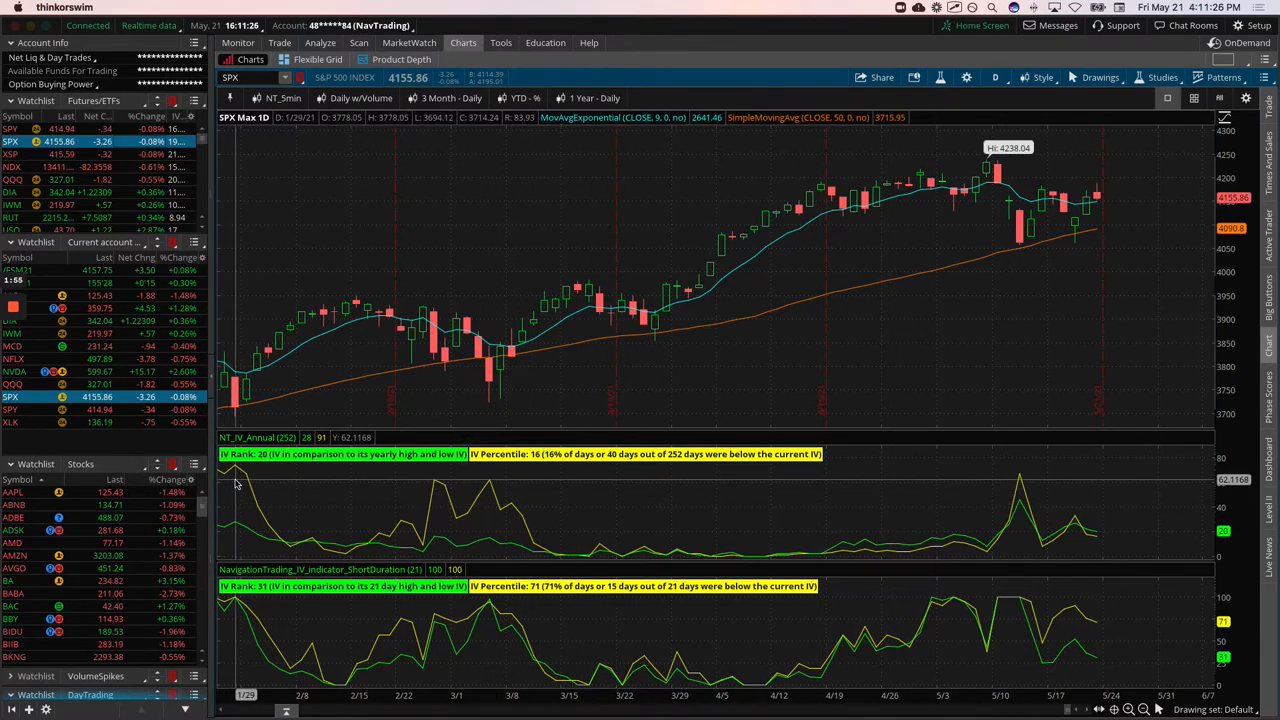
{"action": "mouse_move", "coordinate": [240, 483]}
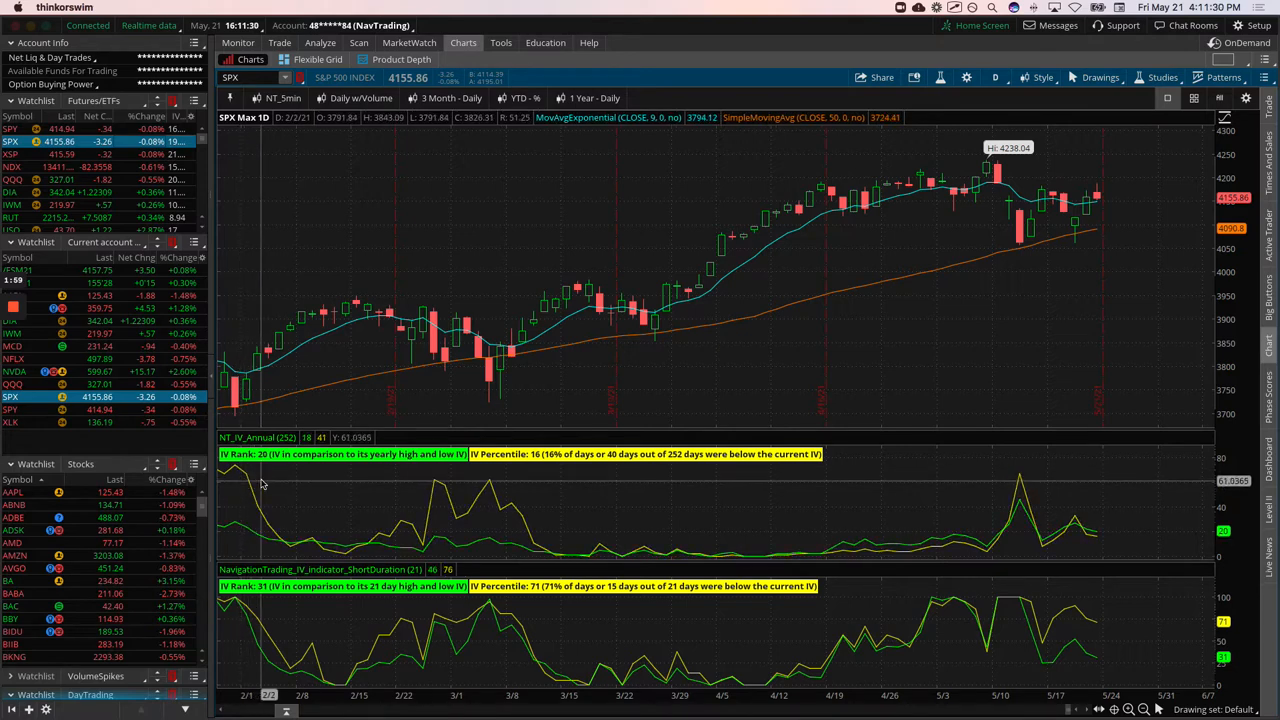
{"action": "mouse_move", "coordinate": [520, 603]}
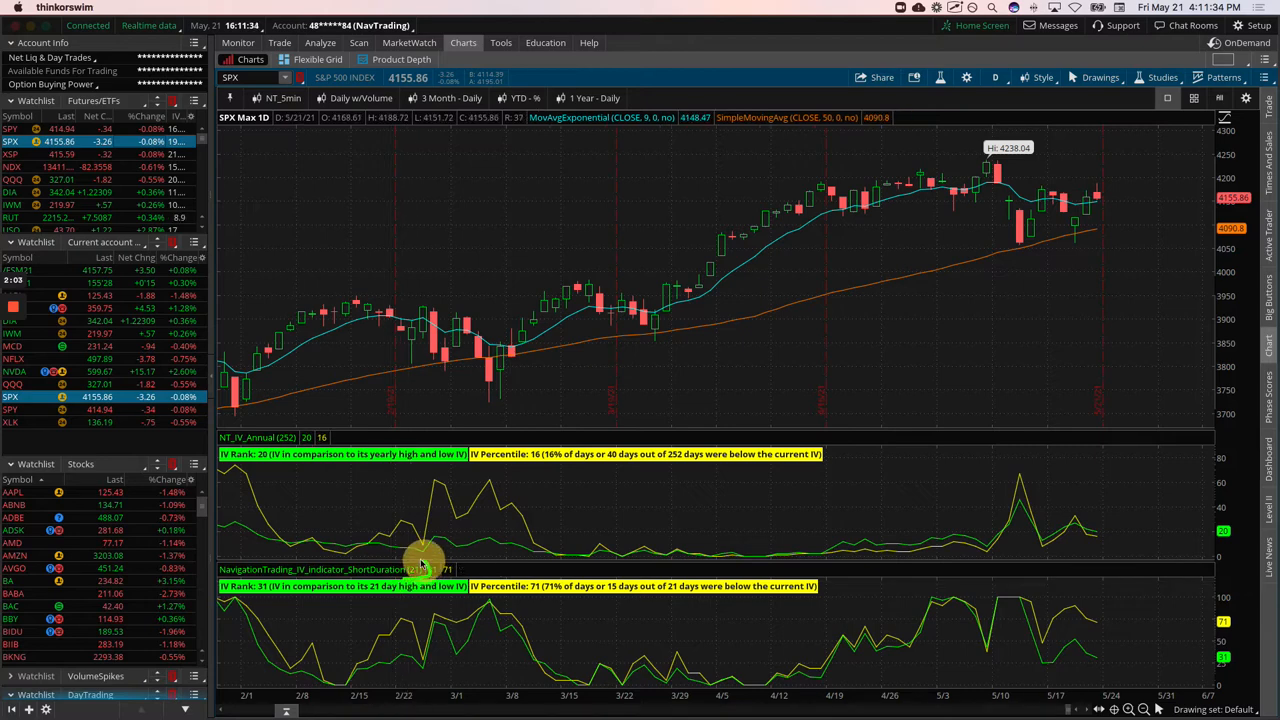
{"action": "mouse_move", "coordinate": [438, 585]}
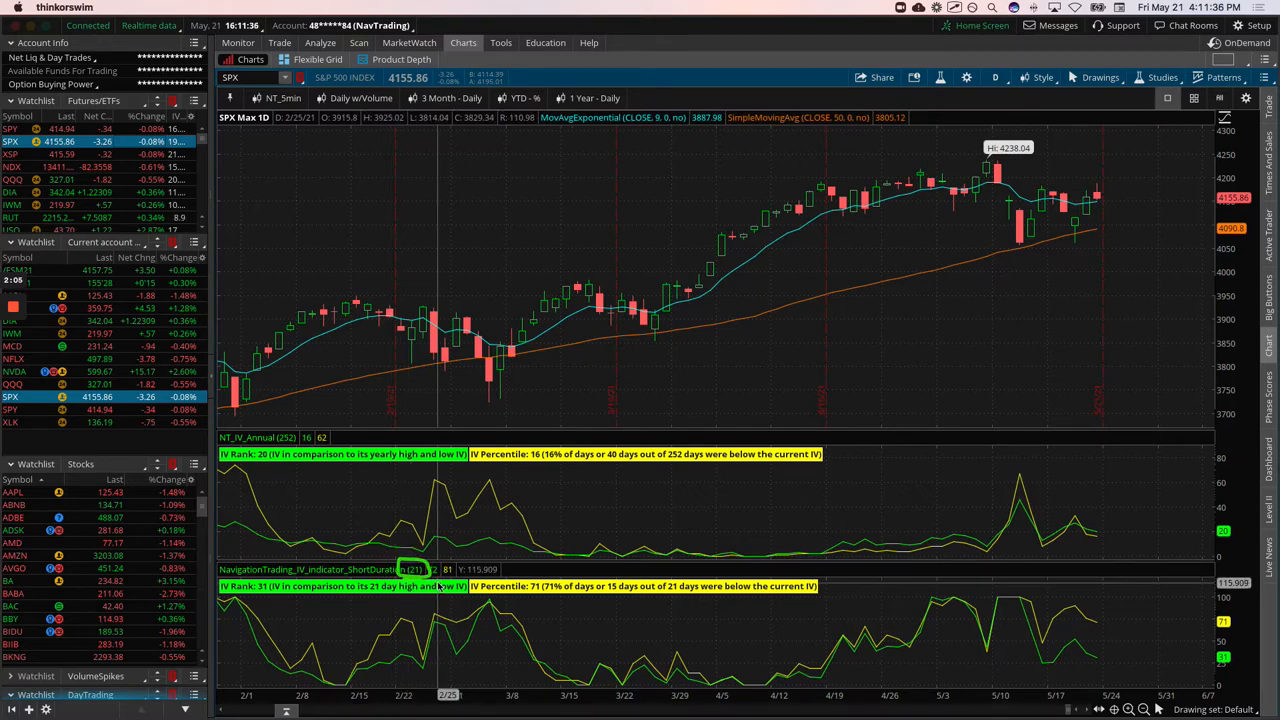
{"action": "mouse_move", "coordinate": [940, 645]}
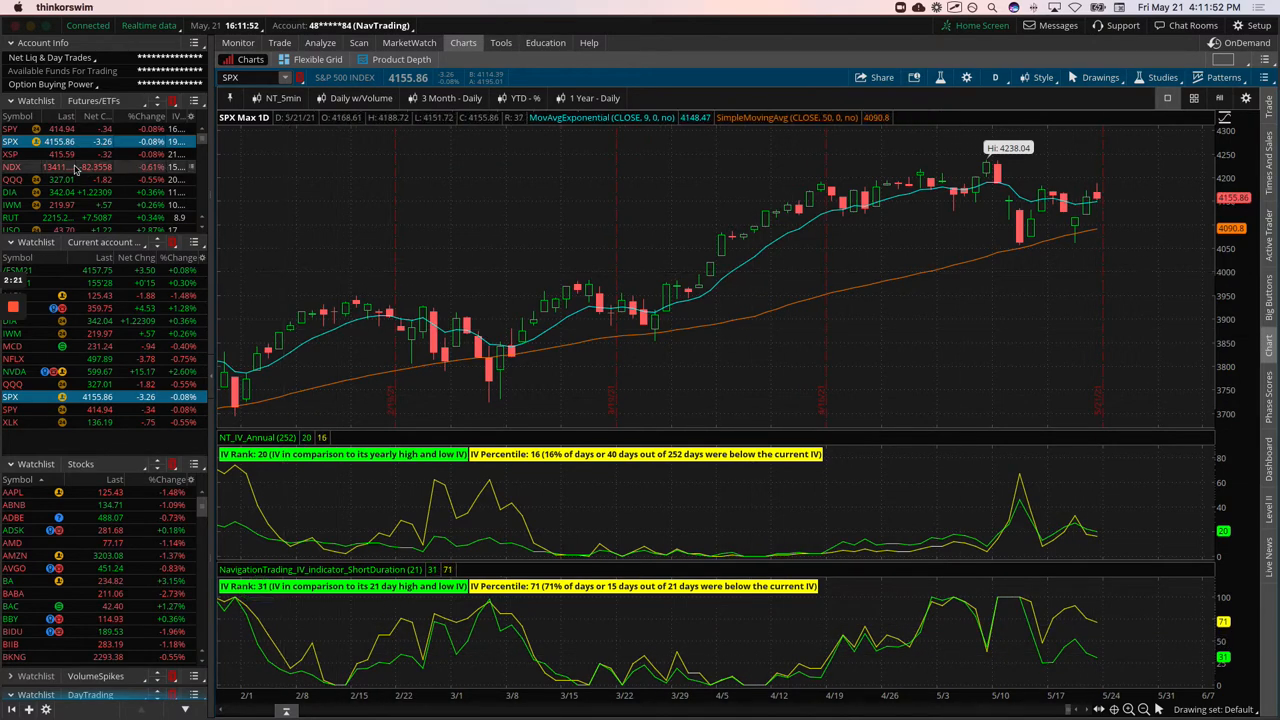
Load the Russell 2000 (RUT) daily chart showing IV rank 9 and percentile 1
{"action": "left_click", "coordinate": [12, 218]}
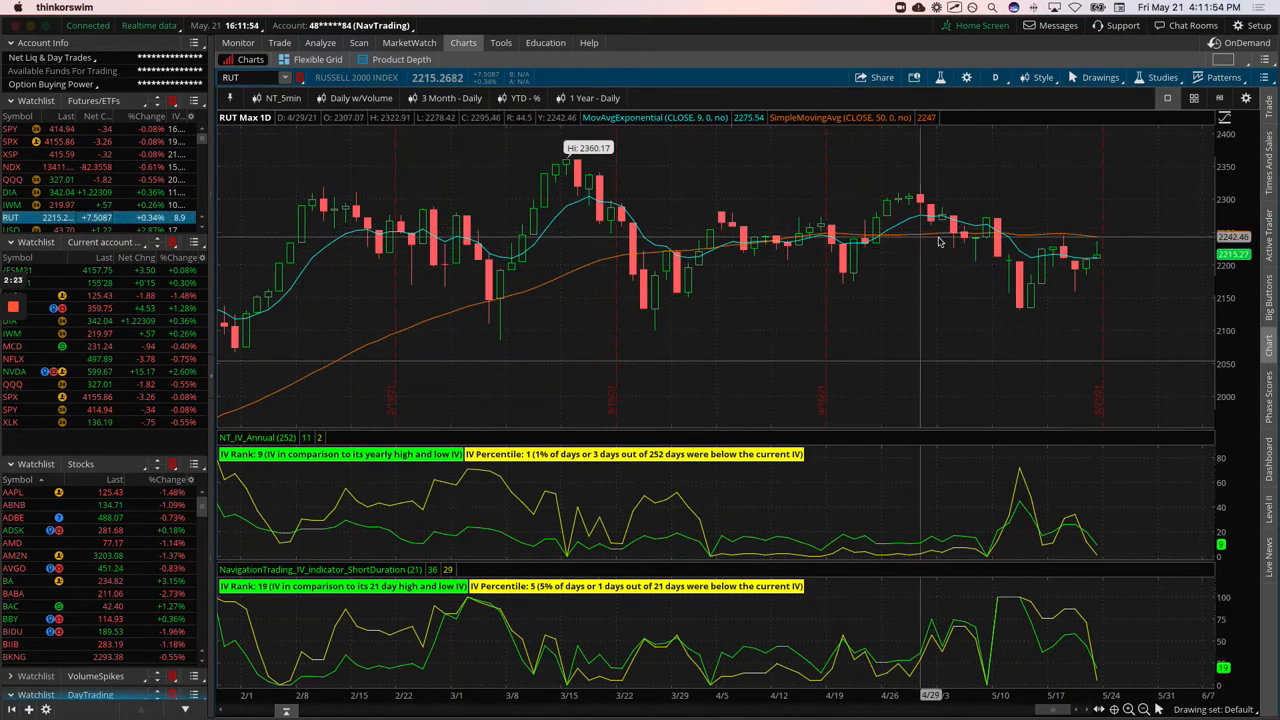
{"action": "mouse_move", "coordinate": [945, 235]}
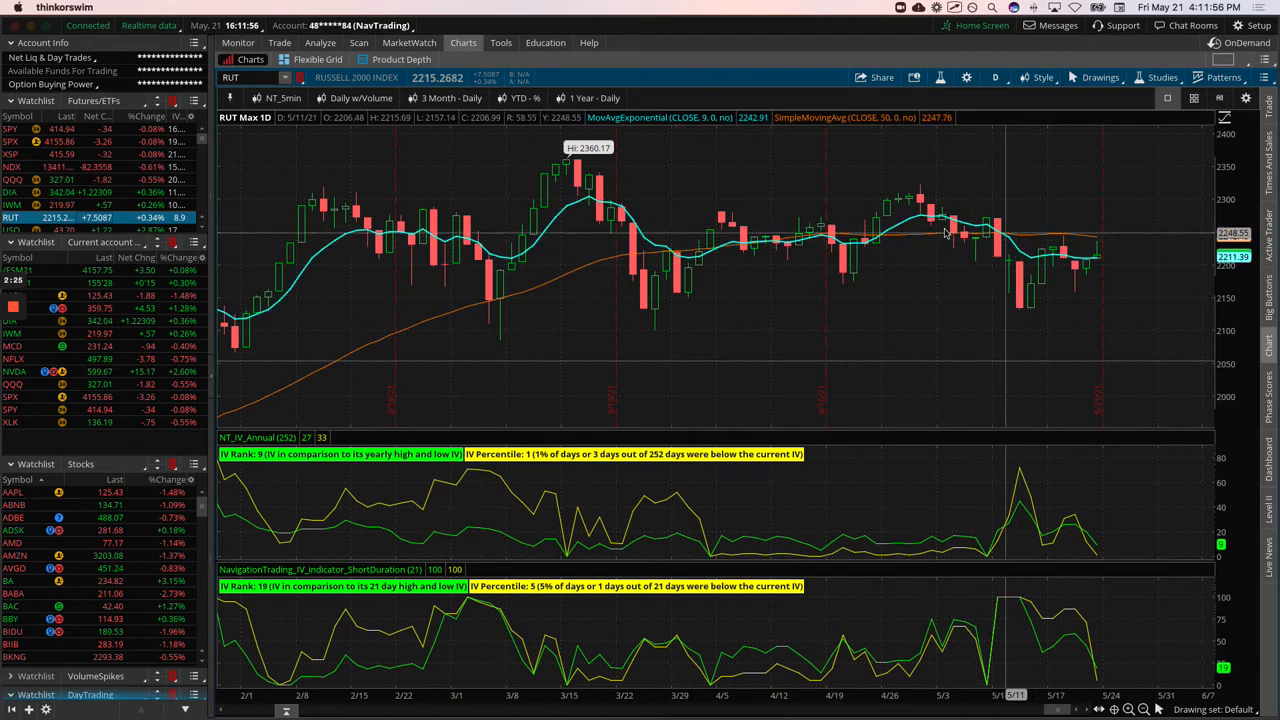
{"action": "mouse_move", "coordinate": [996, 248]}
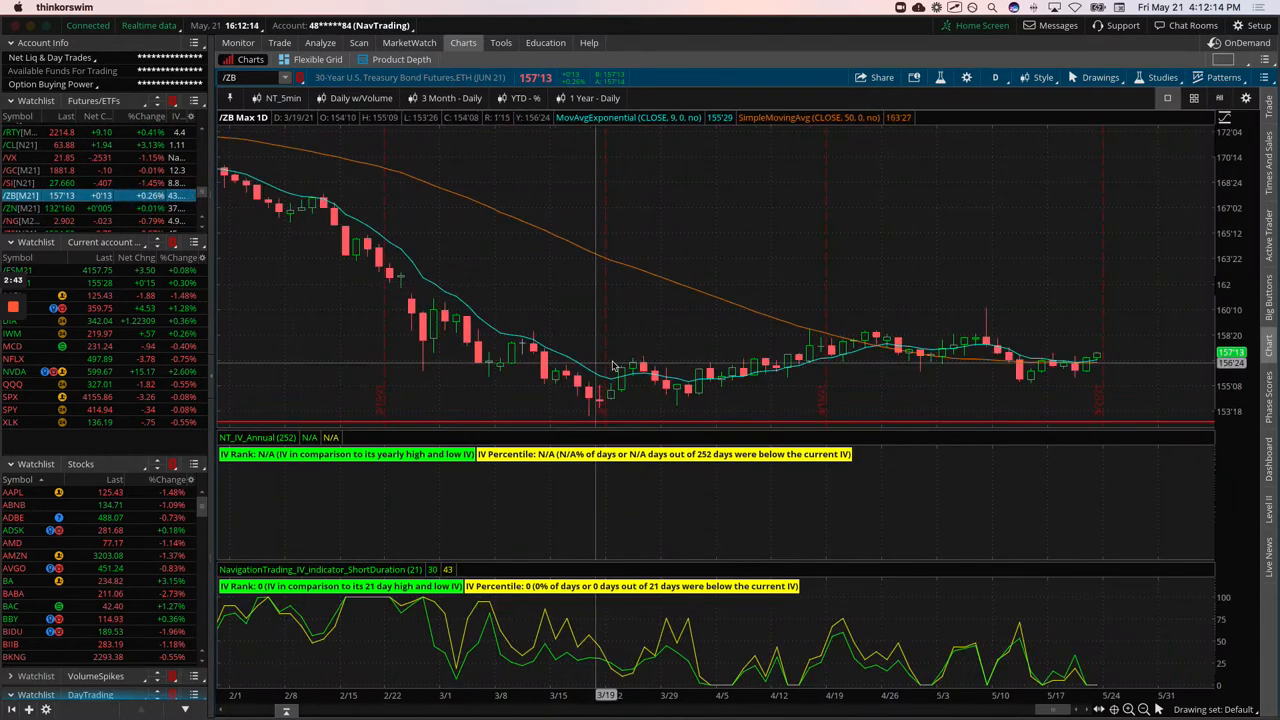
{"action": "mouse_move", "coordinate": [690, 378]}
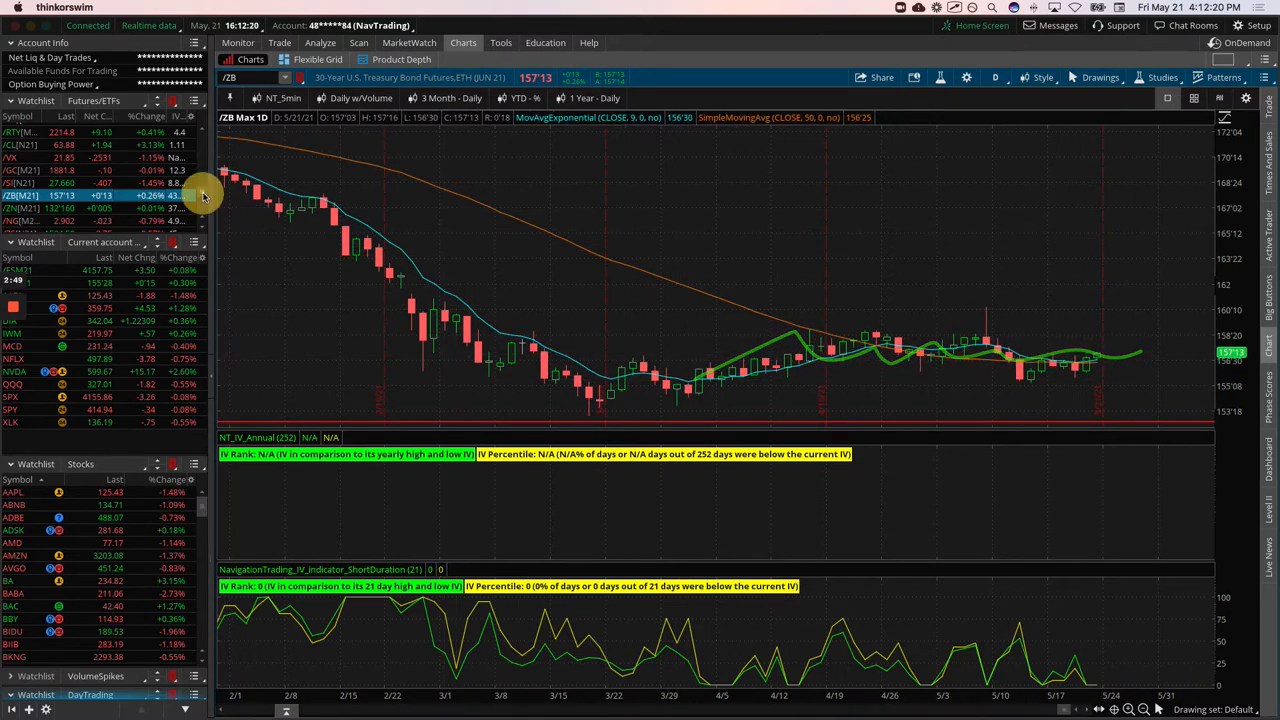
Step through the /ZS, /SI and /CL futures charts, ending on crude oil
{"action": "scroll", "scroll_direction": "down", "scroll_amount": 3}
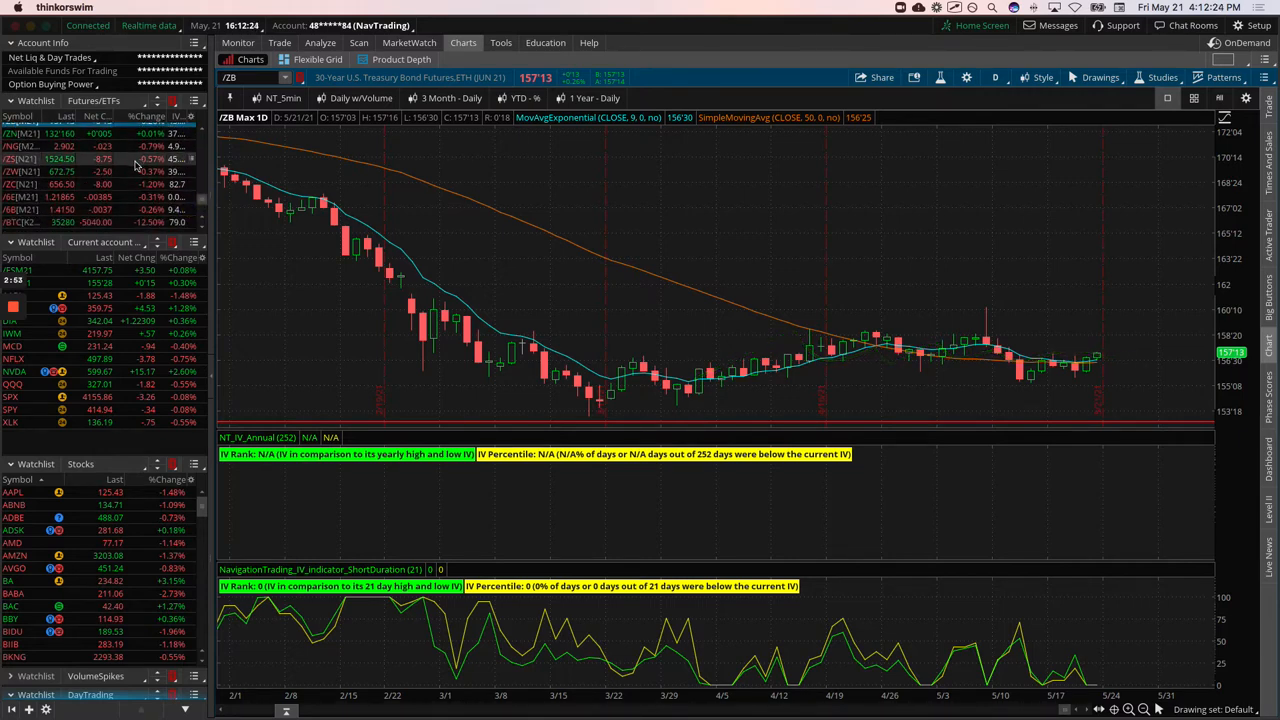
{"action": "left_click", "coordinate": [25, 159]}
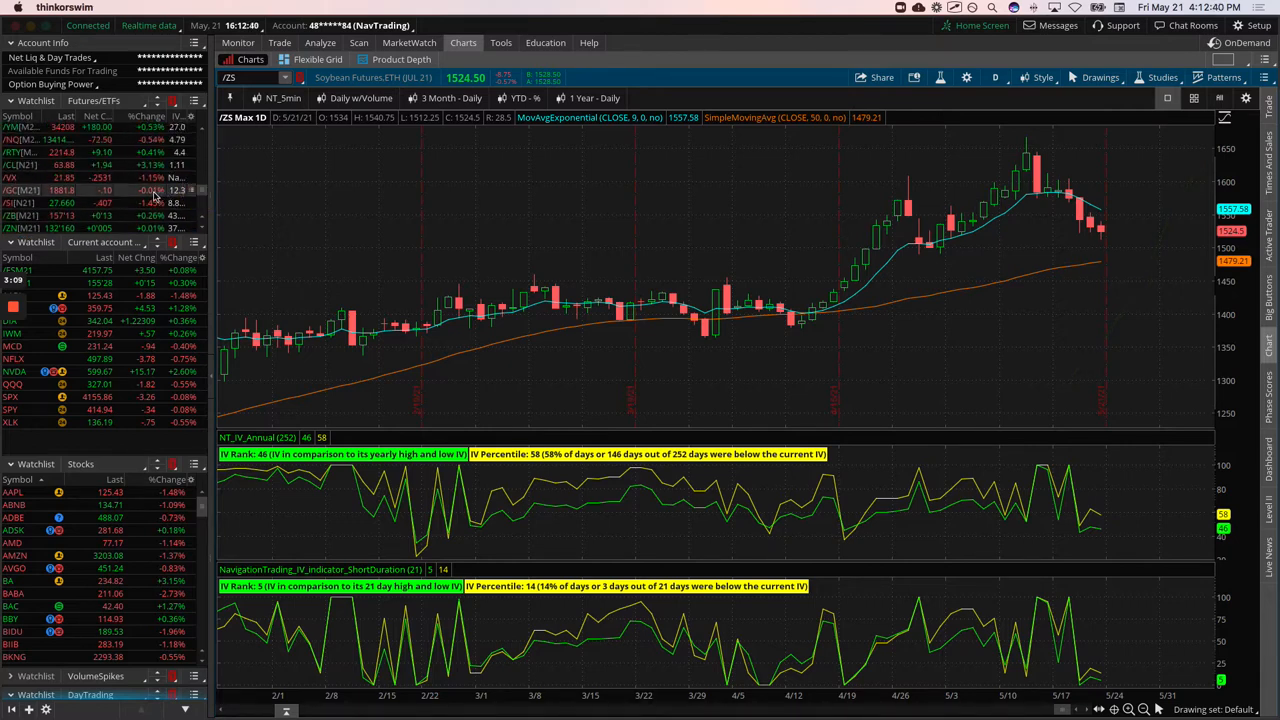
{"action": "left_click", "coordinate": [60, 190]}
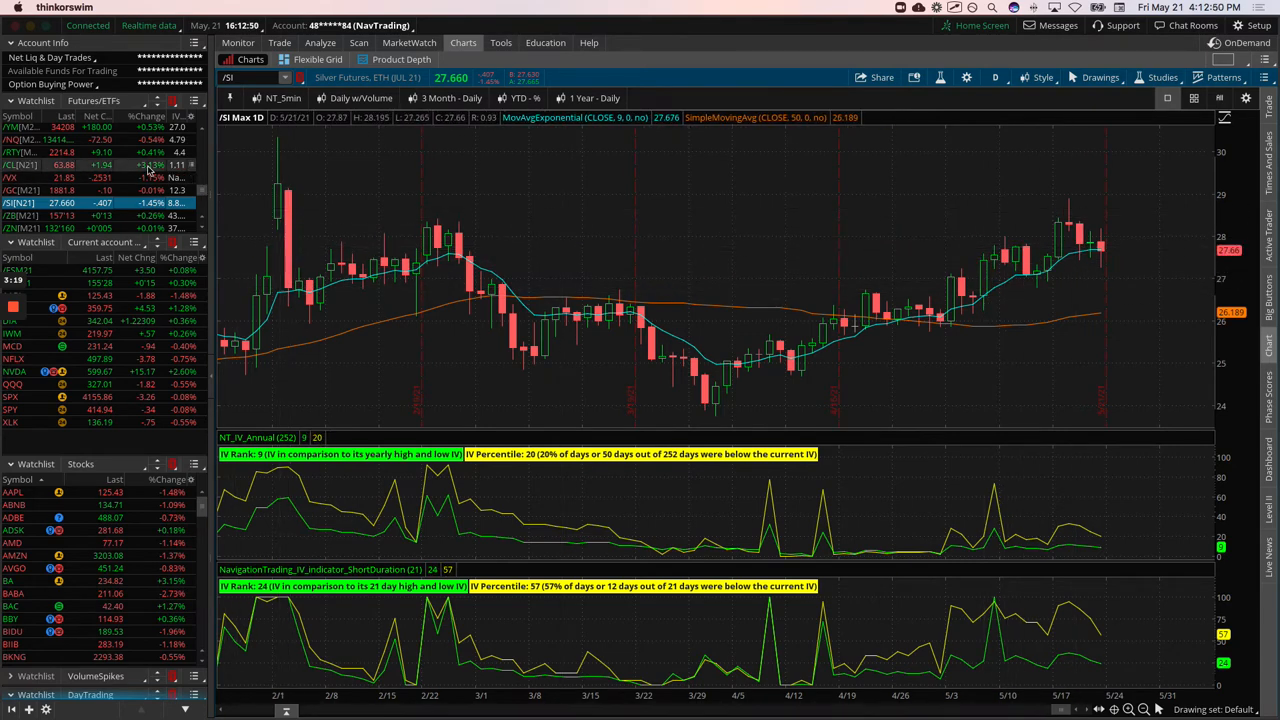
{"action": "left_click", "coordinate": [25, 164]}
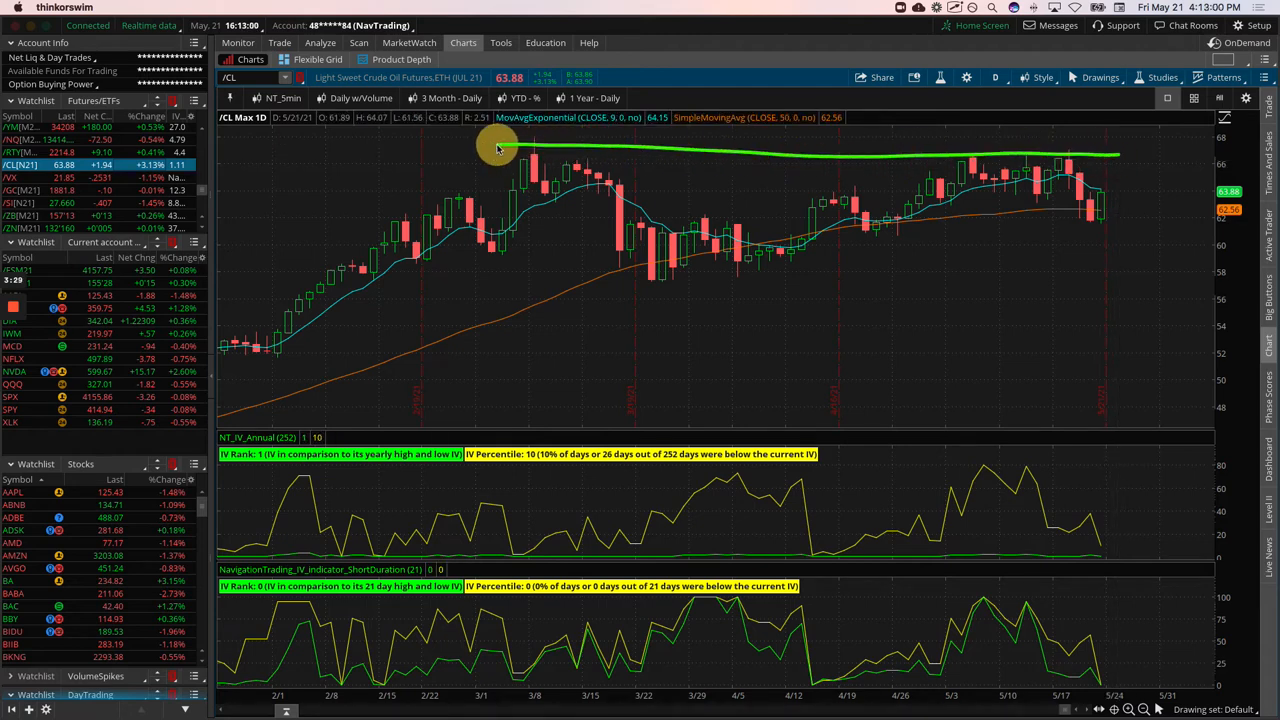
Mark crude oil's sideways range since early March, roughly 58 to 67, on the /CL chart
{"action": "left_click_drag", "start_coordinate": [500, 145], "coordinate": [945, 265]}
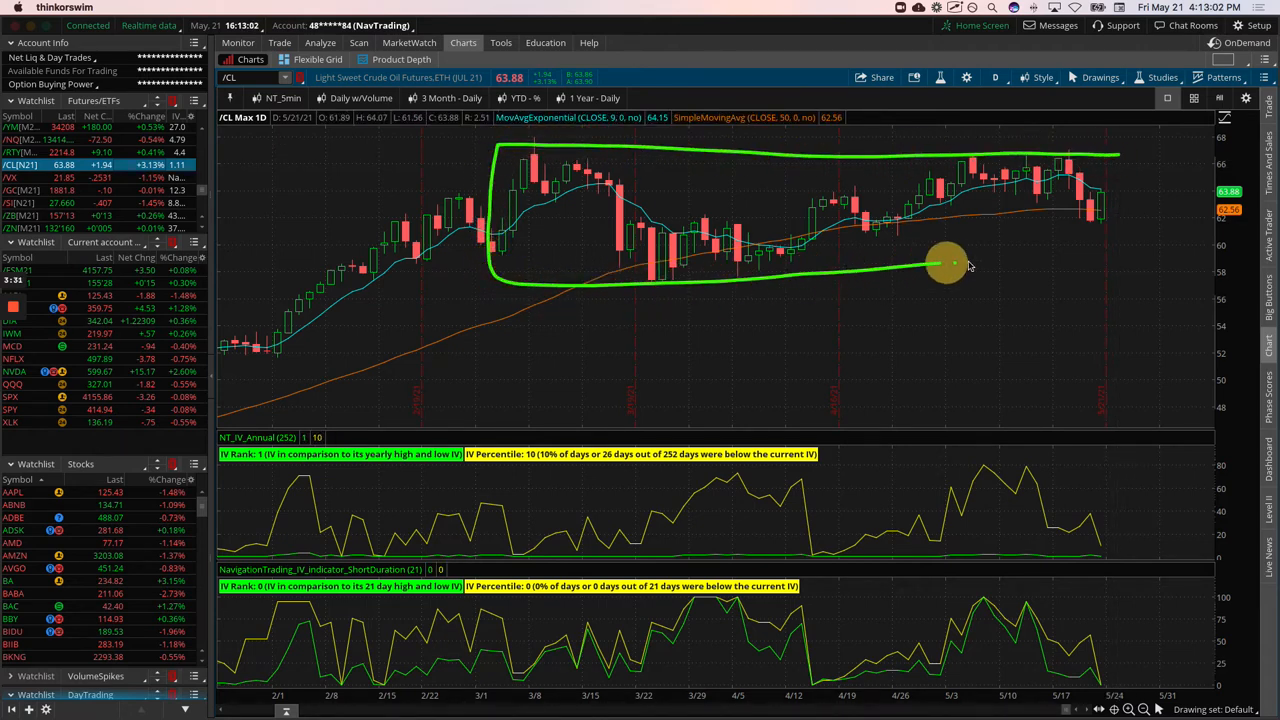
{"action": "left_click_drag", "start_coordinate": [945, 263], "coordinate": [1135, 162]}
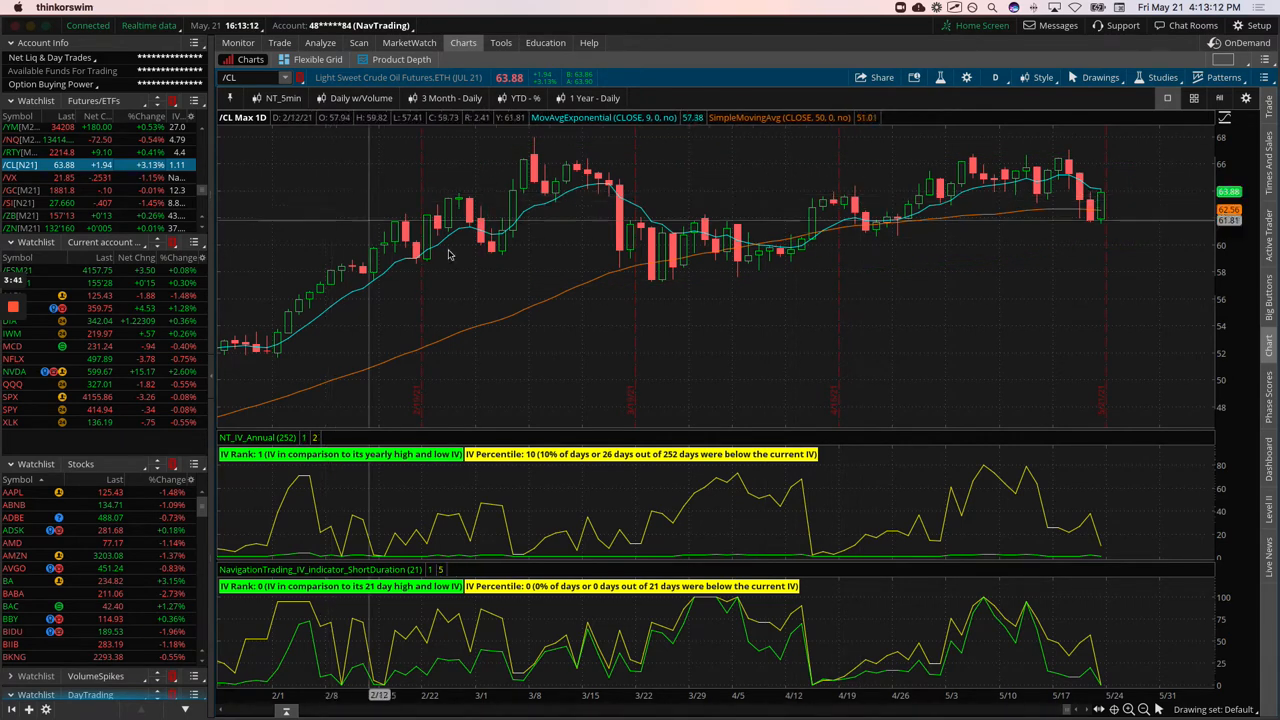
{"action": "mouse_move", "coordinate": [463, 253]}
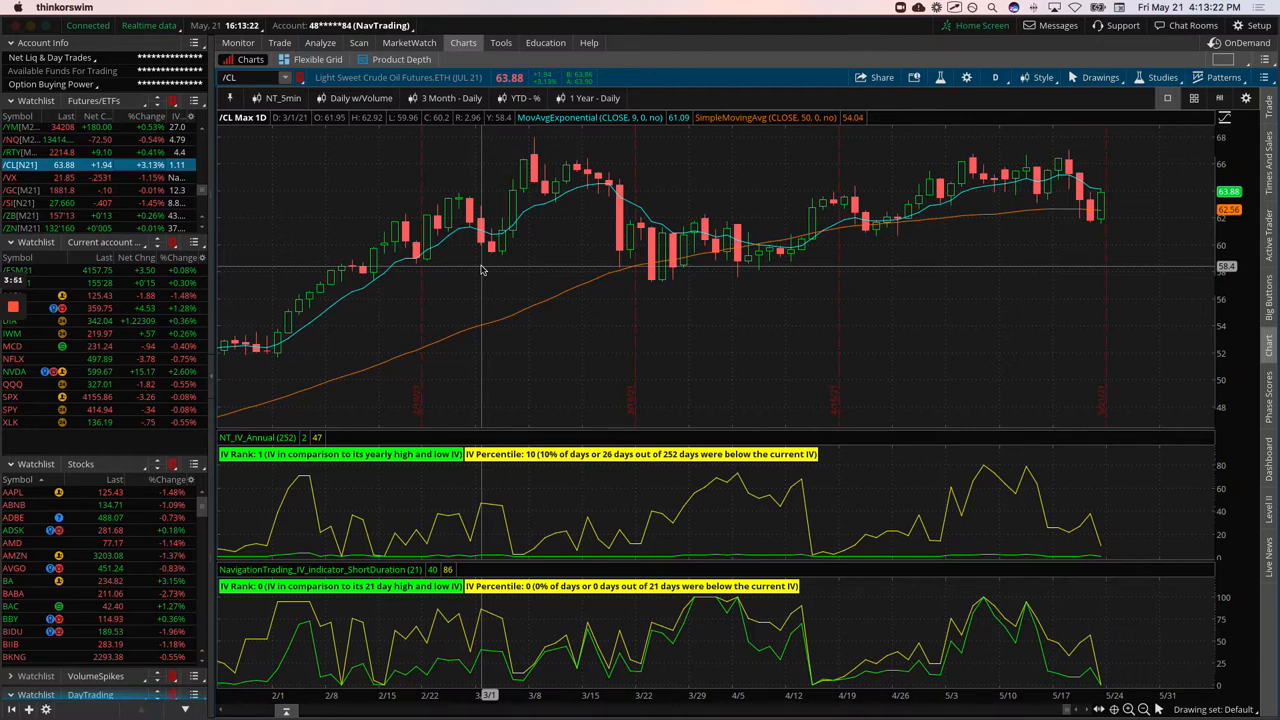
{"action": "mouse_move", "coordinate": [600, 331]}
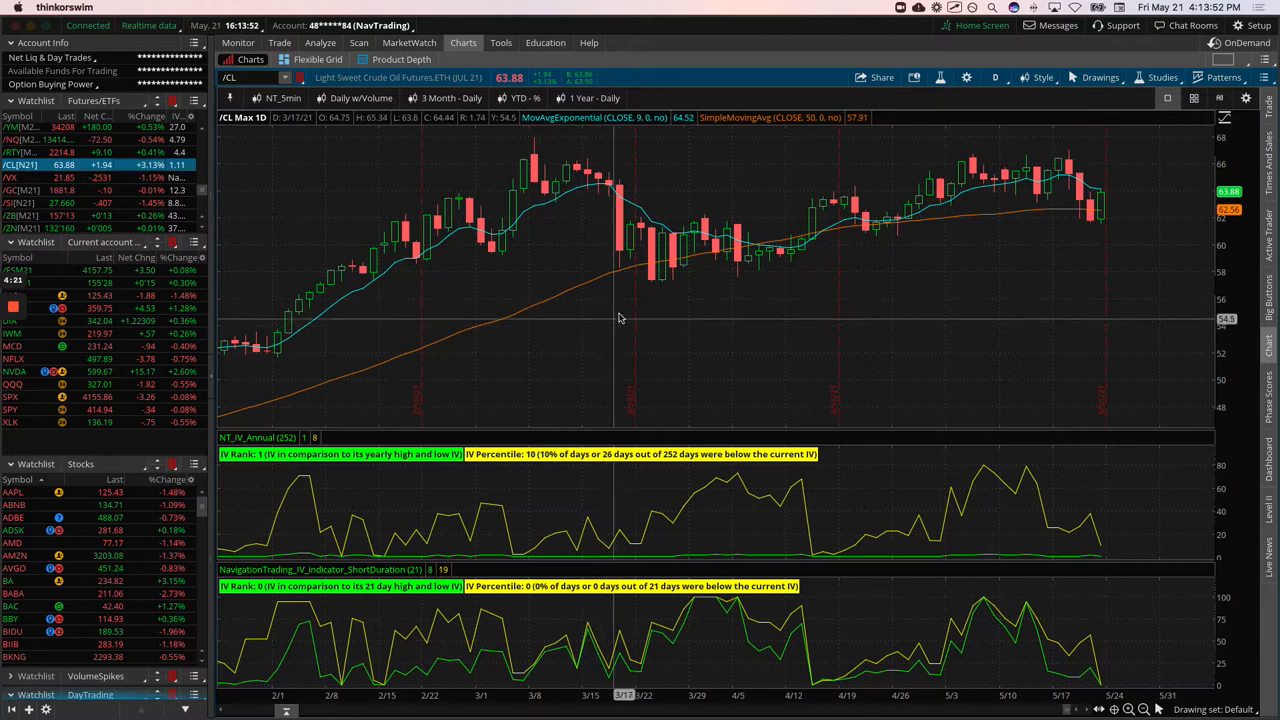
{"action": "mouse_move", "coordinate": [627, 316]}
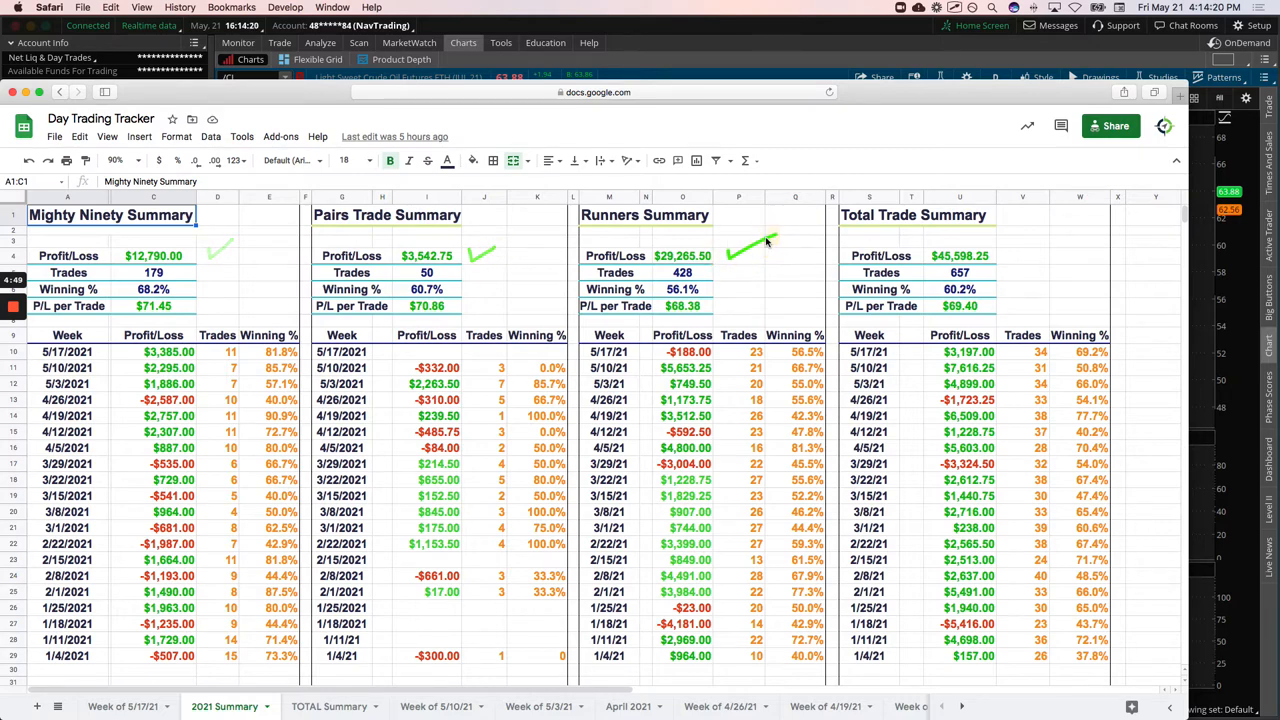
Inspect the P/L-by-DOW Thursday results ($220, $1,076, $1,302) and Friday's $285
{"action": "scroll", "scroll_direction": "right", "scroll_amount": 3}
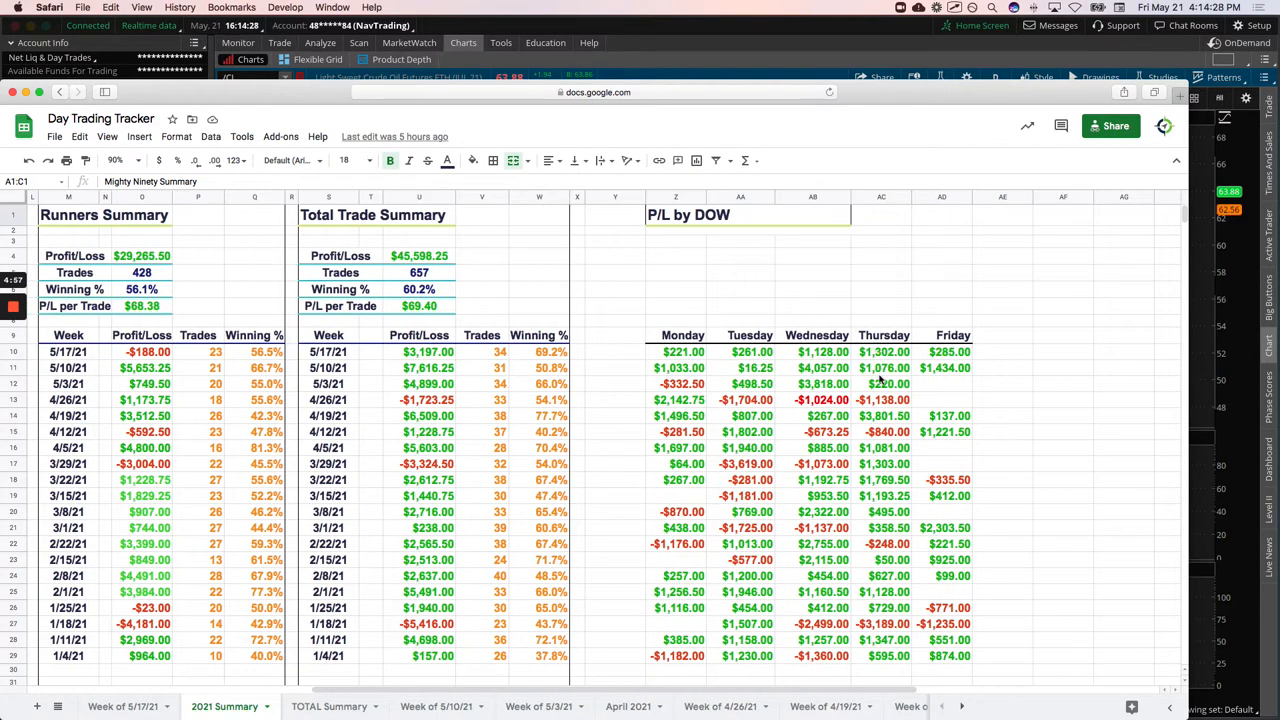
{"action": "mouse_move", "coordinate": [750, 363]}
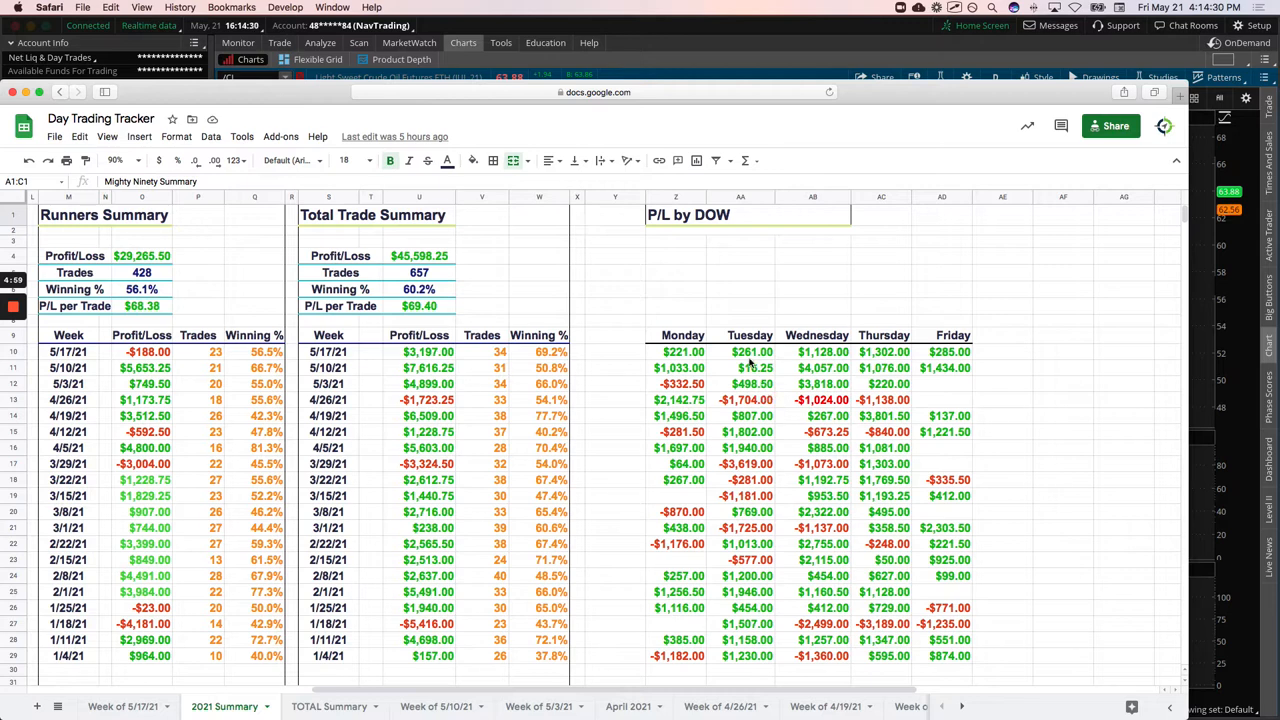
{"action": "left_click", "coordinate": [881, 384]}
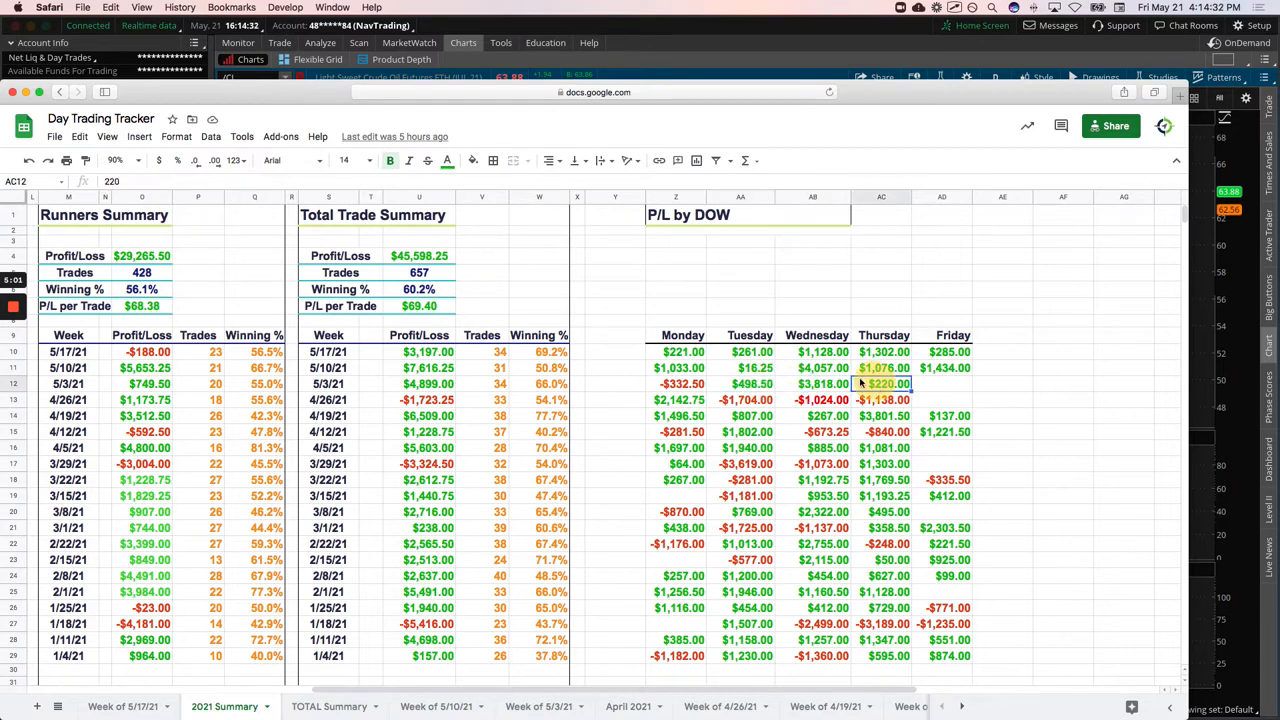
{"action": "left_click", "coordinate": [881, 367]}
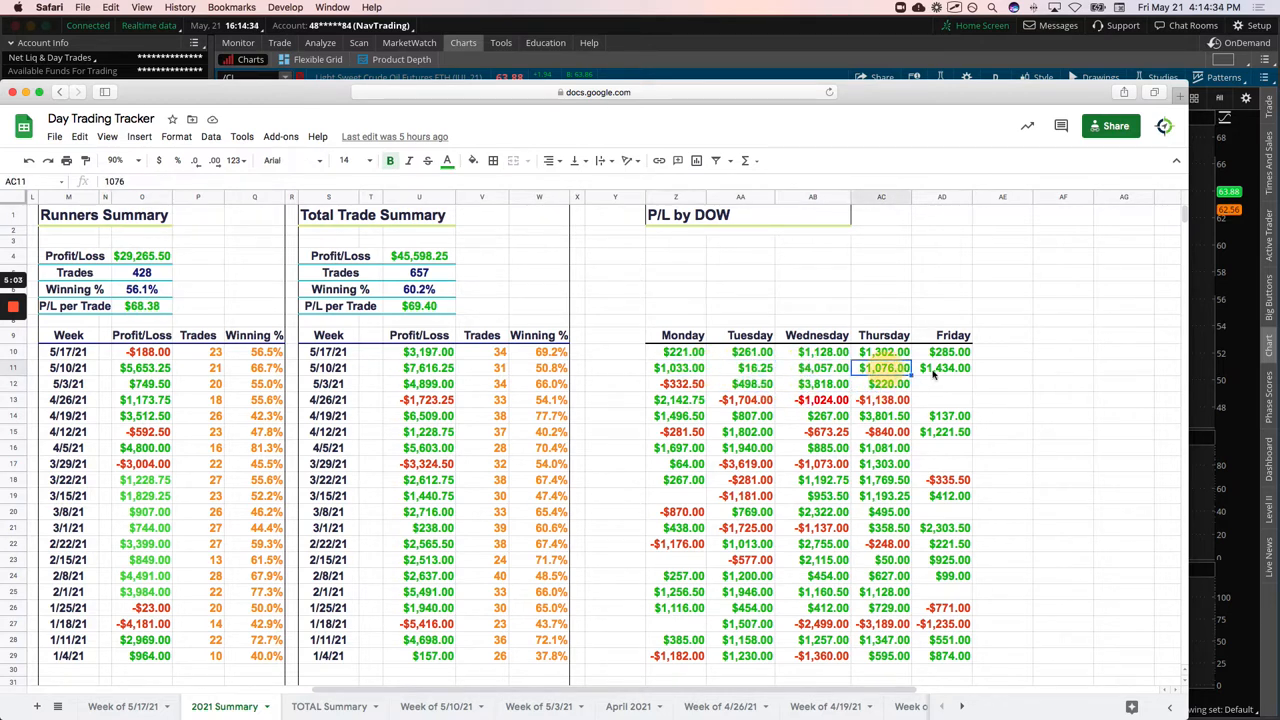
{"action": "left_click", "coordinate": [882, 351]}
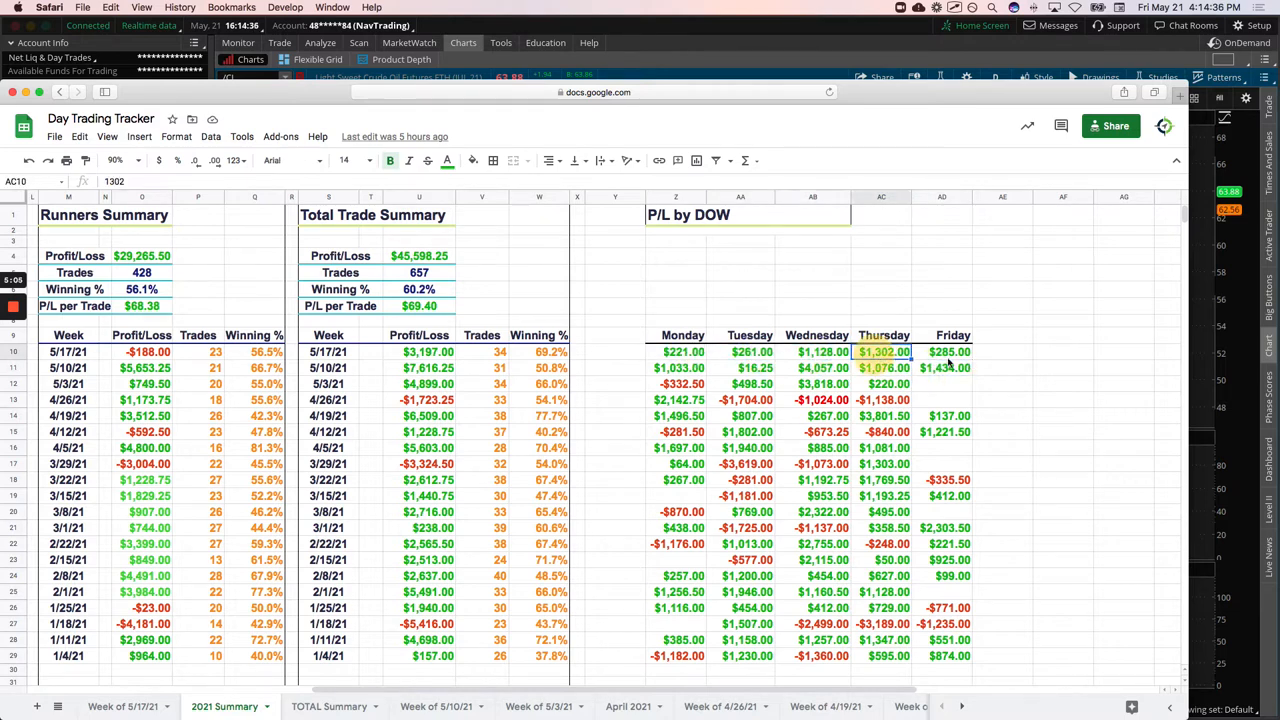
{"action": "left_click", "coordinate": [941, 351]}
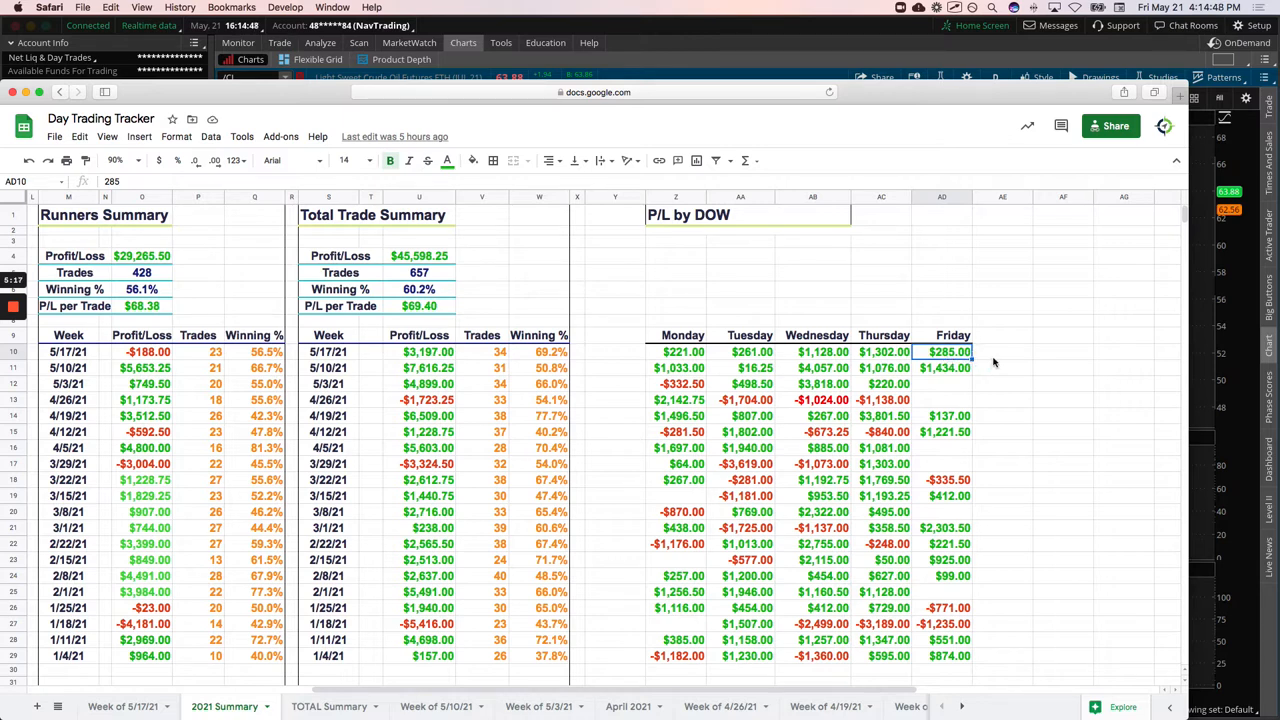
{"action": "mouse_move", "coordinate": [1002, 350]}
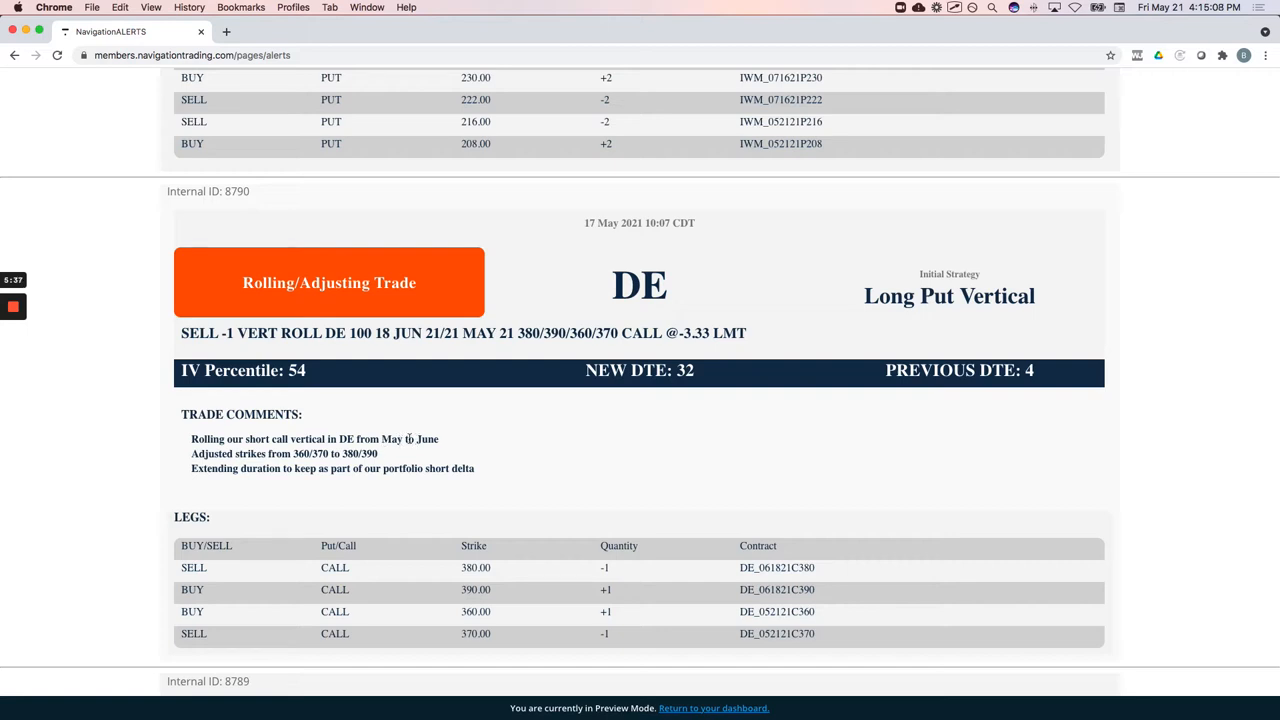
{"action": "mouse_move", "coordinate": [525, 446]}
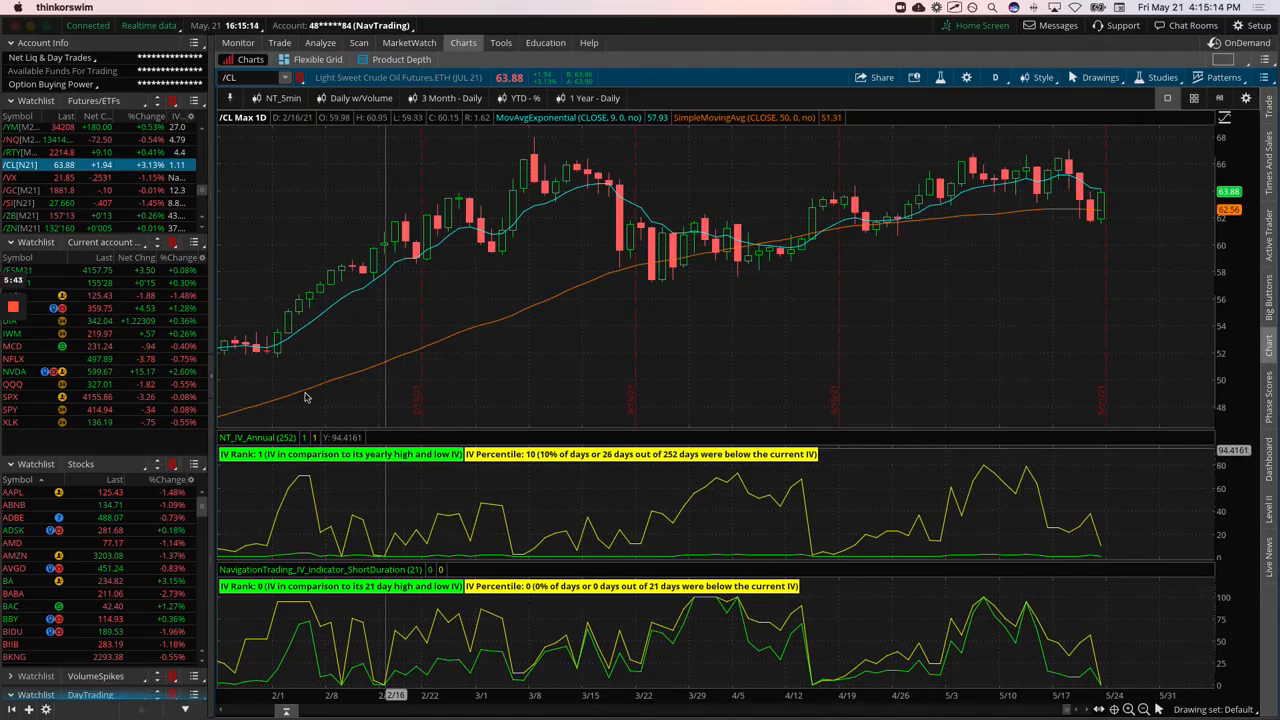
Review DE's July 355/365 call vertical risk profile, then its daily chart
{"action": "left_click", "coordinate": [30, 308]}
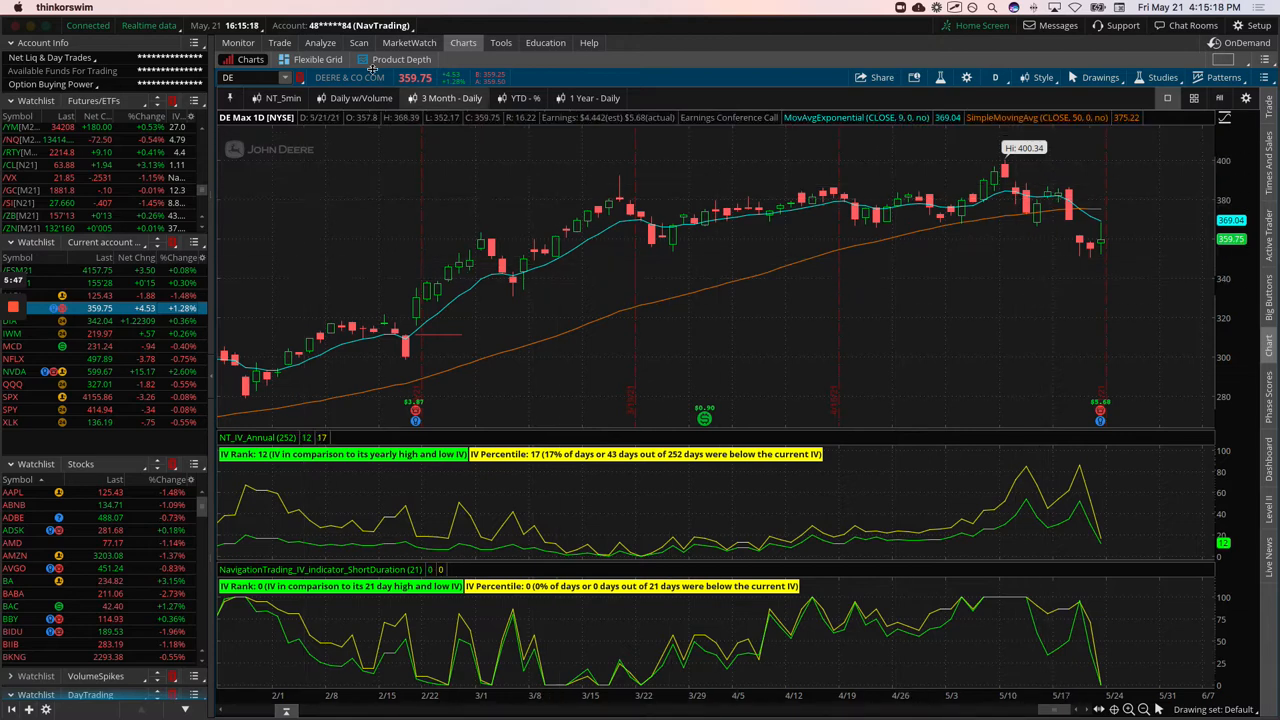
{"action": "left_click", "coordinate": [320, 42]}
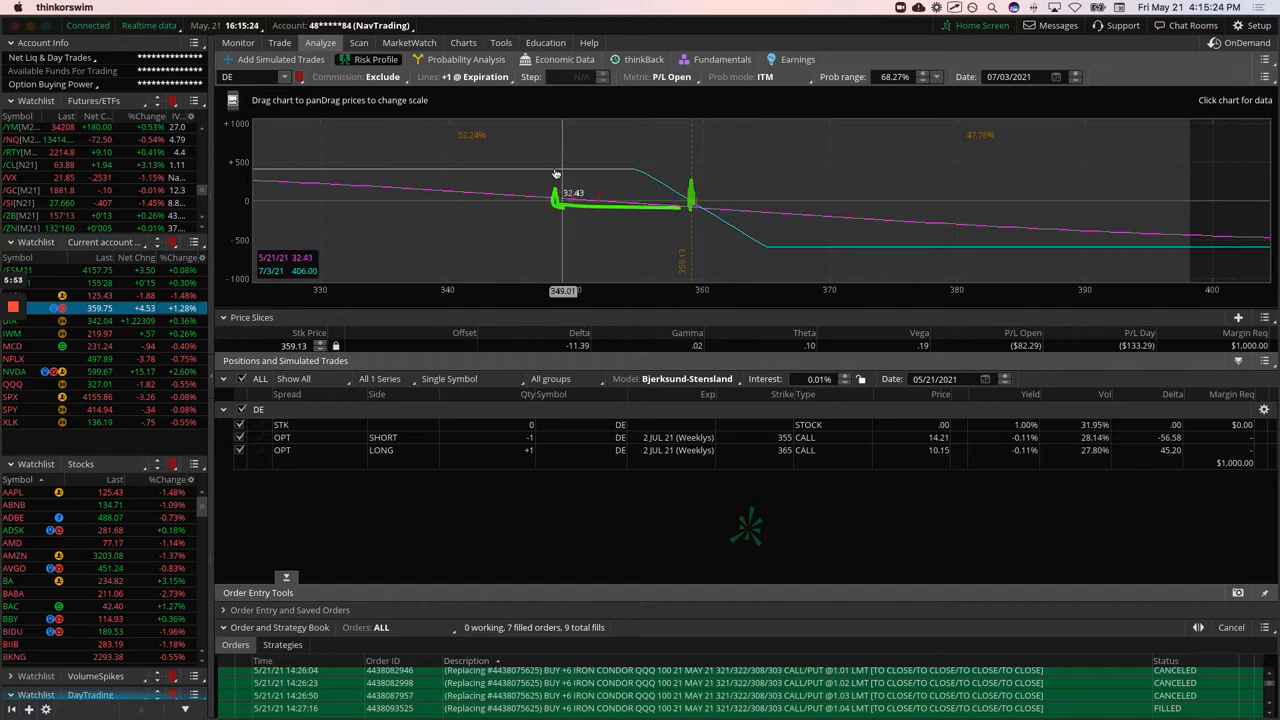
{"action": "left_click", "coordinate": [463, 42]}
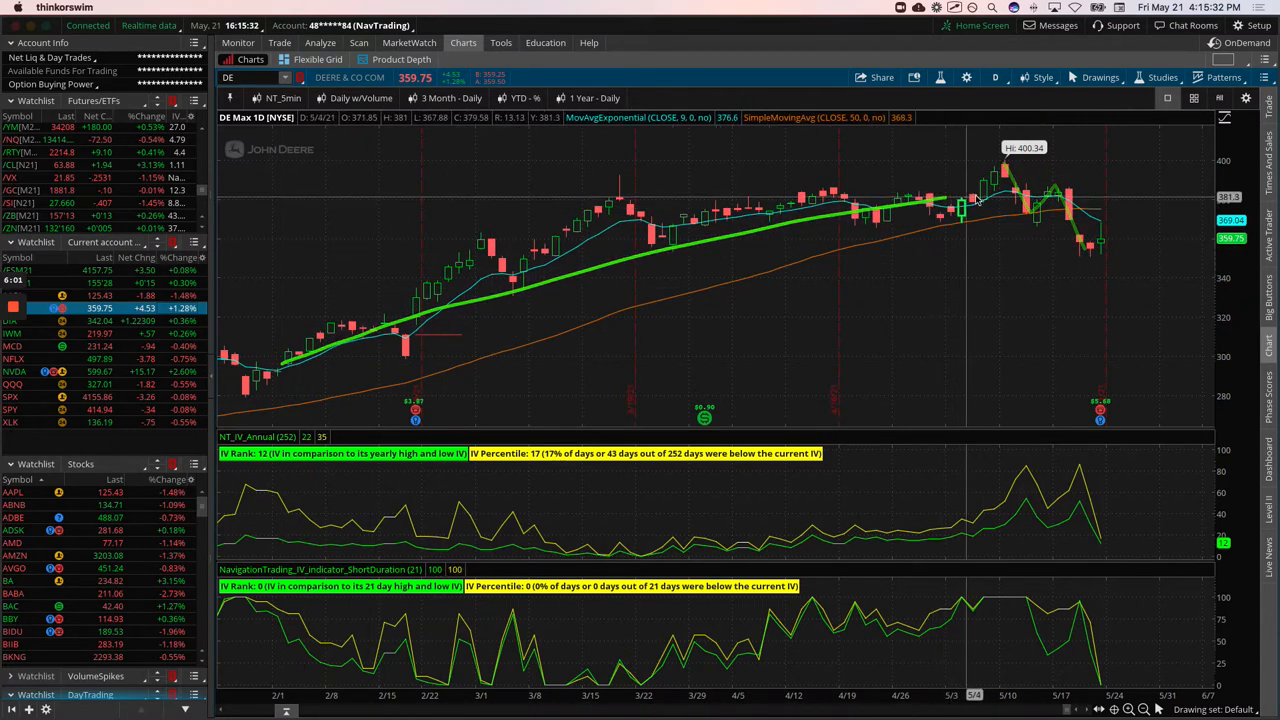
{"action": "mouse_move", "coordinate": [995, 220]}
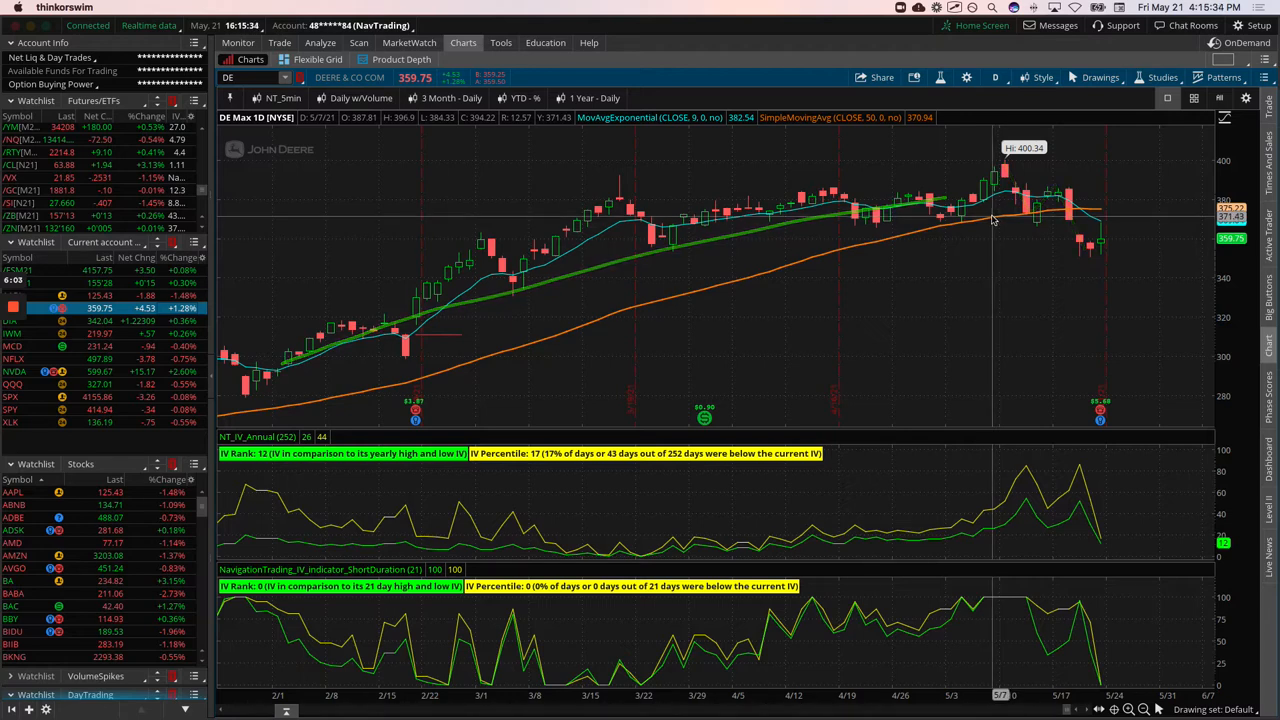
{"action": "mouse_move", "coordinate": [576, 261]}
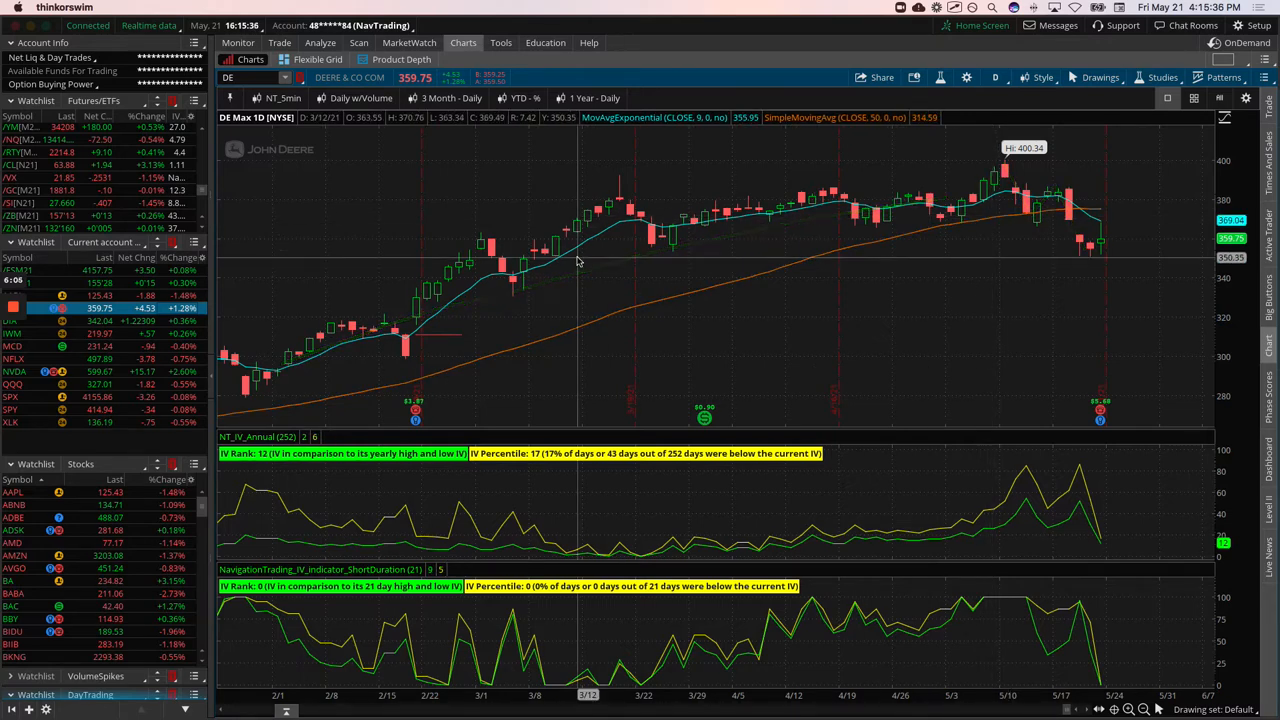
{"action": "mouse_move", "coordinate": [575, 260]}
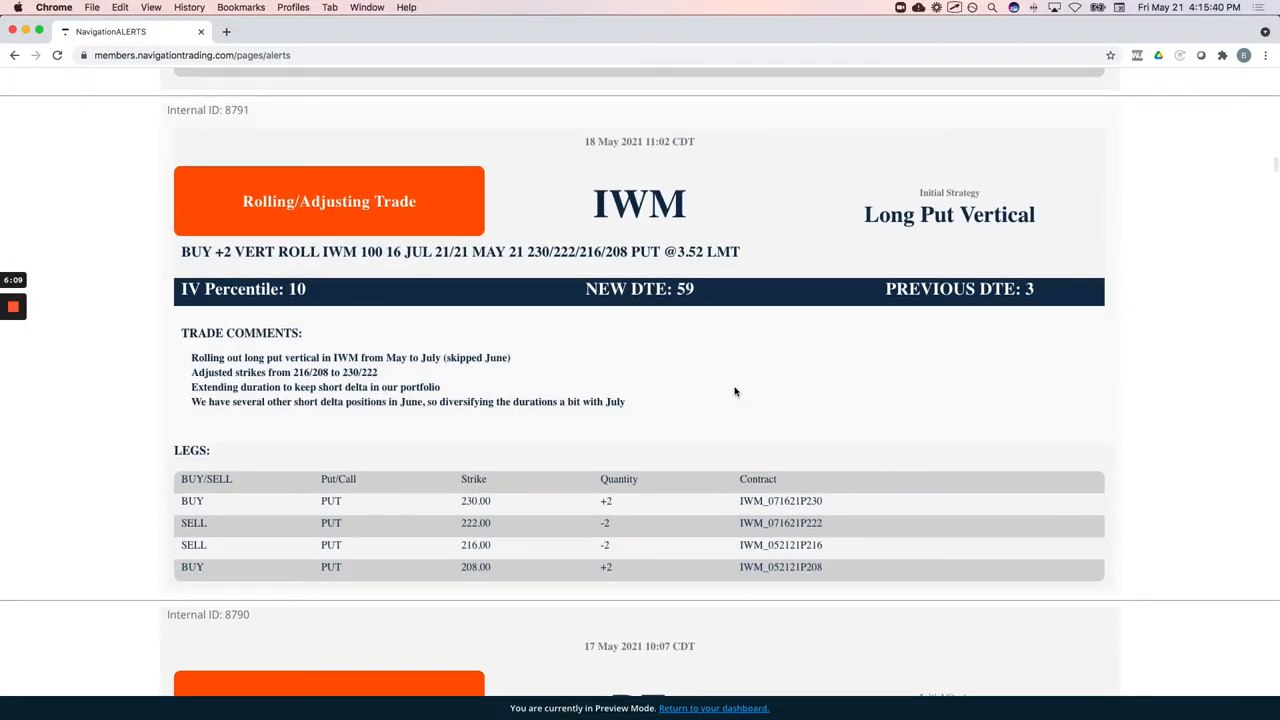
{"action": "mouse_move", "coordinate": [727, 379]}
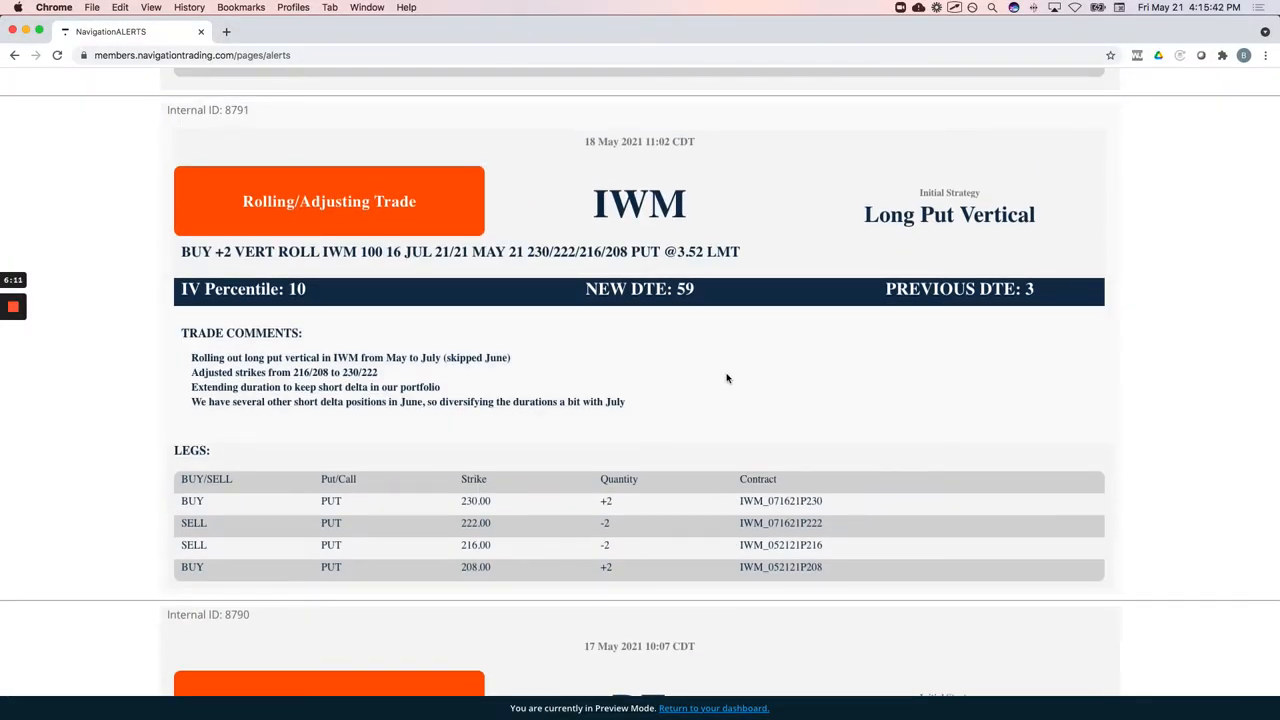
{"action": "mouse_move", "coordinate": [669, 371]}
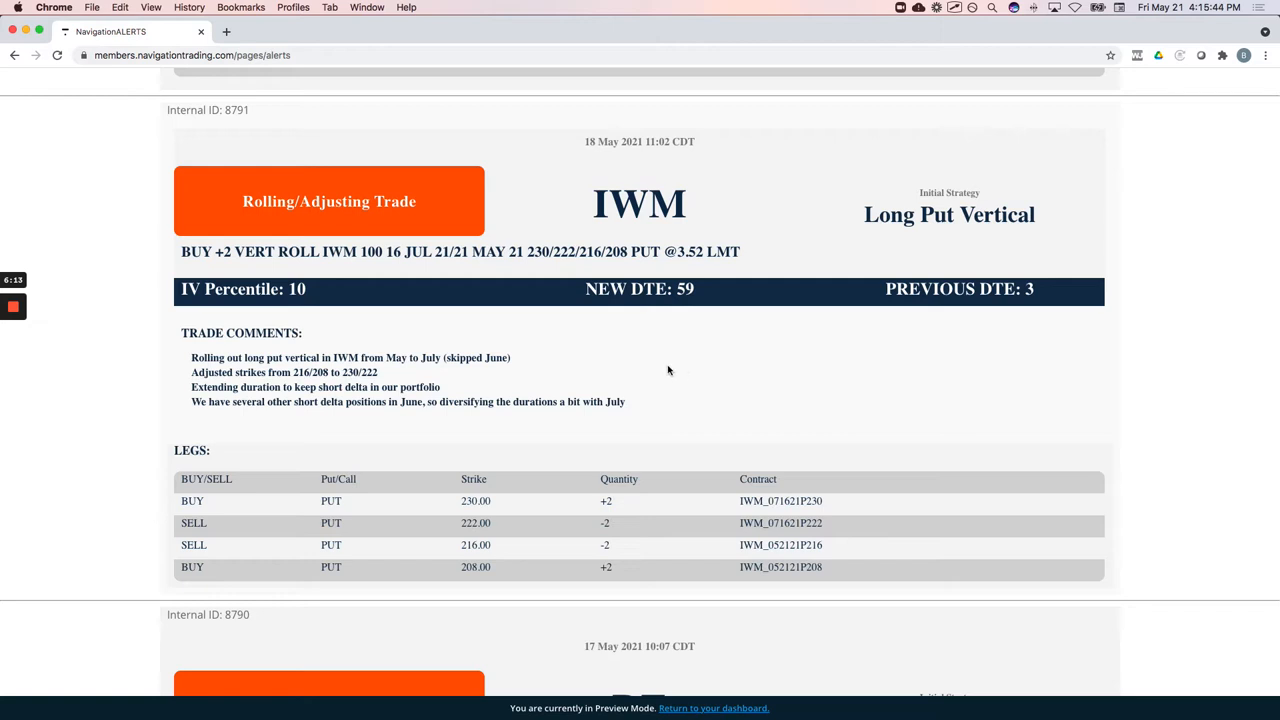
Highlight the IWM put vertical May-to-July roll details in the alert comments
{"action": "double_click", "coordinate": [403, 357]}
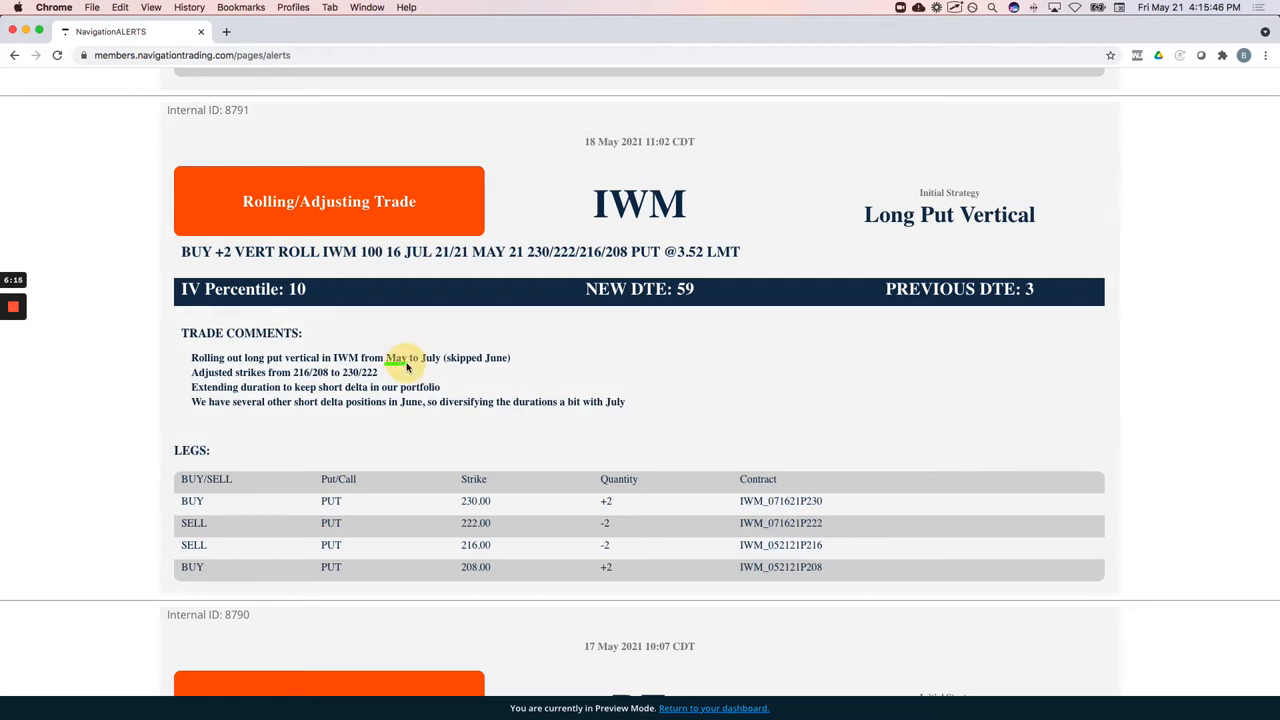
{"action": "left_click_drag", "start_coordinate": [385, 357], "coordinate": [510, 357]}
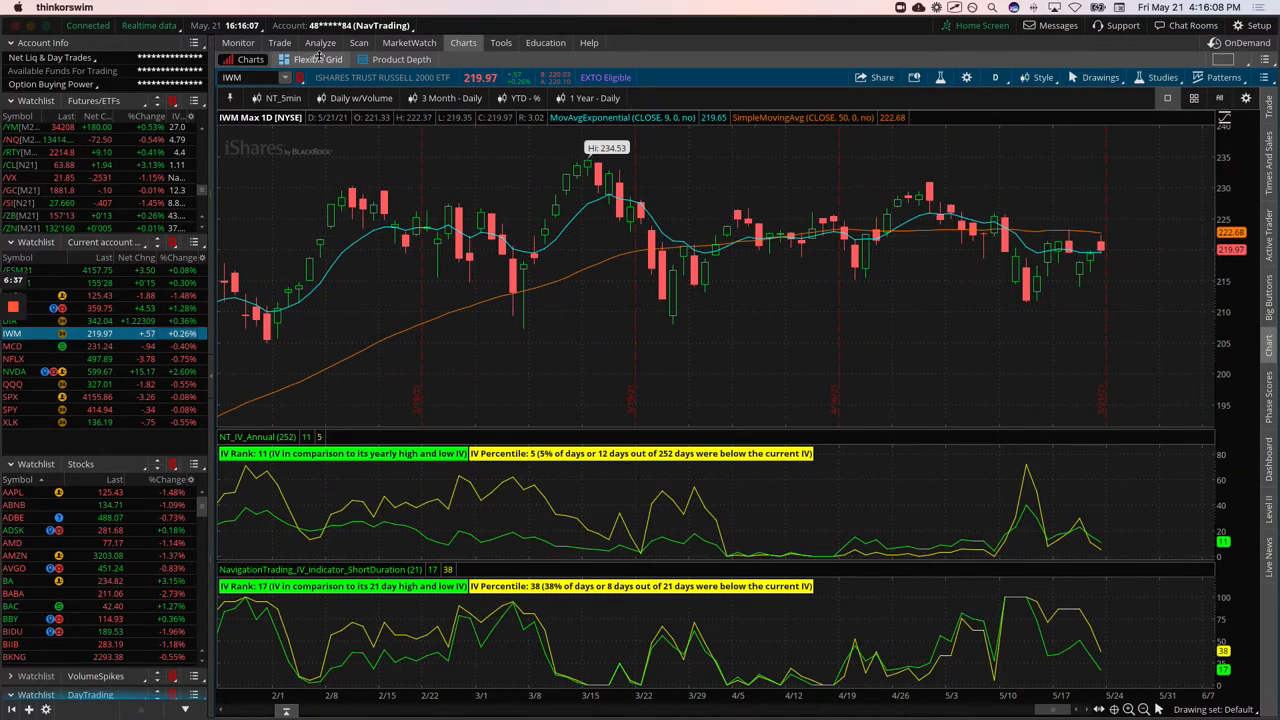
View the IWM position's risk profile in the Analyze tab
{"action": "left_click", "coordinate": [320, 42]}
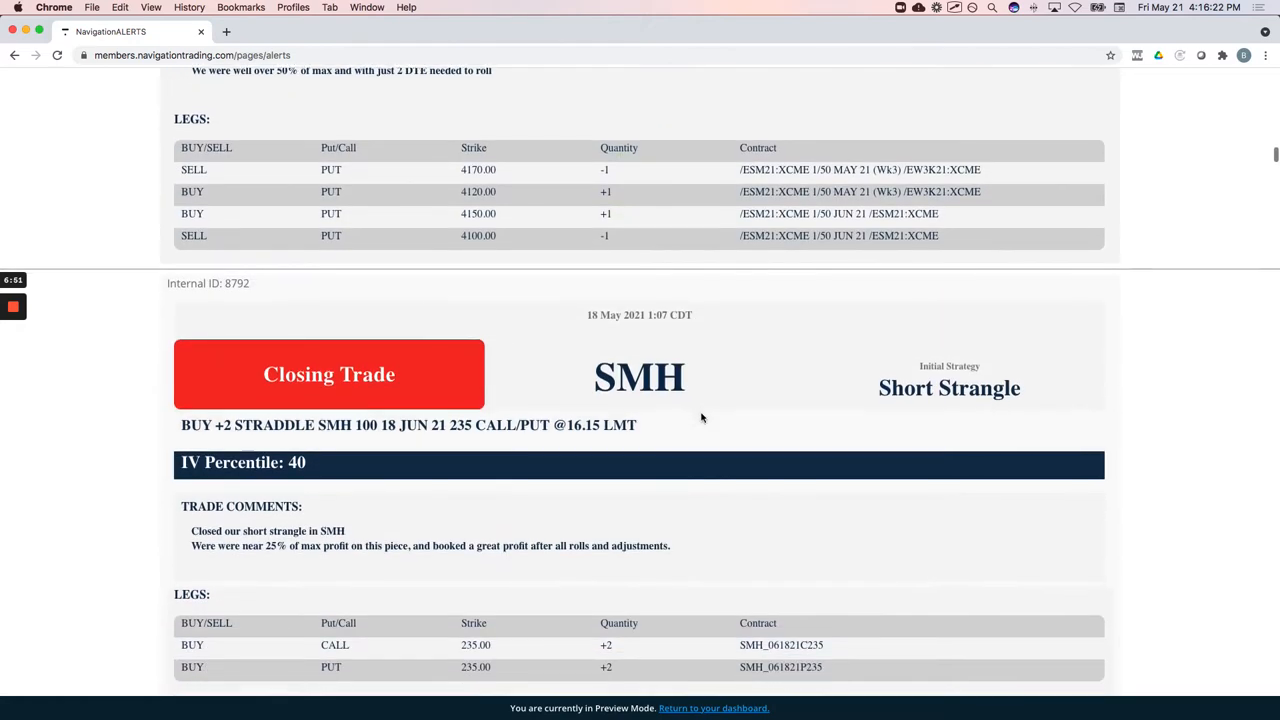
Read the SMH closing alert's comments noting about 25% of max profit
{"action": "scroll", "scroll_direction": "down", "scroll_amount": 3}
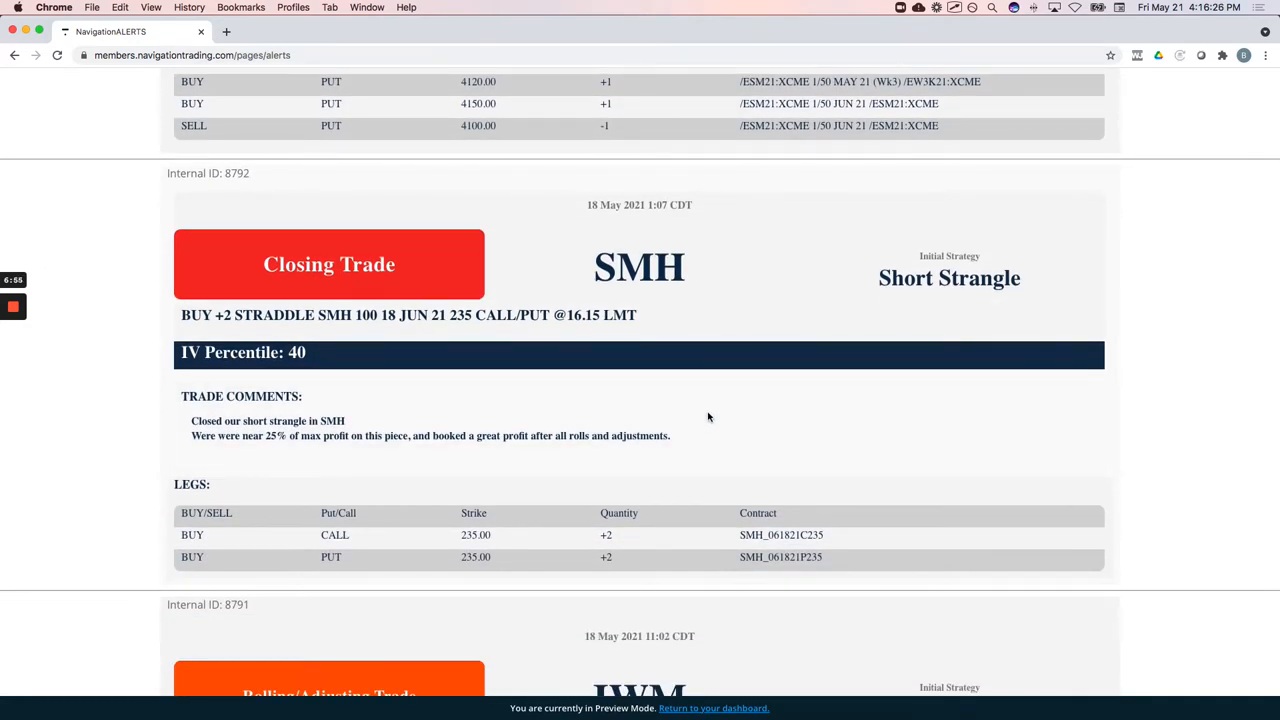
{"action": "mouse_move", "coordinate": [388, 420]}
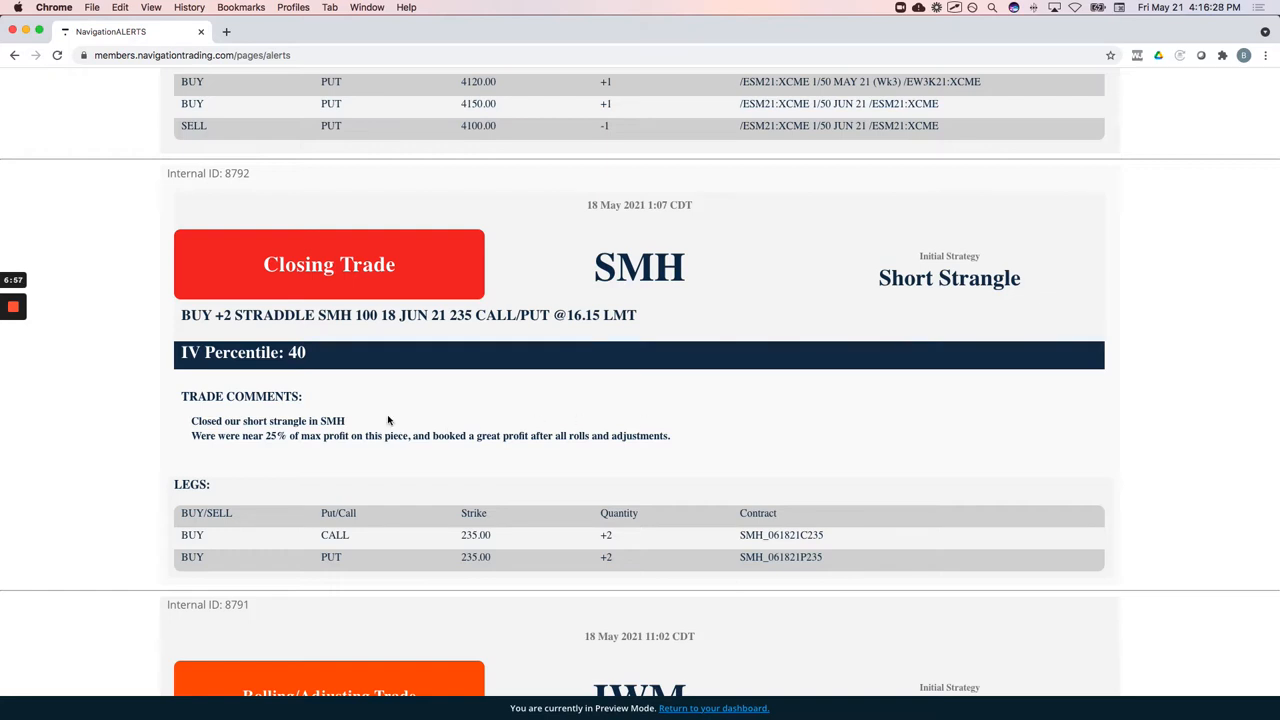
{"action": "mouse_move", "coordinate": [420, 422]}
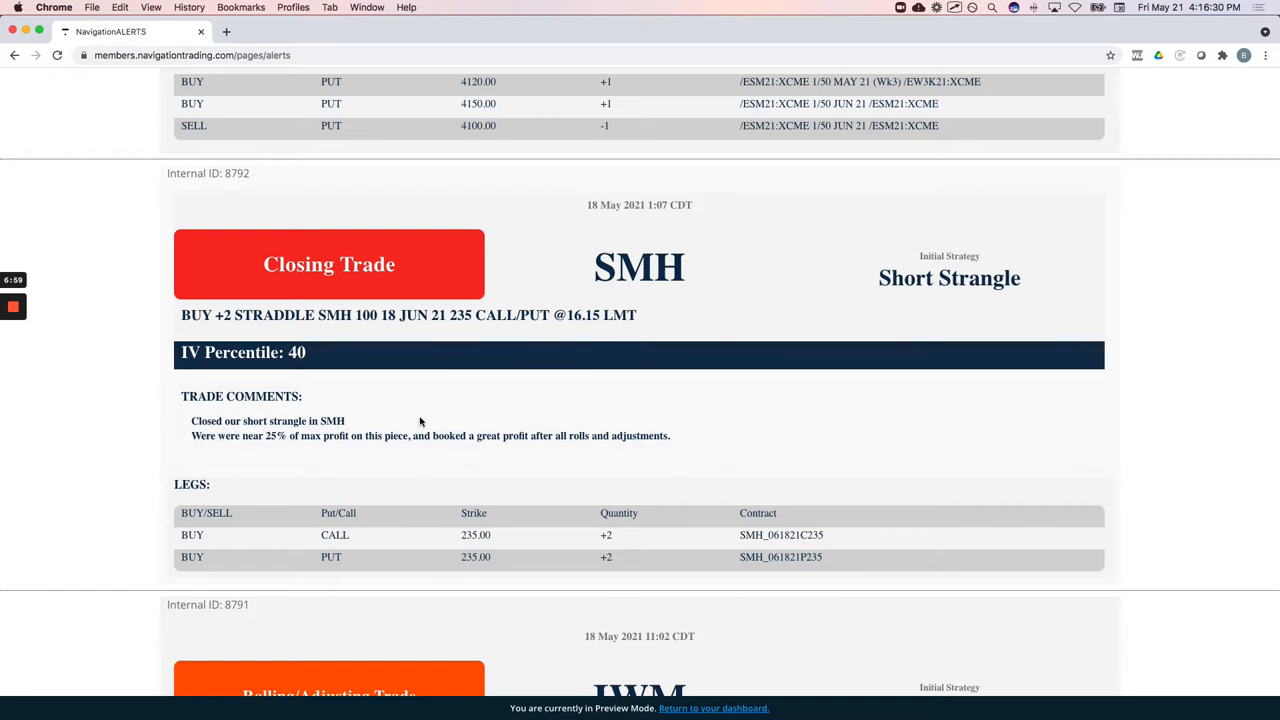
{"action": "mouse_move", "coordinate": [452, 330]}
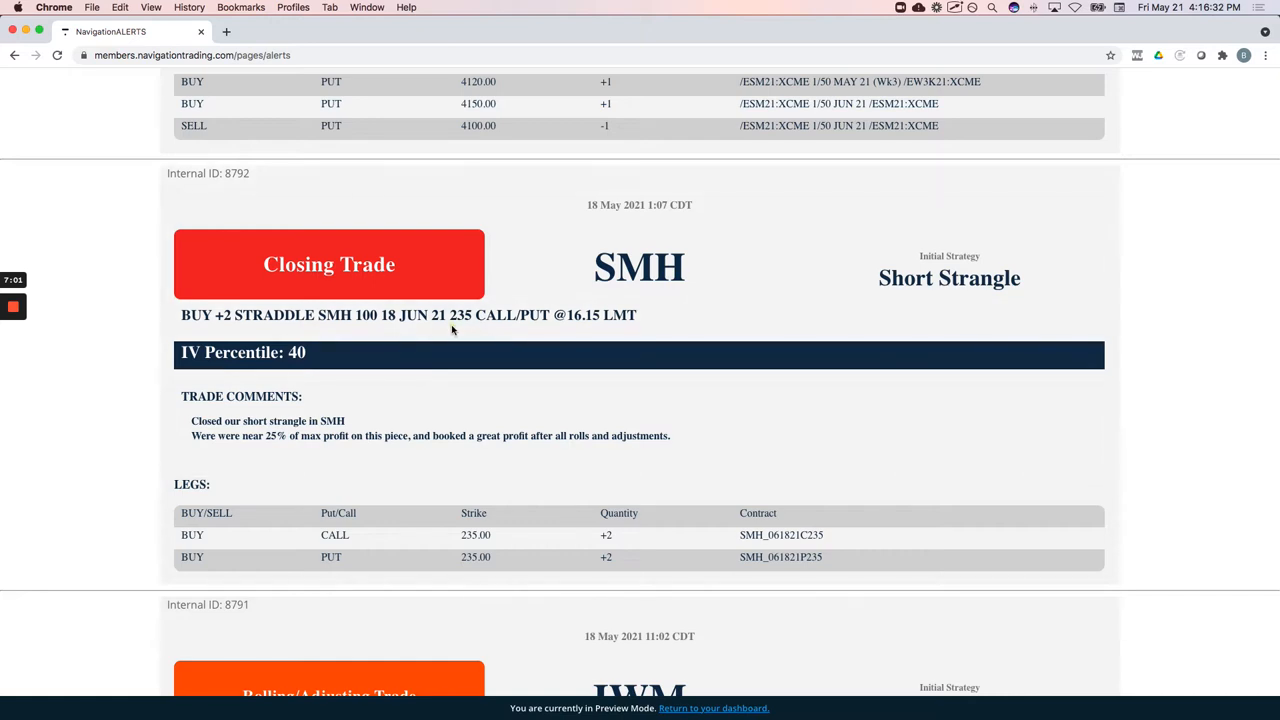
{"action": "double_click", "coordinate": [461, 315]}
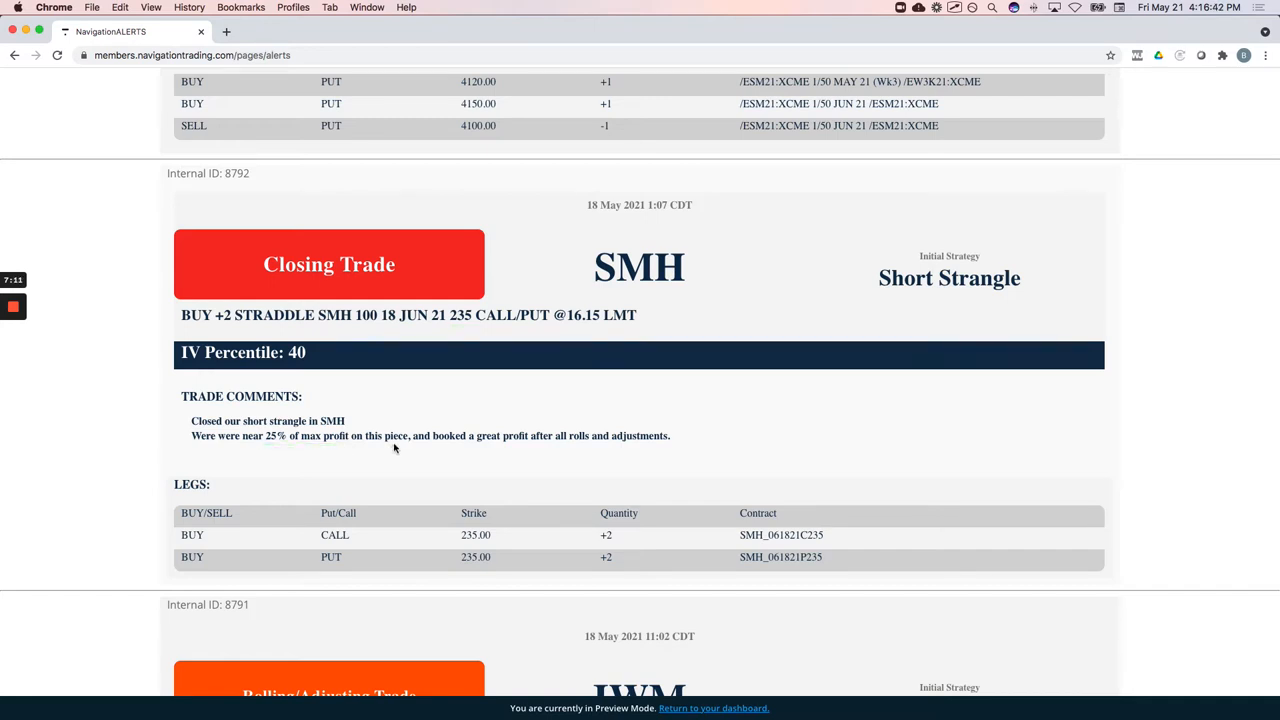
{"action": "mouse_move", "coordinate": [575, 448]}
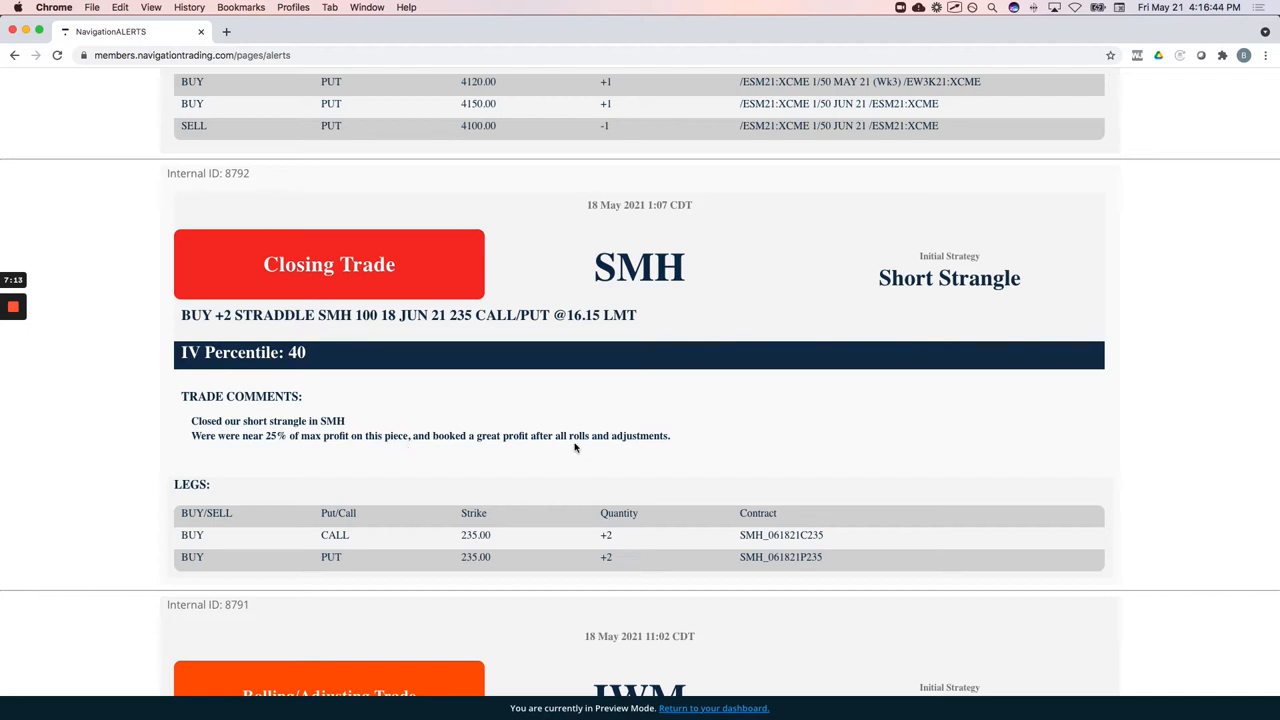
{"action": "left_click_drag", "start_coordinate": [550, 445], "coordinate": [688, 453]}
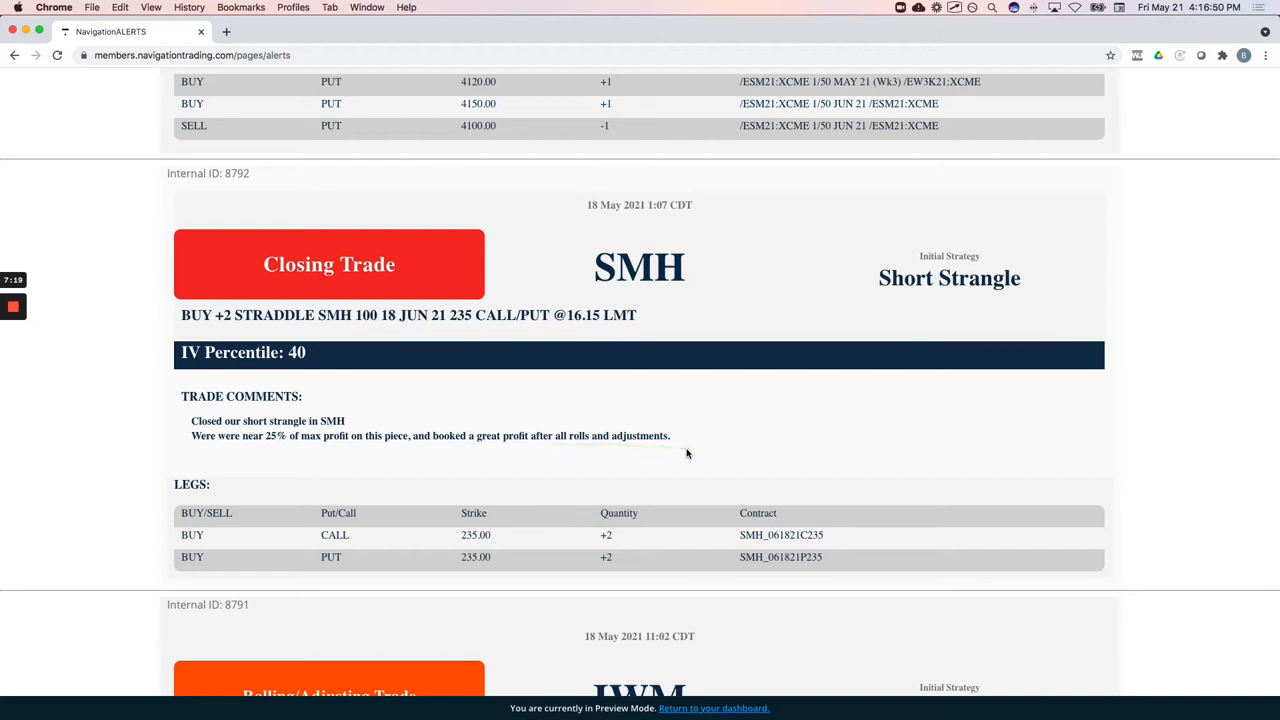
{"action": "mouse_move", "coordinate": [688, 450]}
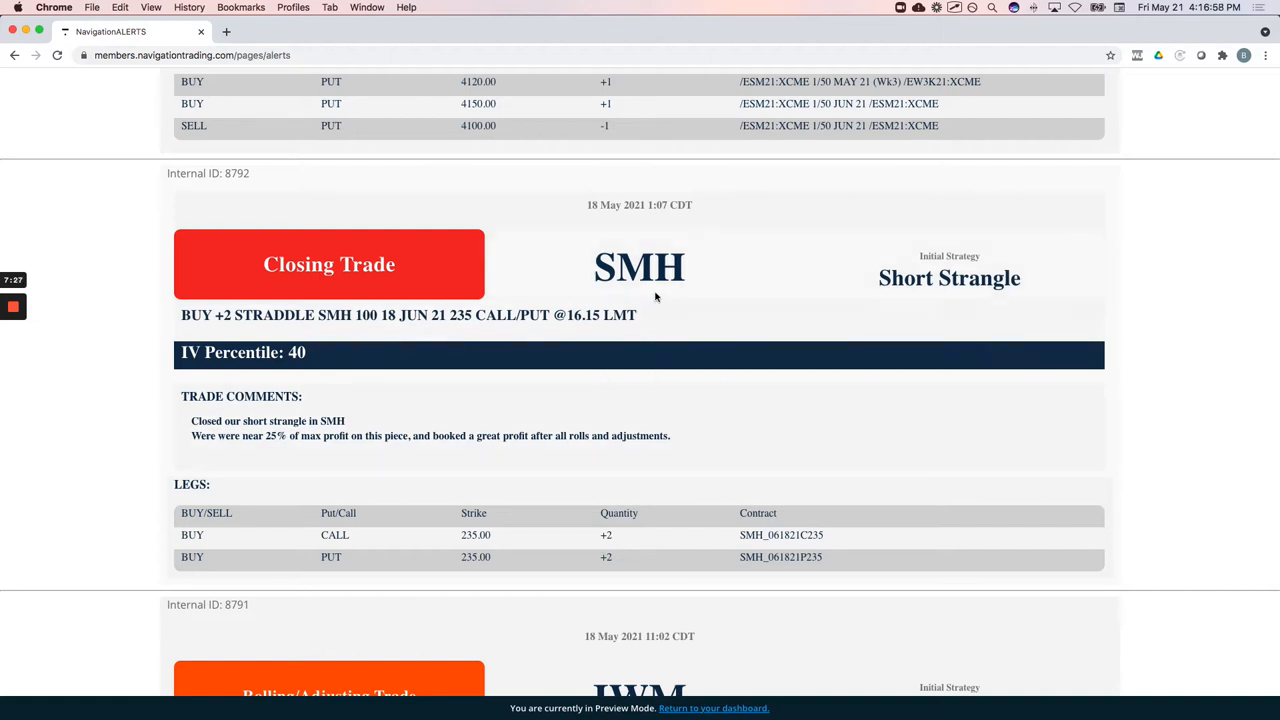
{"action": "mouse_move", "coordinate": [627, 296]}
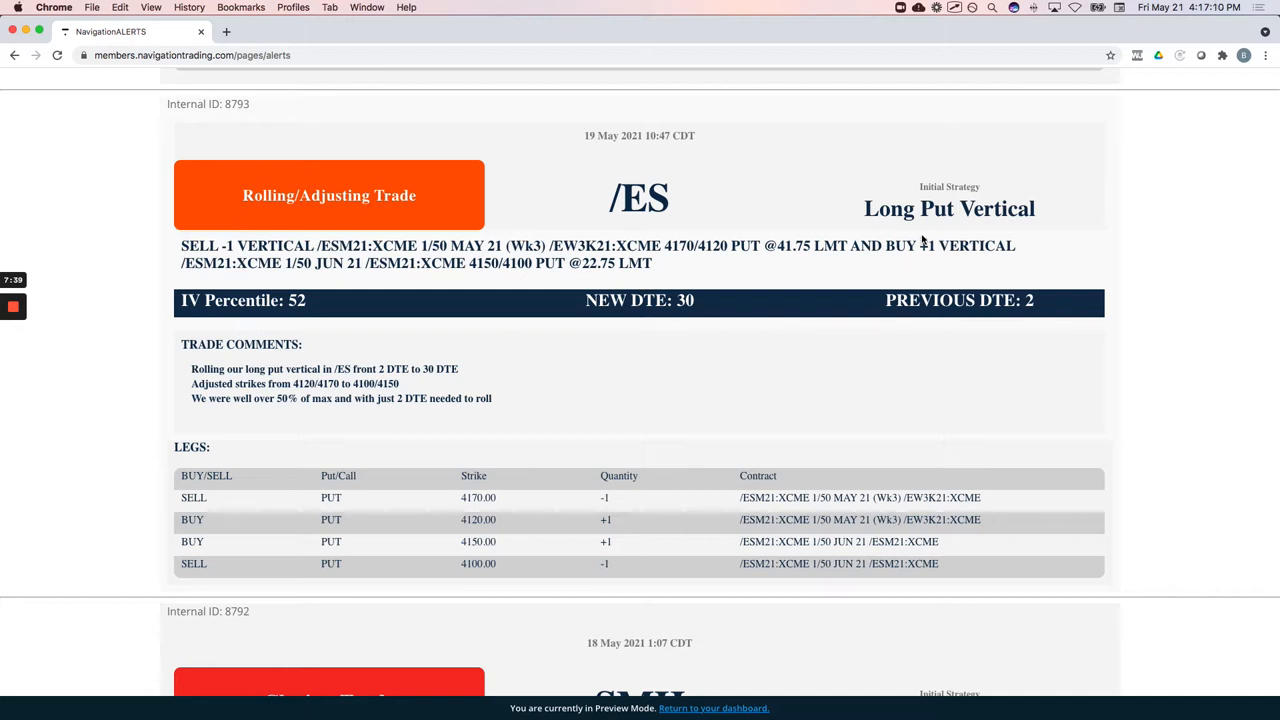
{"action": "mouse_move", "coordinate": [243, 410]}
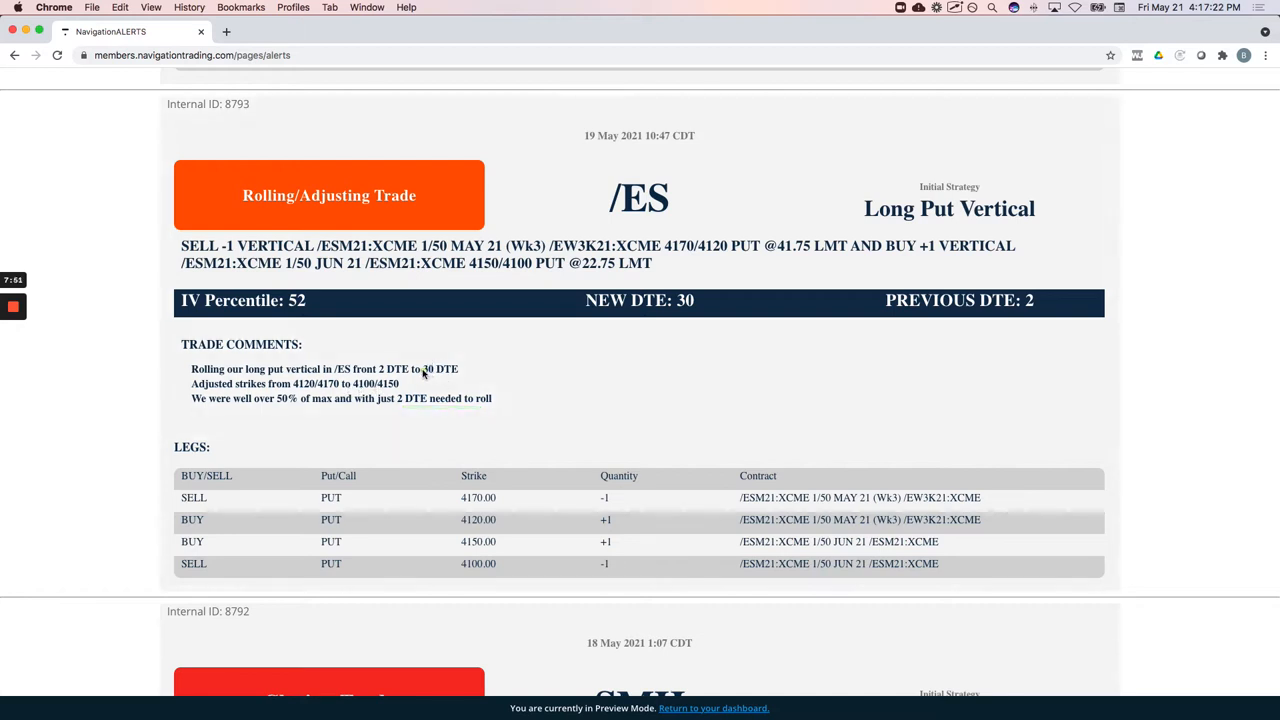
Bring up the /ES long put vertical roll alert, 2 to 30 DTE (ID 8793)
{"action": "double_click", "coordinate": [431, 369]}
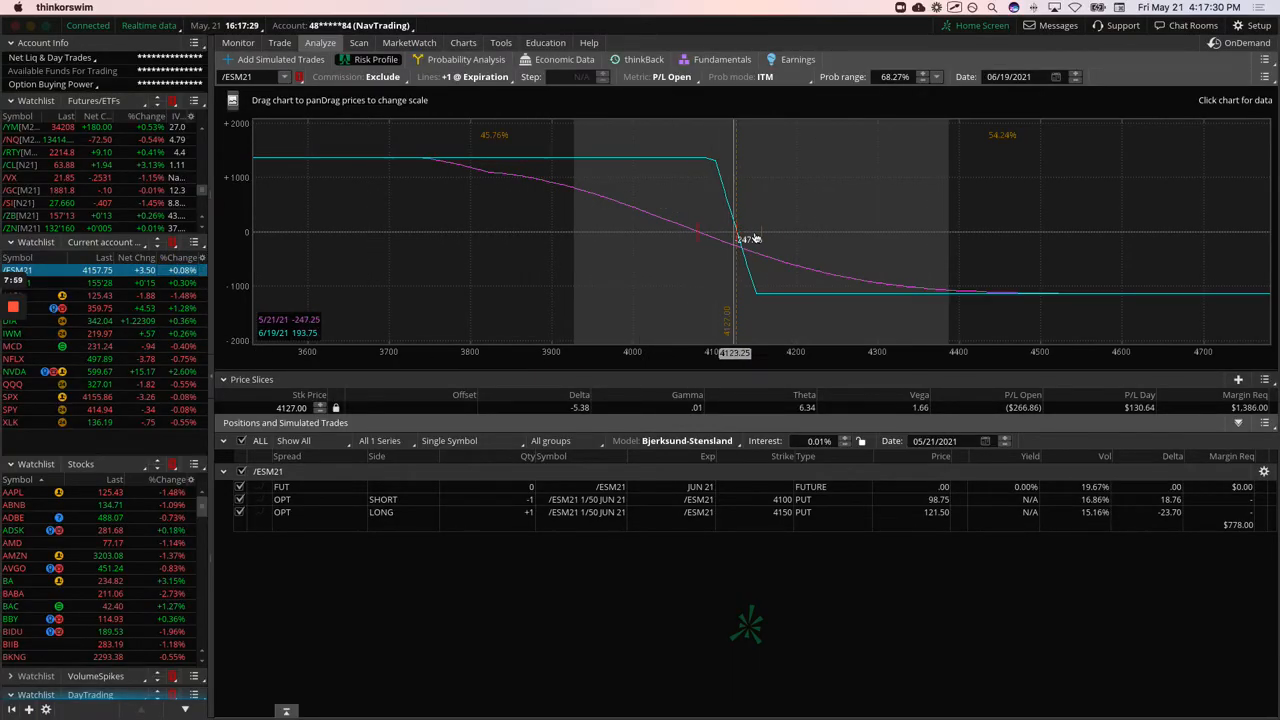
{"action": "mouse_move", "coordinate": [483, 210]}
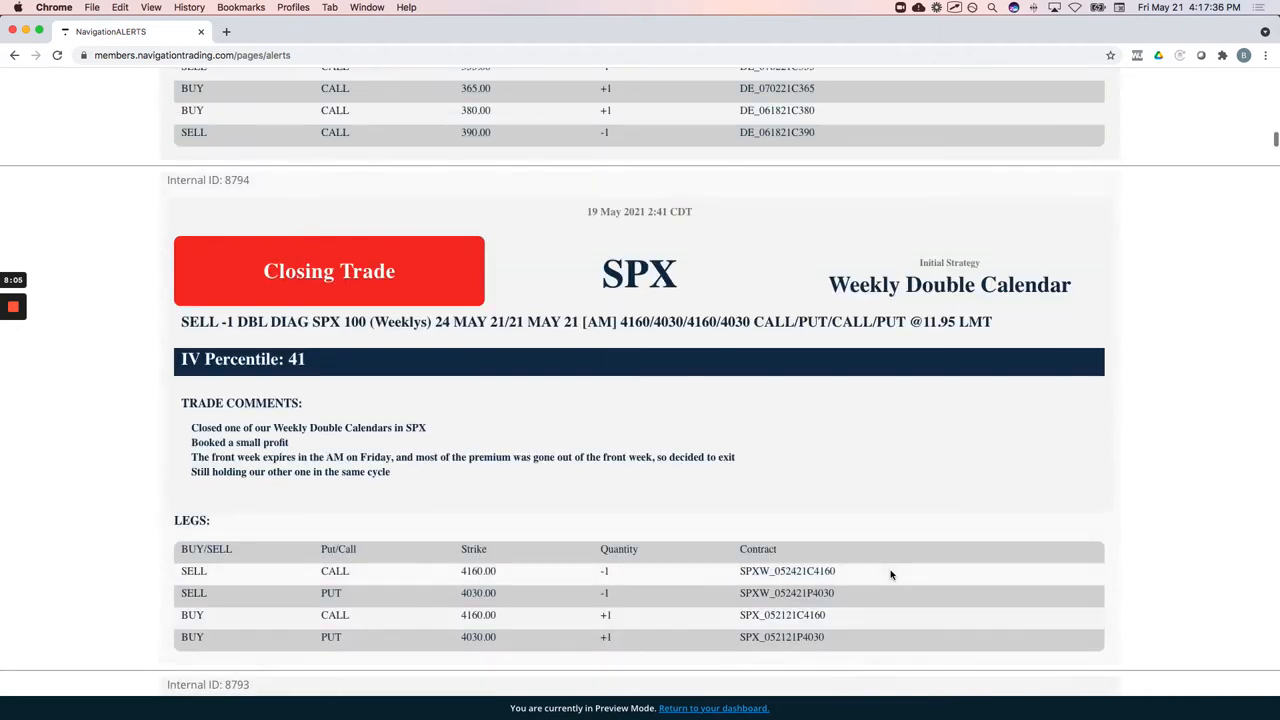
Read the SPX double calendar closing alert (ID 8794), then bring up the DE call vertical roll alert (ID 8795)
{"action": "scroll", "scroll_direction": "down", "scroll_amount": 3}
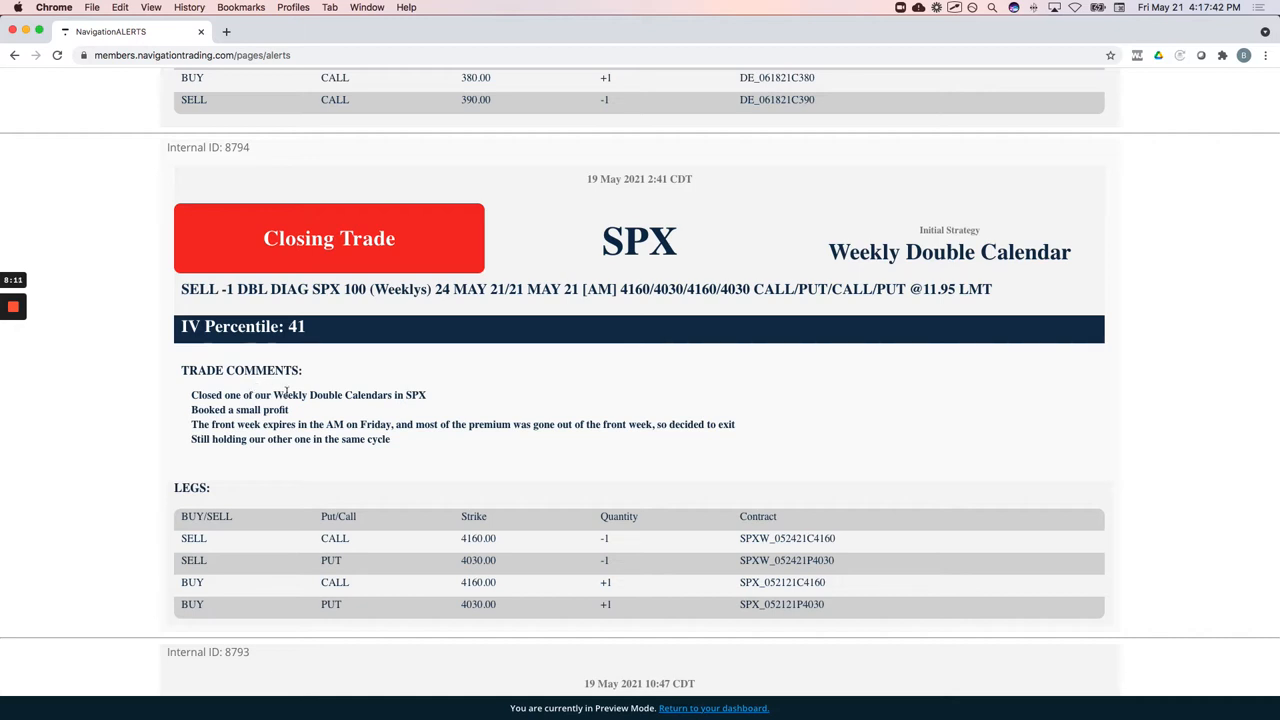
{"action": "mouse_move", "coordinate": [509, 437]}
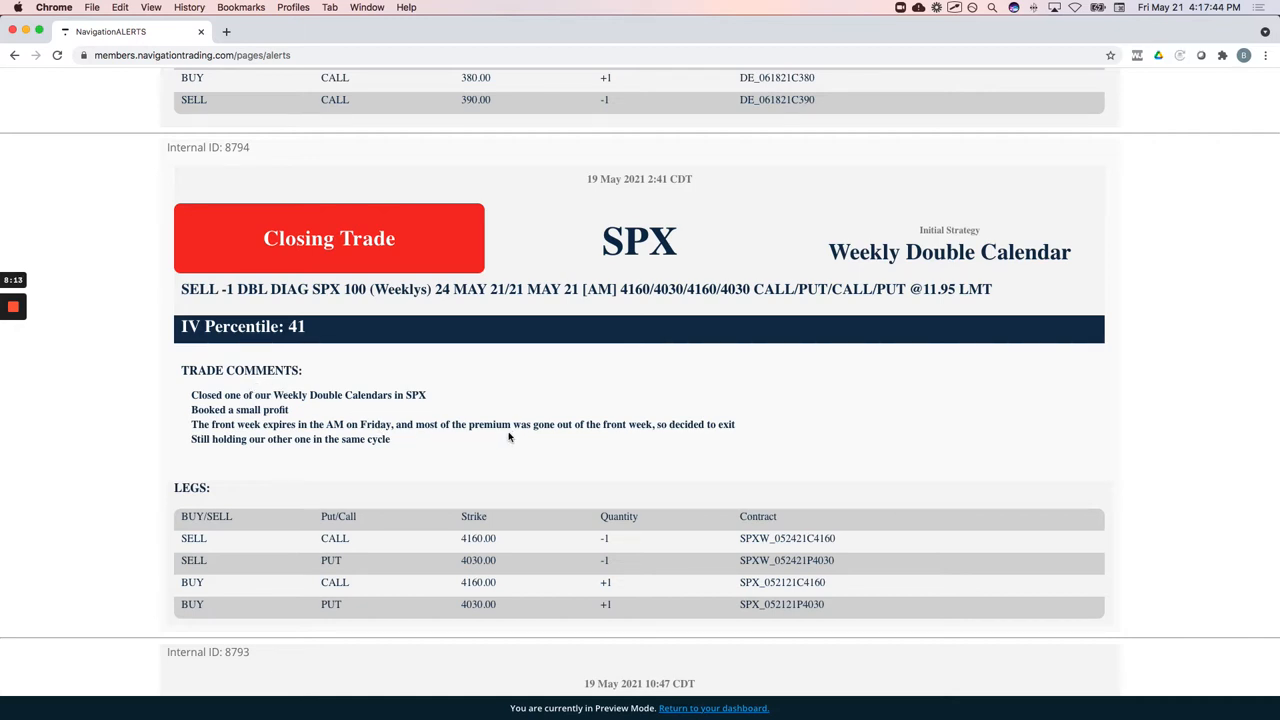
{"action": "mouse_move", "coordinate": [427, 438]}
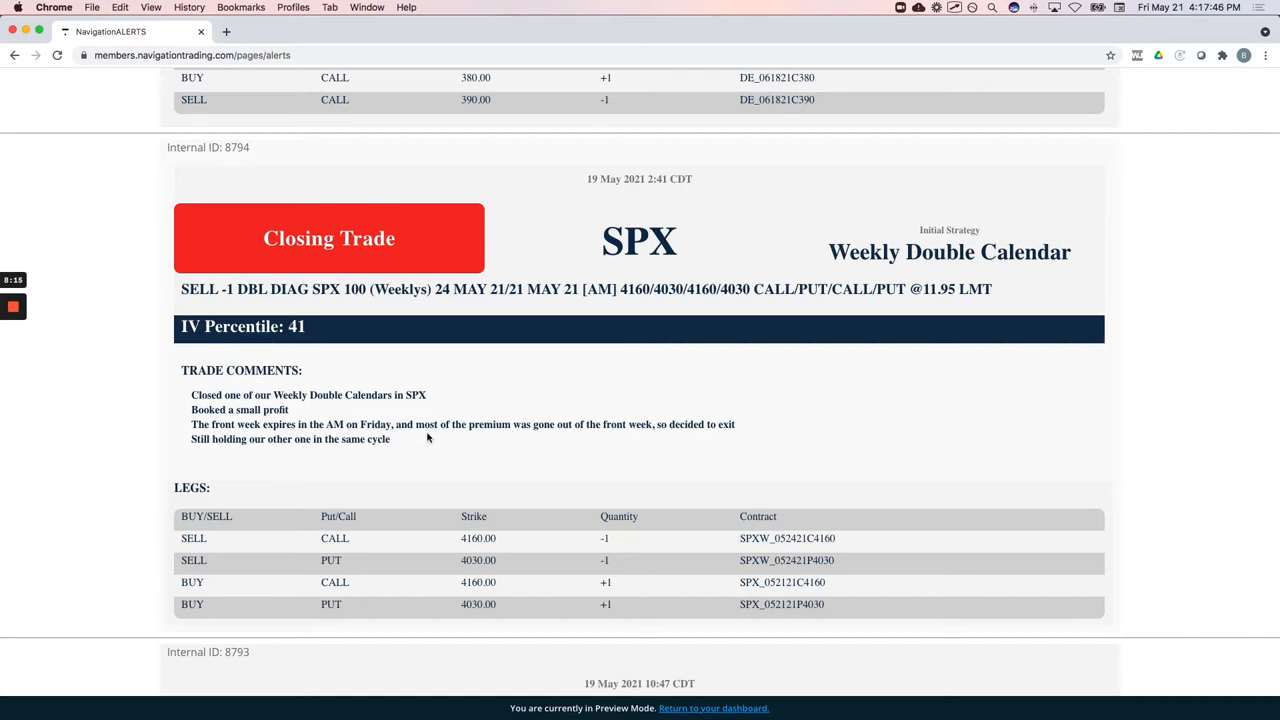
{"action": "left_click_drag", "start_coordinate": [416, 424], "coordinate": [608, 437]}
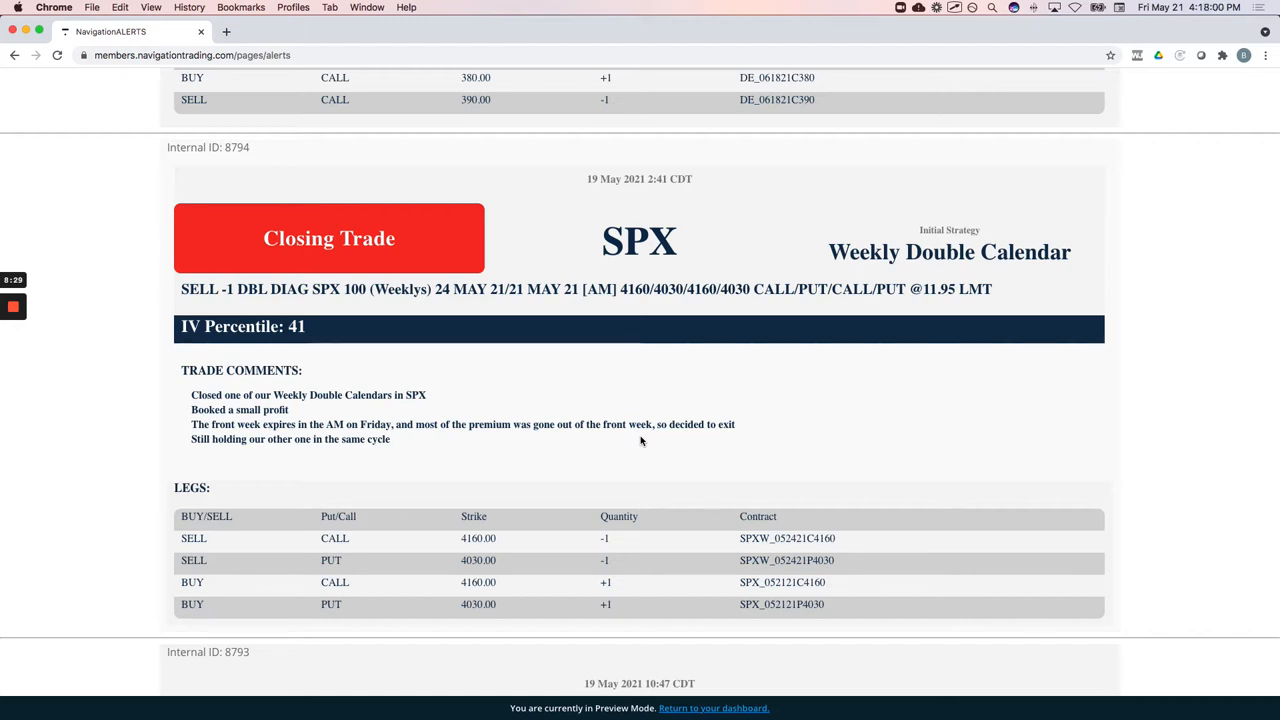
{"action": "mouse_move", "coordinate": [488, 430]}
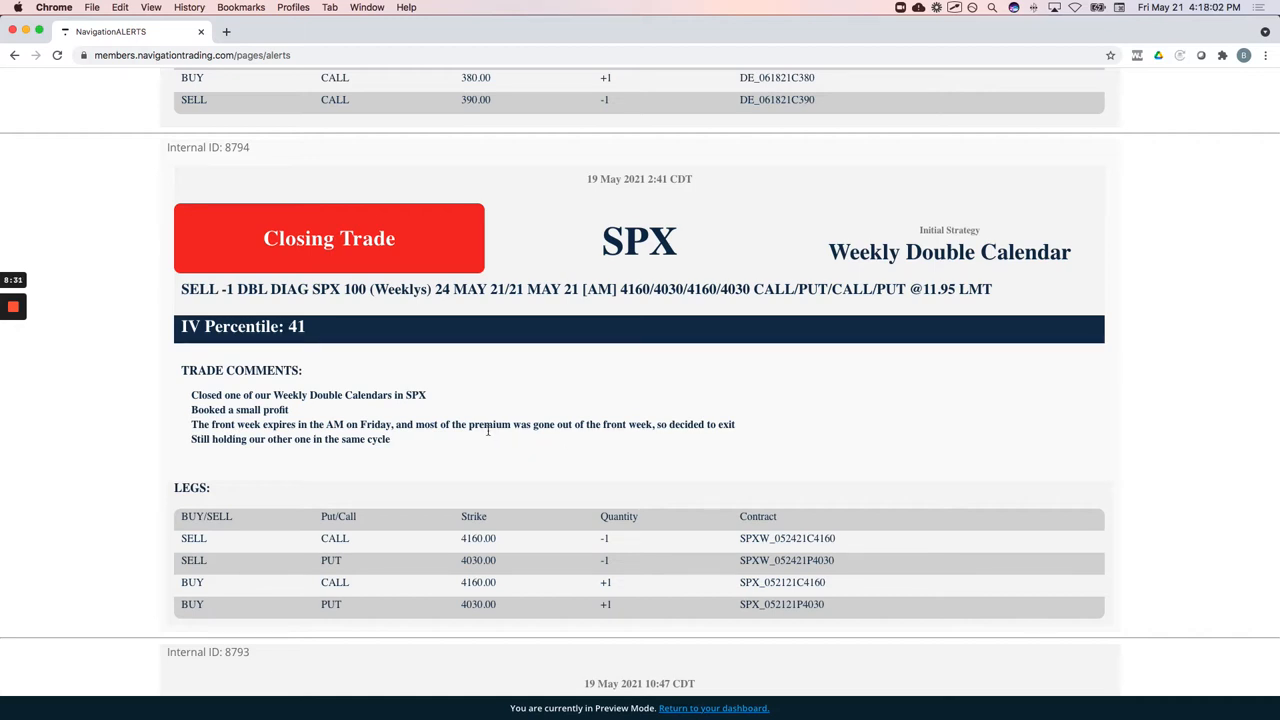
{"action": "mouse_move", "coordinate": [521, 441]}
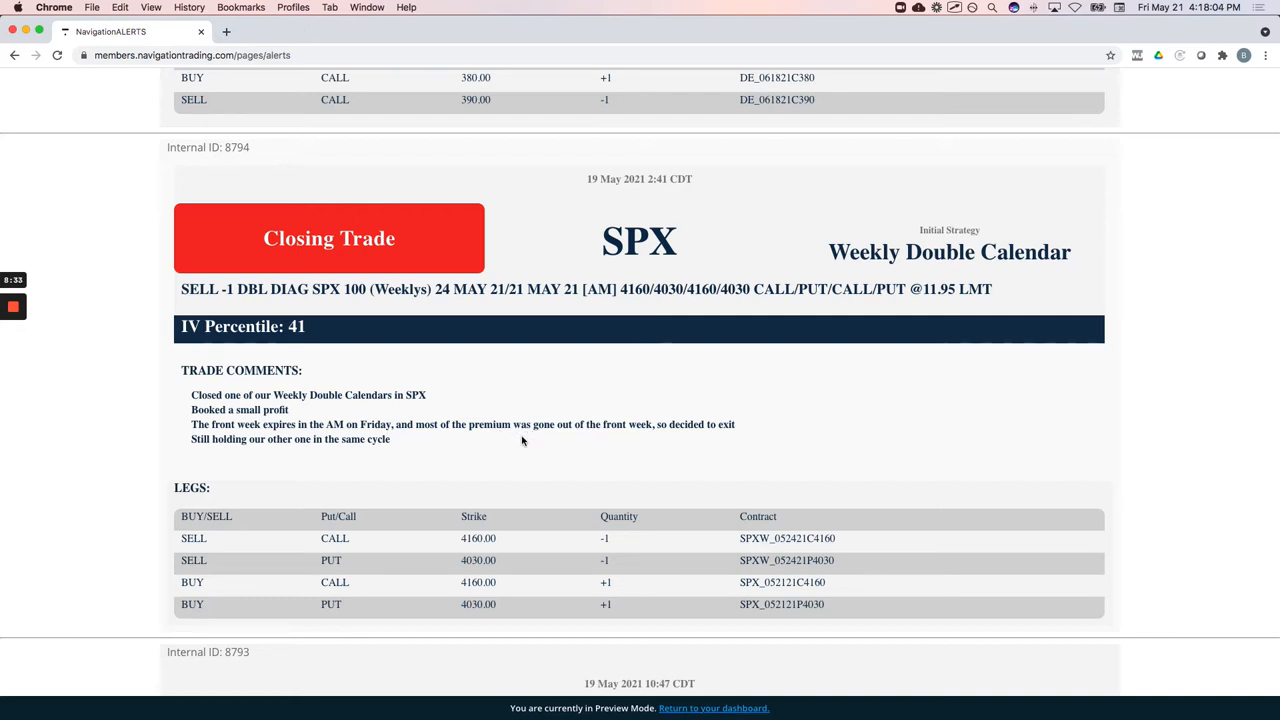
{"action": "mouse_move", "coordinate": [611, 437]}
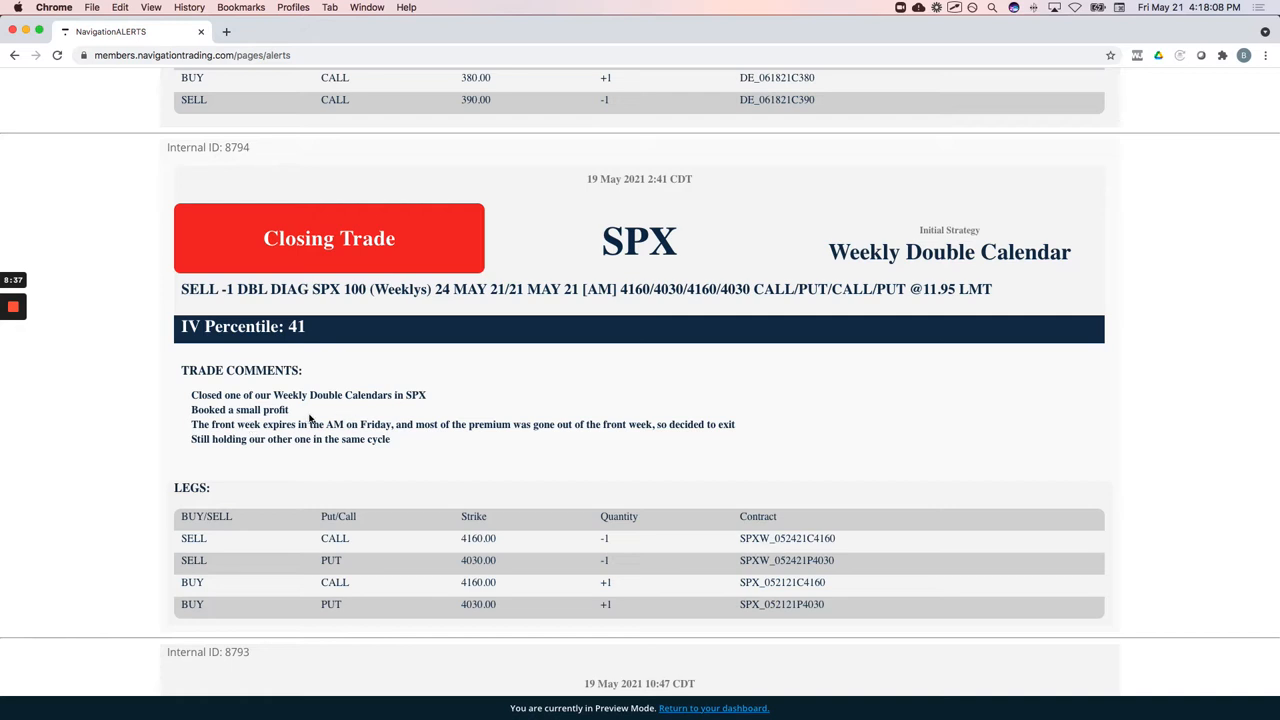
{"action": "double_click", "coordinate": [239, 409]}
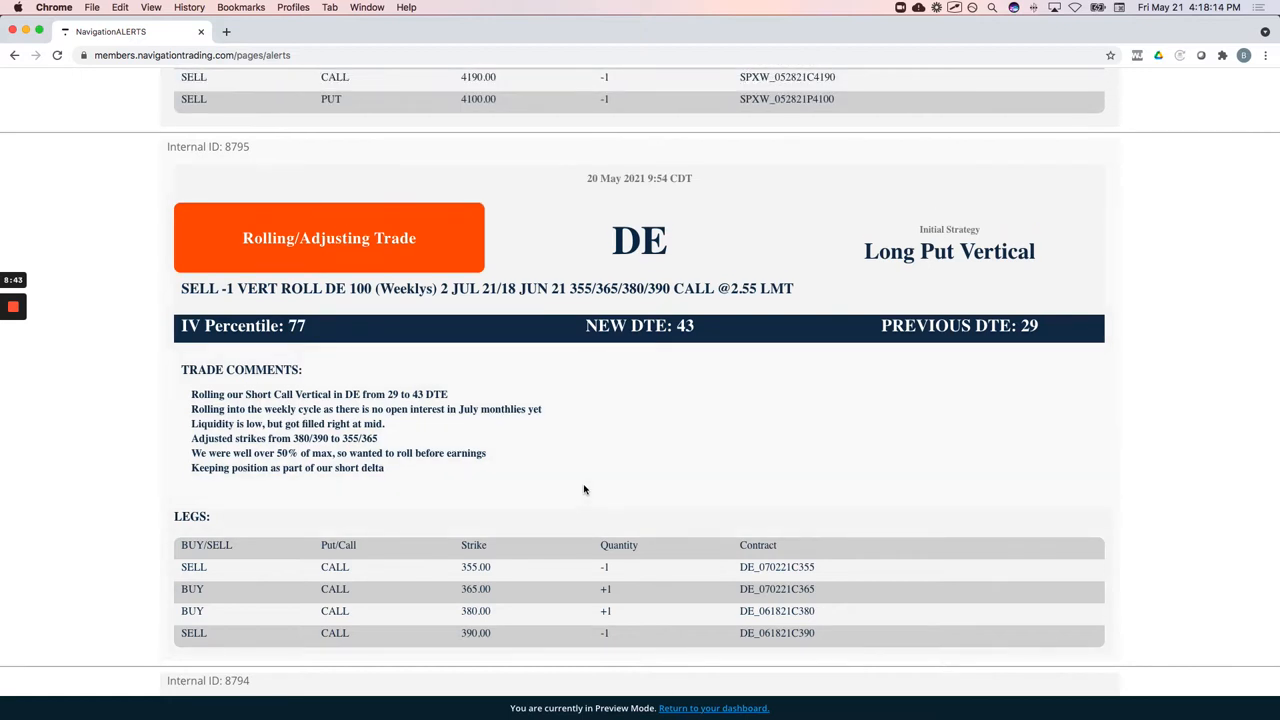
{"action": "mouse_move", "coordinate": [522, 353]}
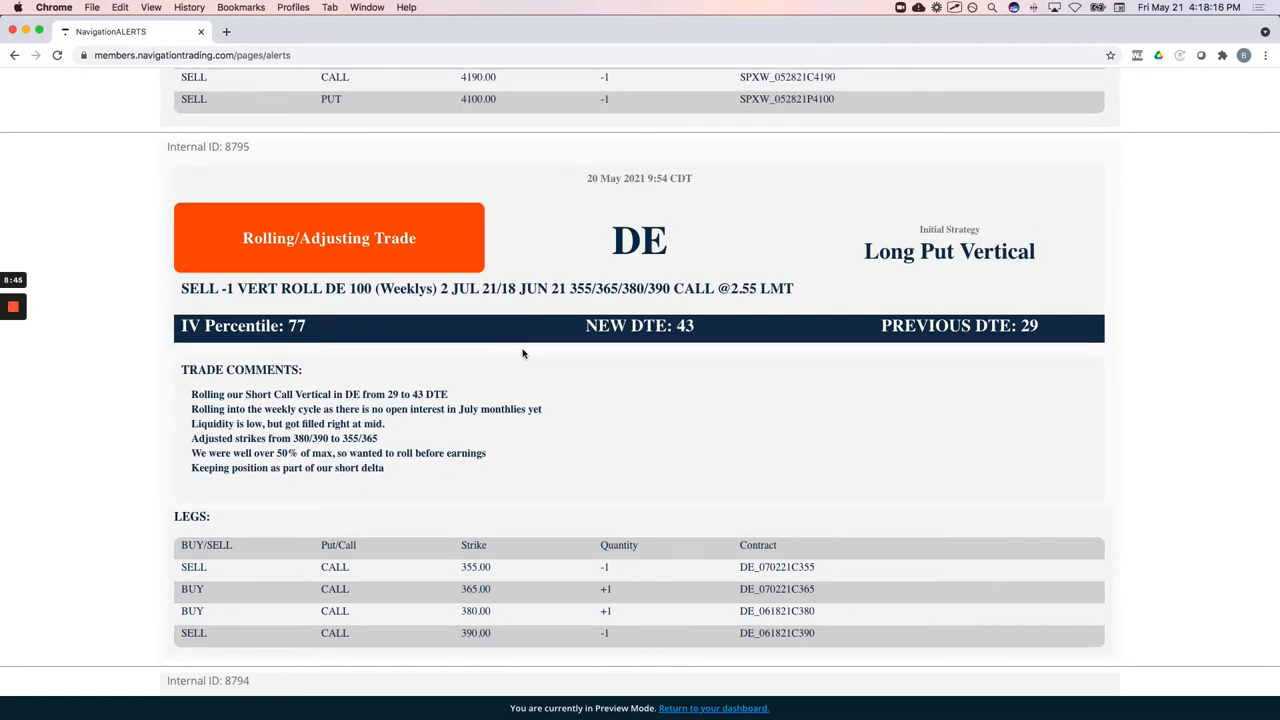
{"action": "mouse_move", "coordinate": [362, 420]}
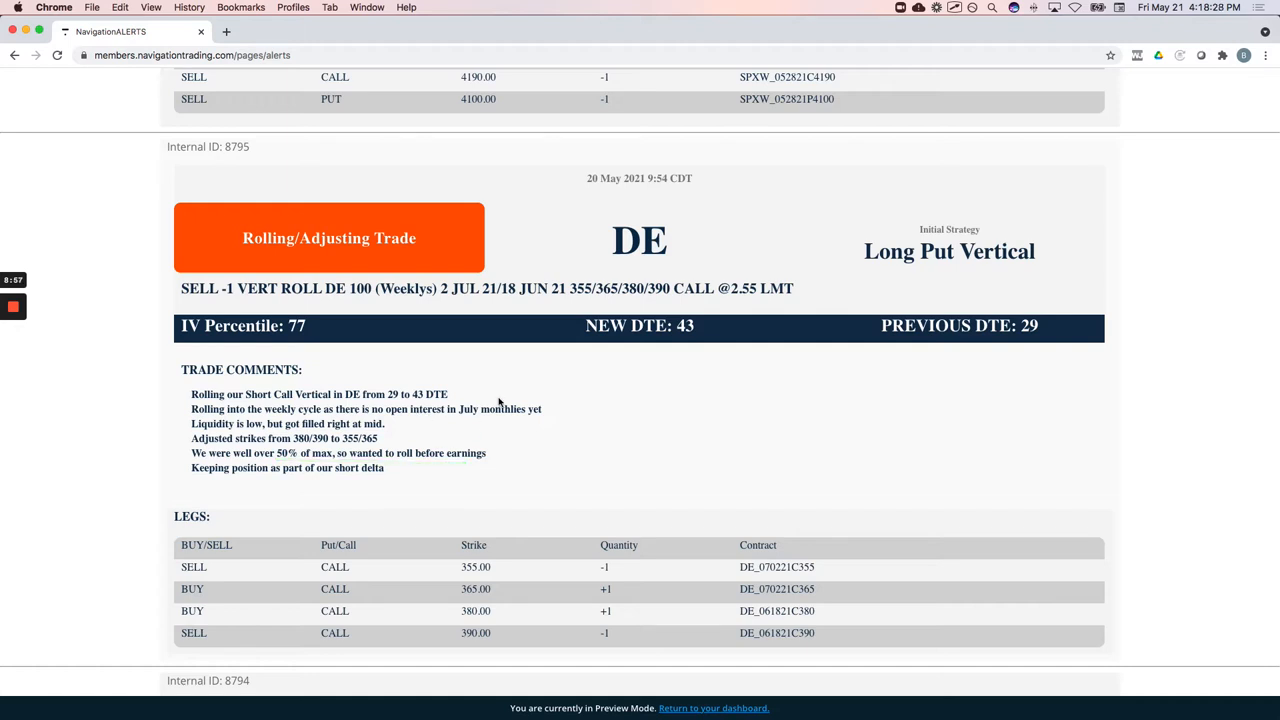
{"action": "mouse_move", "coordinate": [510, 377]}
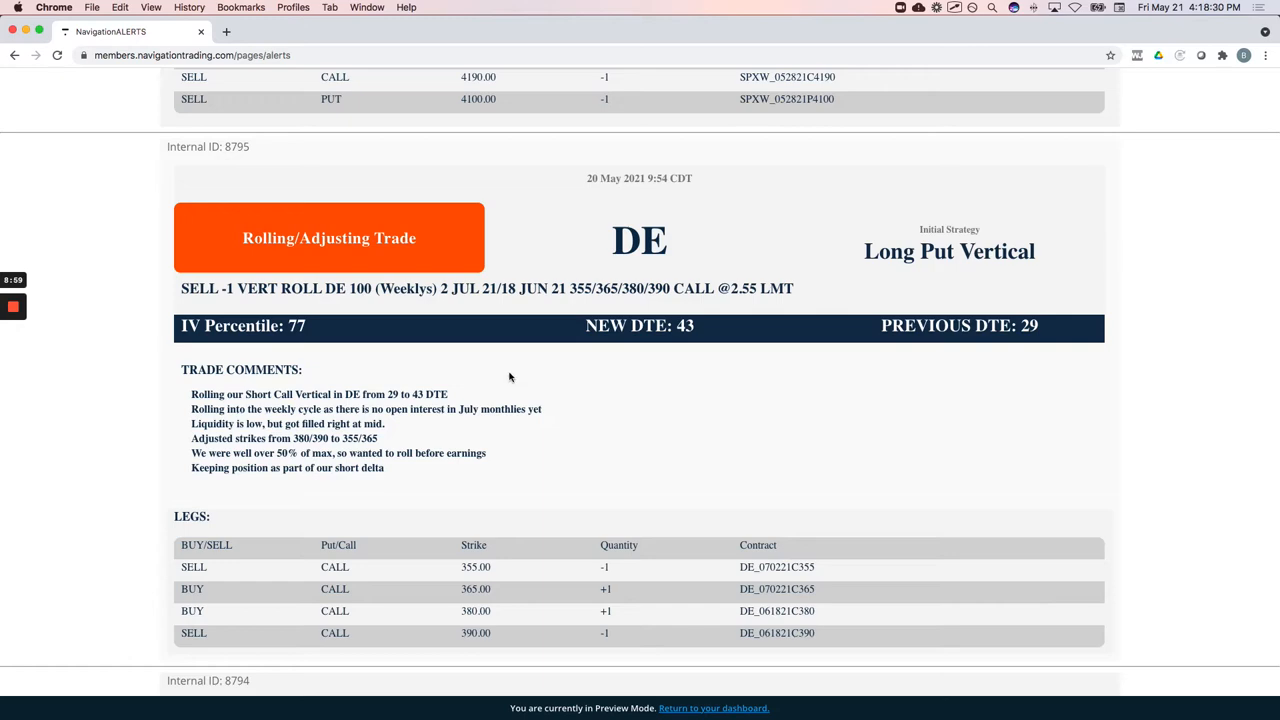
{"action": "mouse_move", "coordinate": [498, 374]}
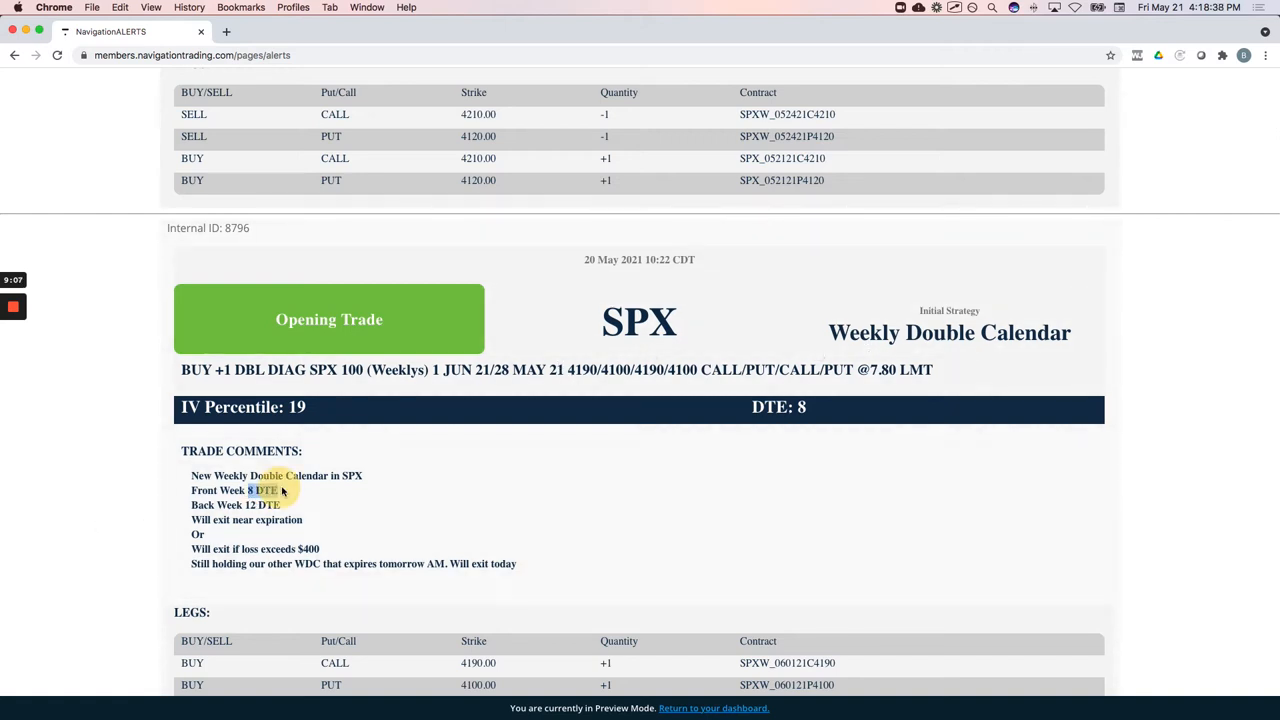
Highlight the '8 DTE' front week in the SPX double calendar opening alert (ID 8796)
{"action": "double_click", "coordinate": [263, 490]}
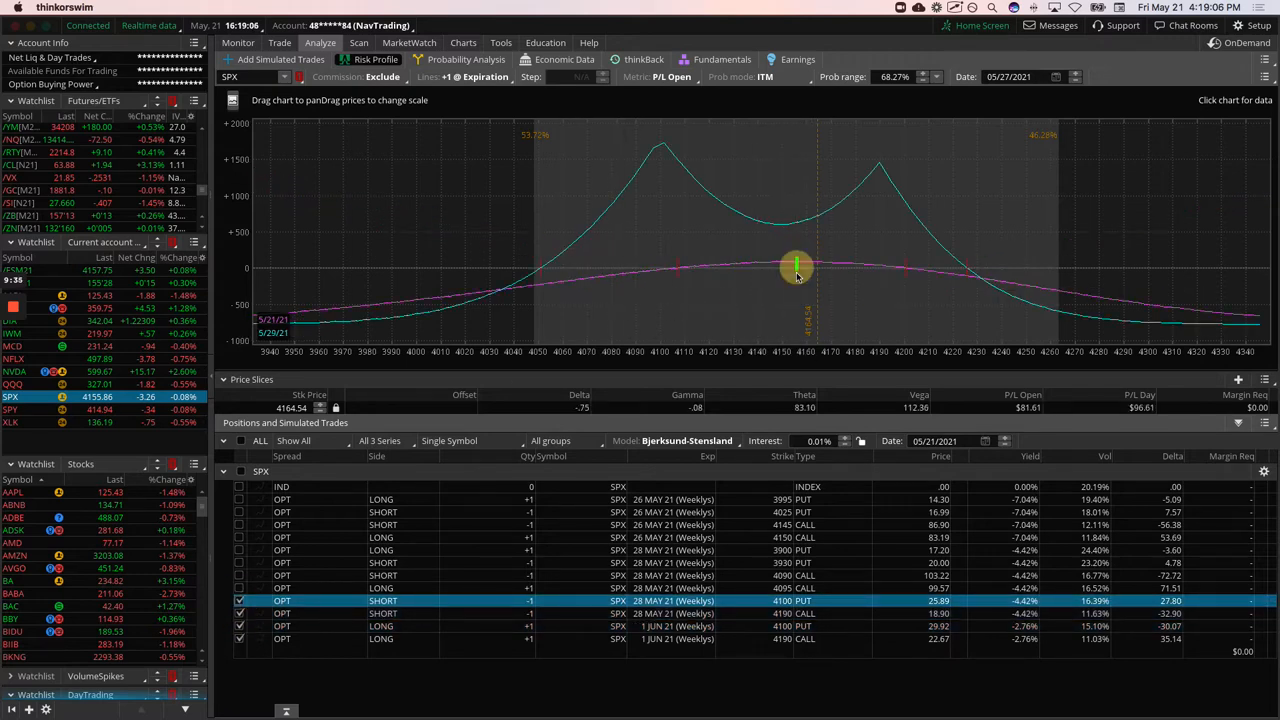
{"action": "mouse_move", "coordinate": [808, 294]}
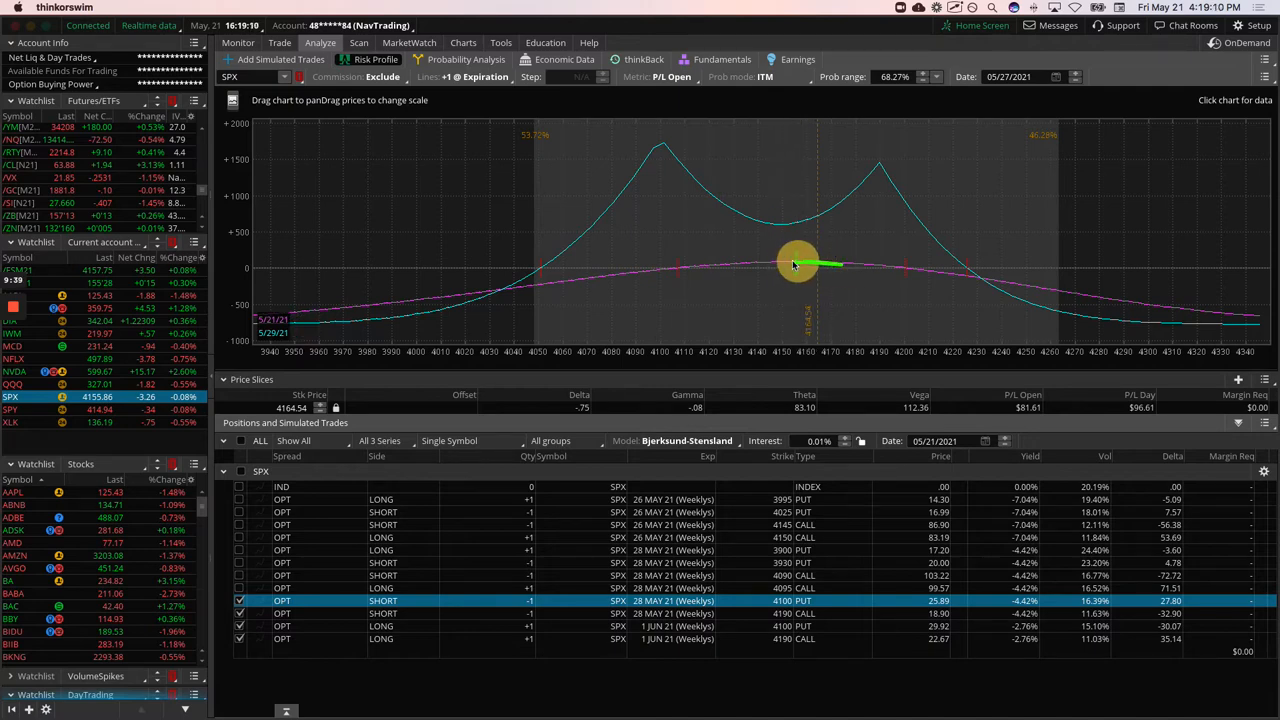
{"action": "mouse_move", "coordinate": [853, 280]}
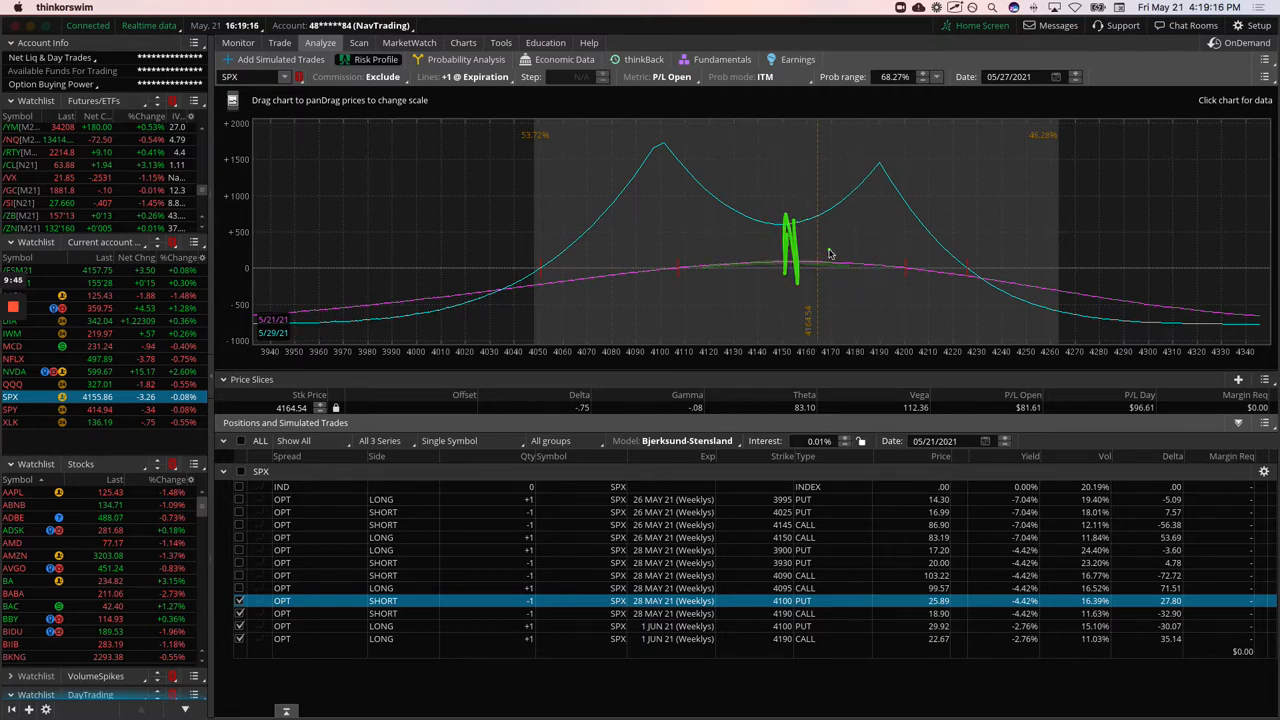
{"action": "mouse_move", "coordinate": [889, 233]}
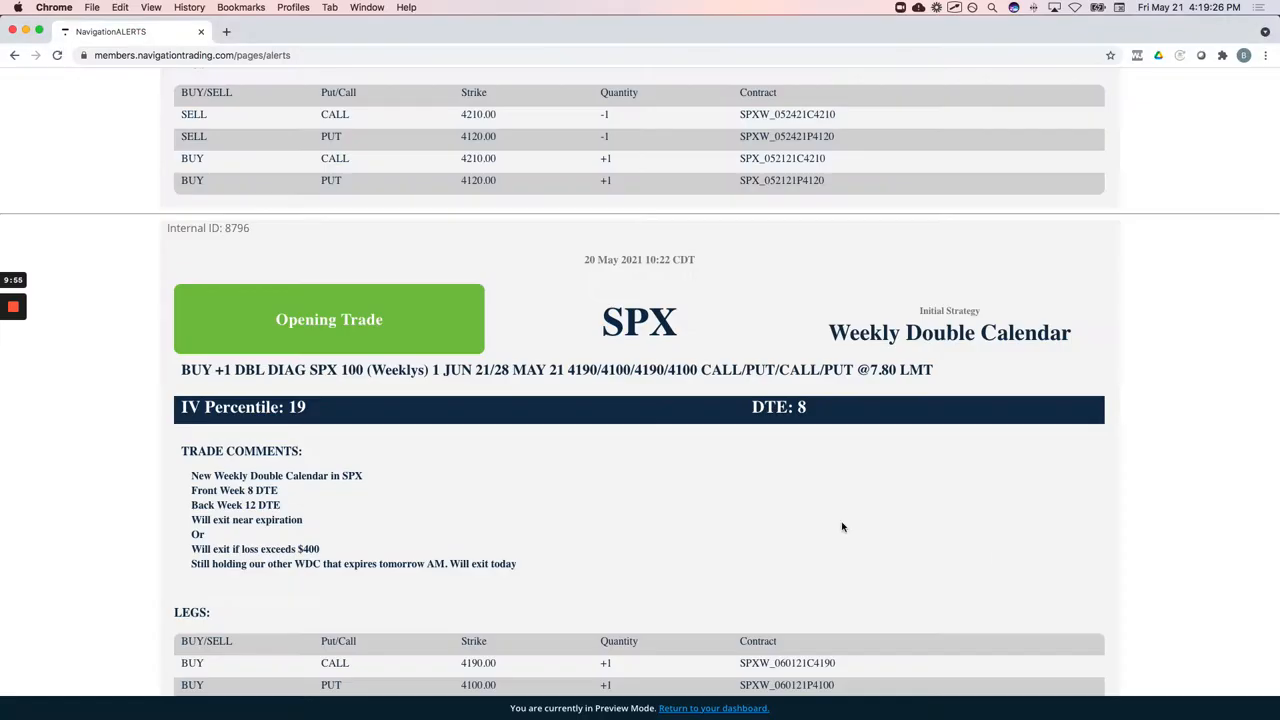
Bring up the /ZB short strangle roll alert (ID 8798) and highlight its 35 and 63 DTE values
{"action": "scroll", "scroll_direction": "up", "scroll_amount": 3}
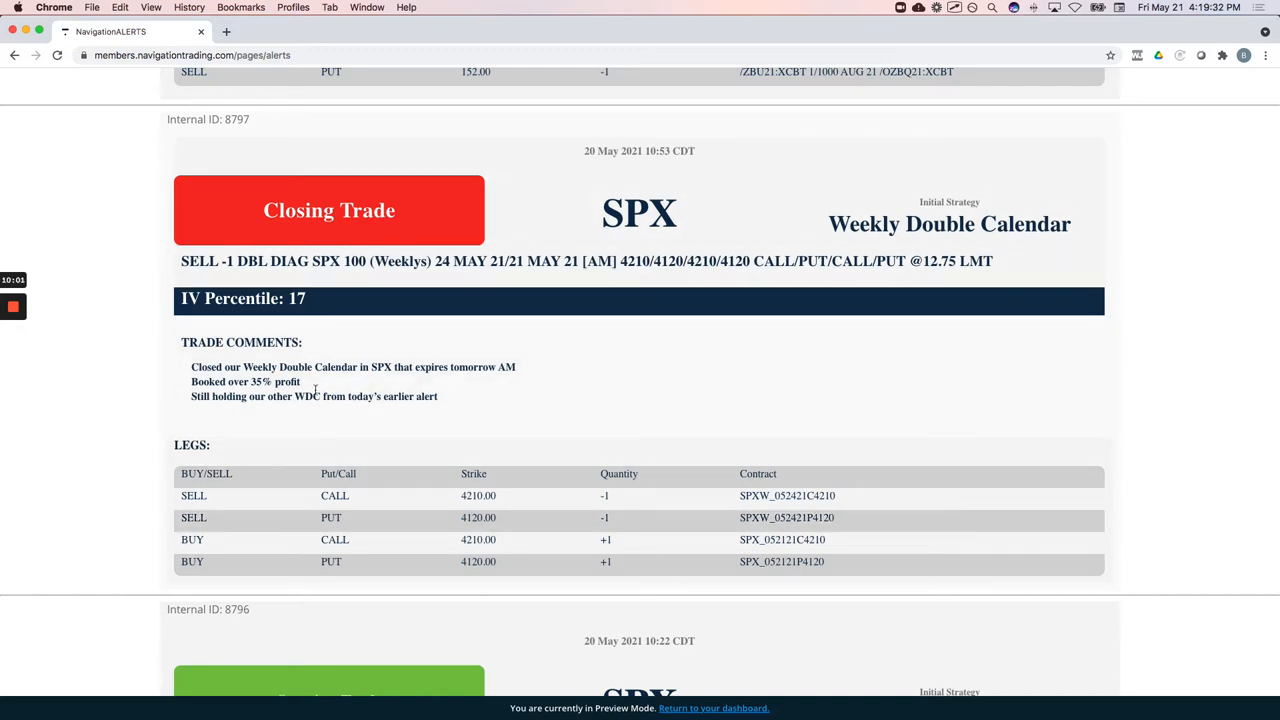
{"action": "left_click_drag", "start_coordinate": [252, 367], "coordinate": [267, 396]}
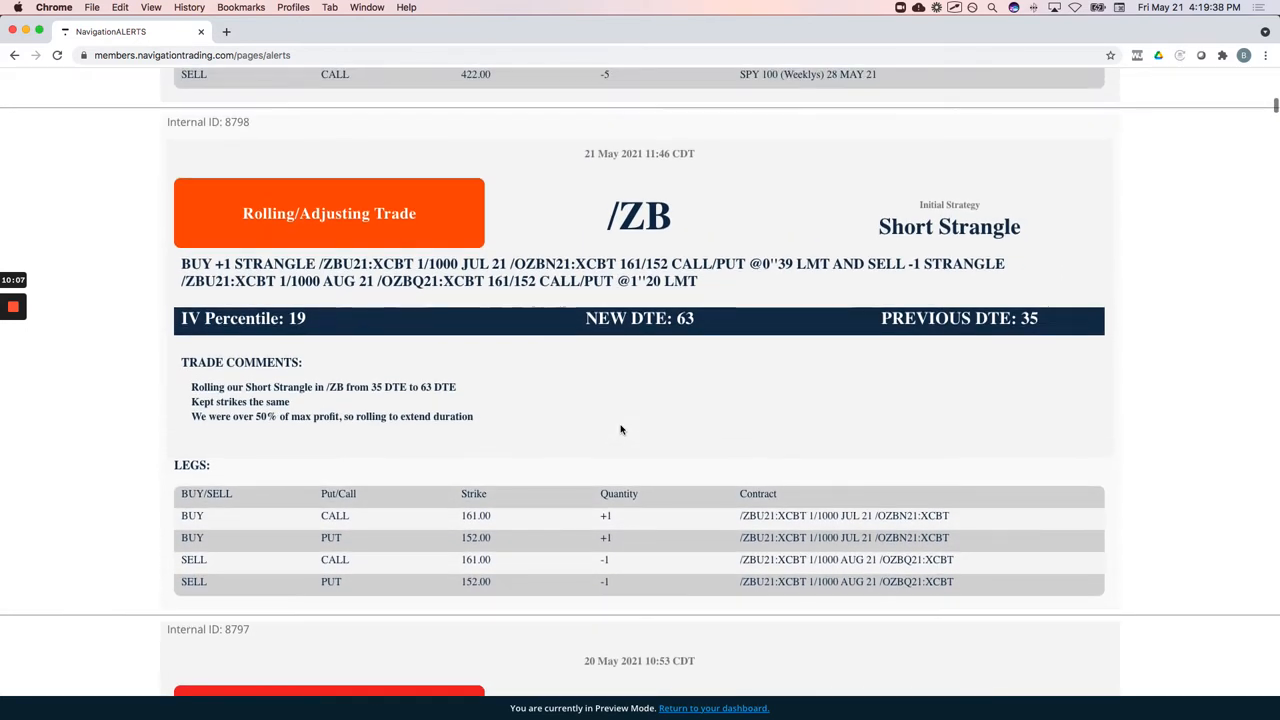
{"action": "mouse_move", "coordinate": [430, 258]}
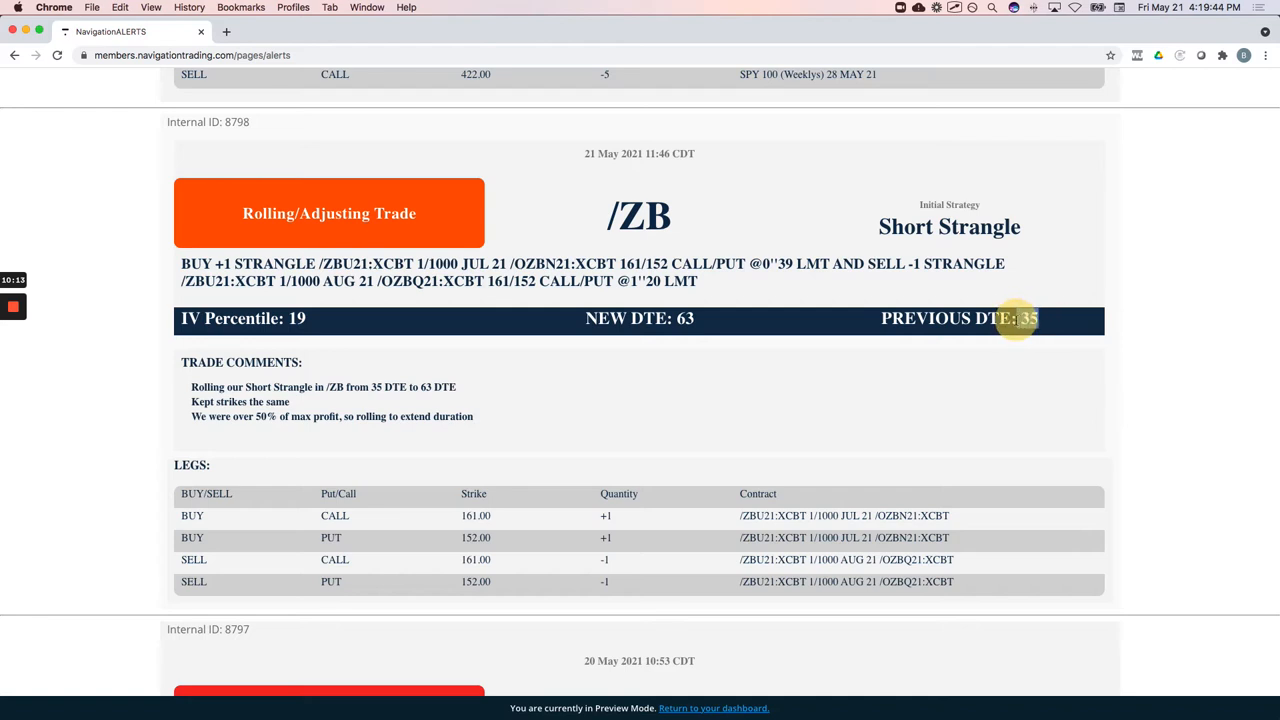
{"action": "double_click", "coordinate": [1029, 318]}
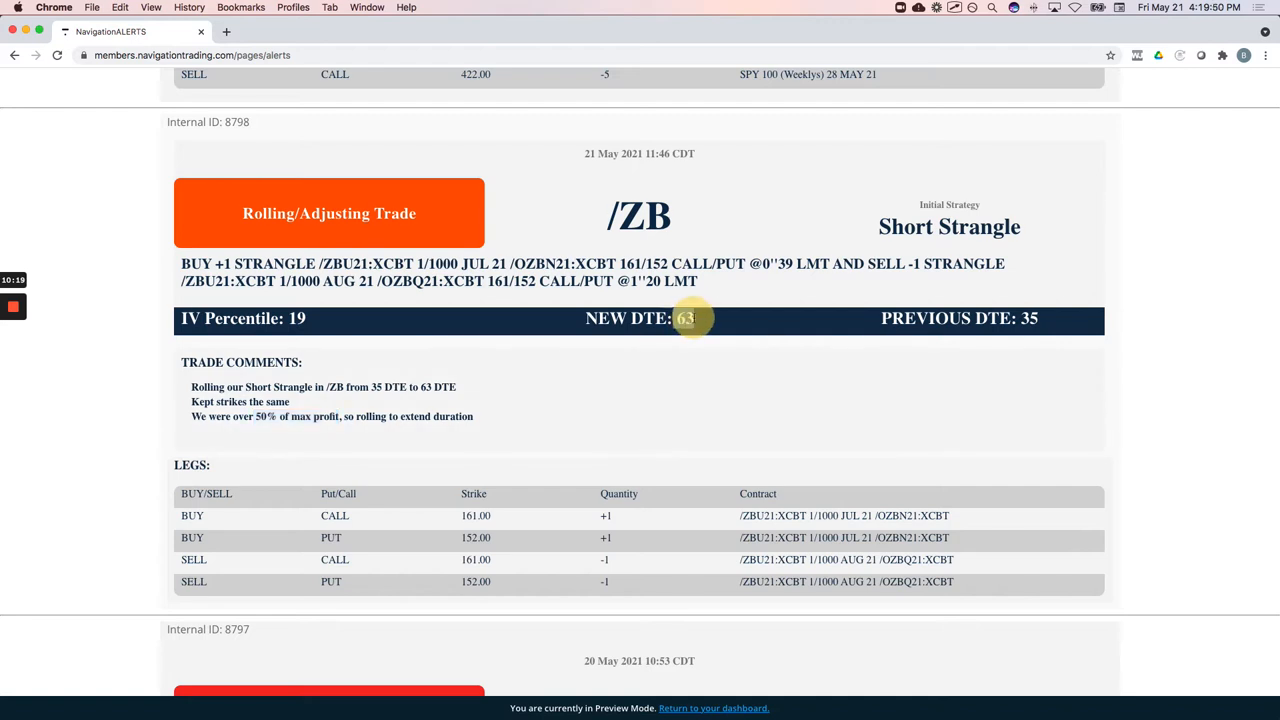
{"action": "double_click", "coordinate": [685, 318]}
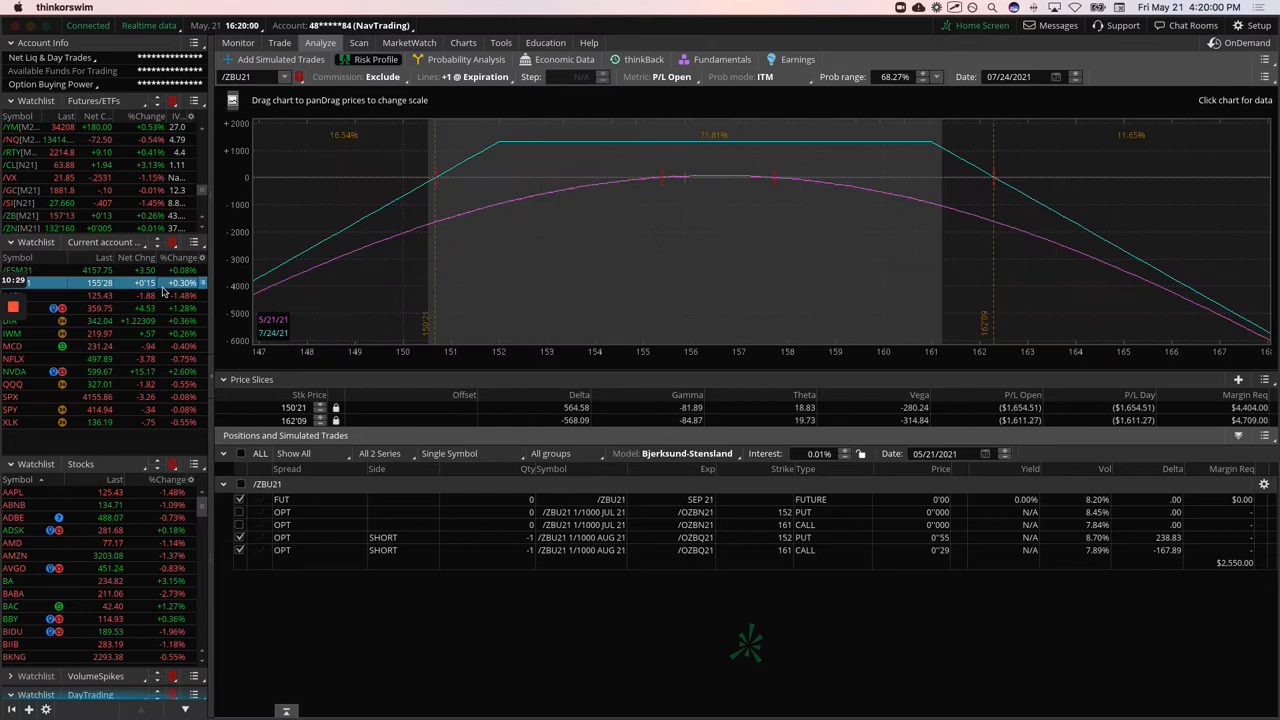
{"action": "mouse_move", "coordinate": [687, 182]}
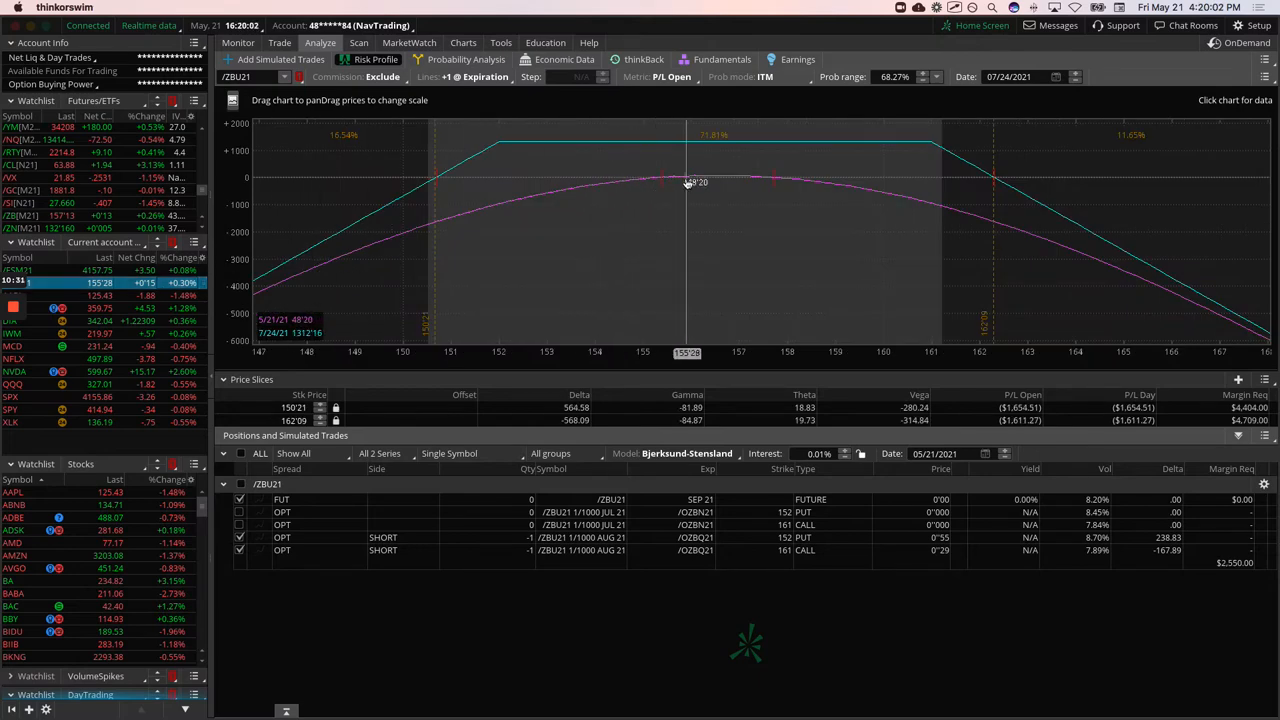
{"action": "mouse_move", "coordinate": [820, 172]}
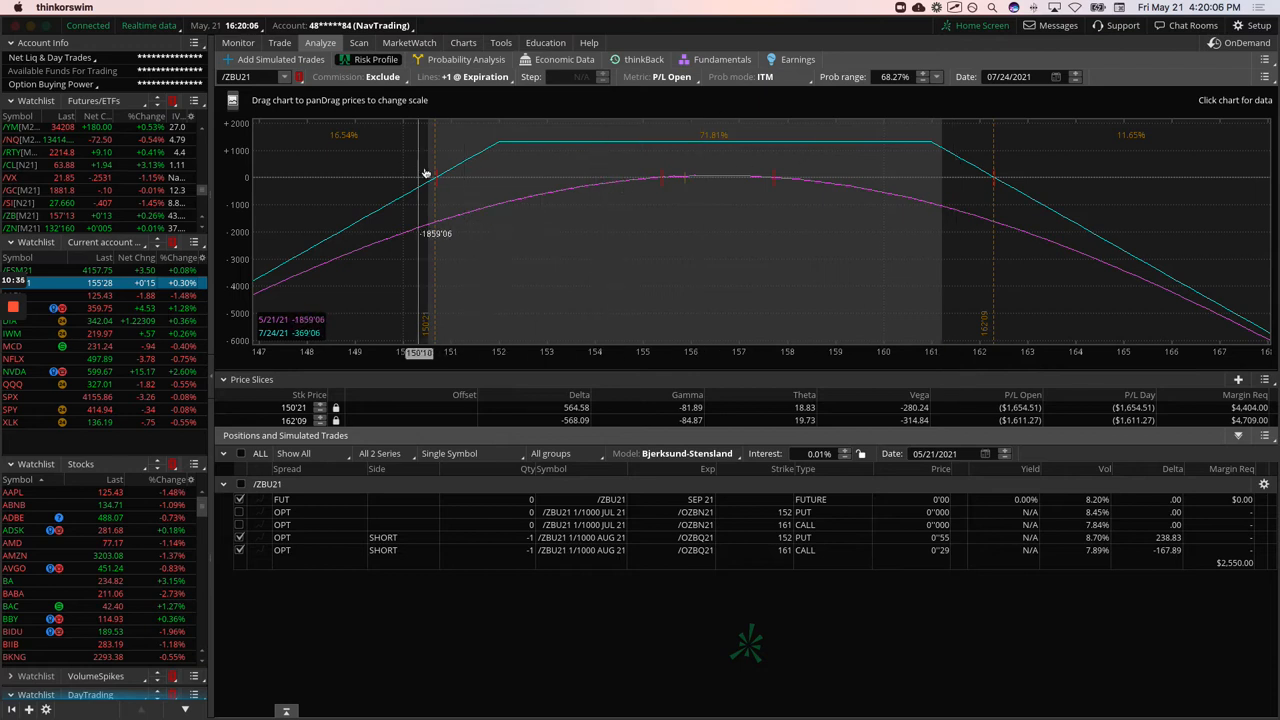
{"action": "mouse_move", "coordinate": [688, 188]}
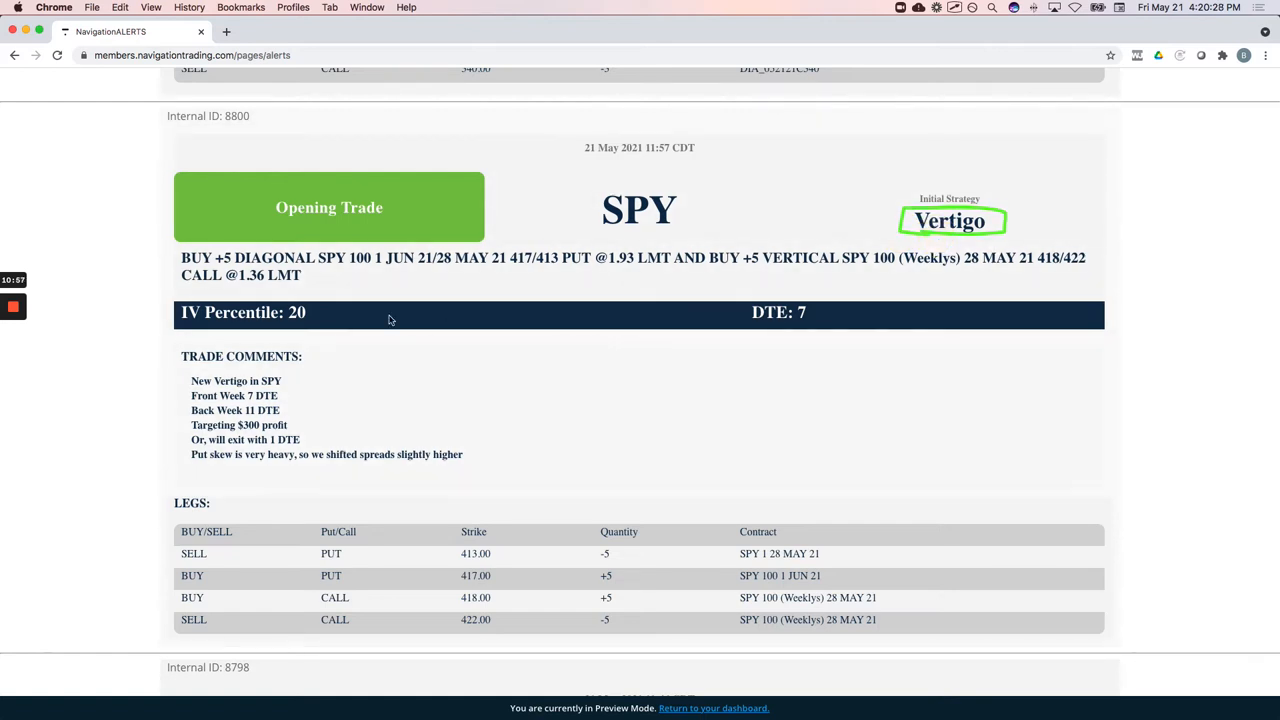
{"action": "mouse_move", "coordinate": [320, 293]}
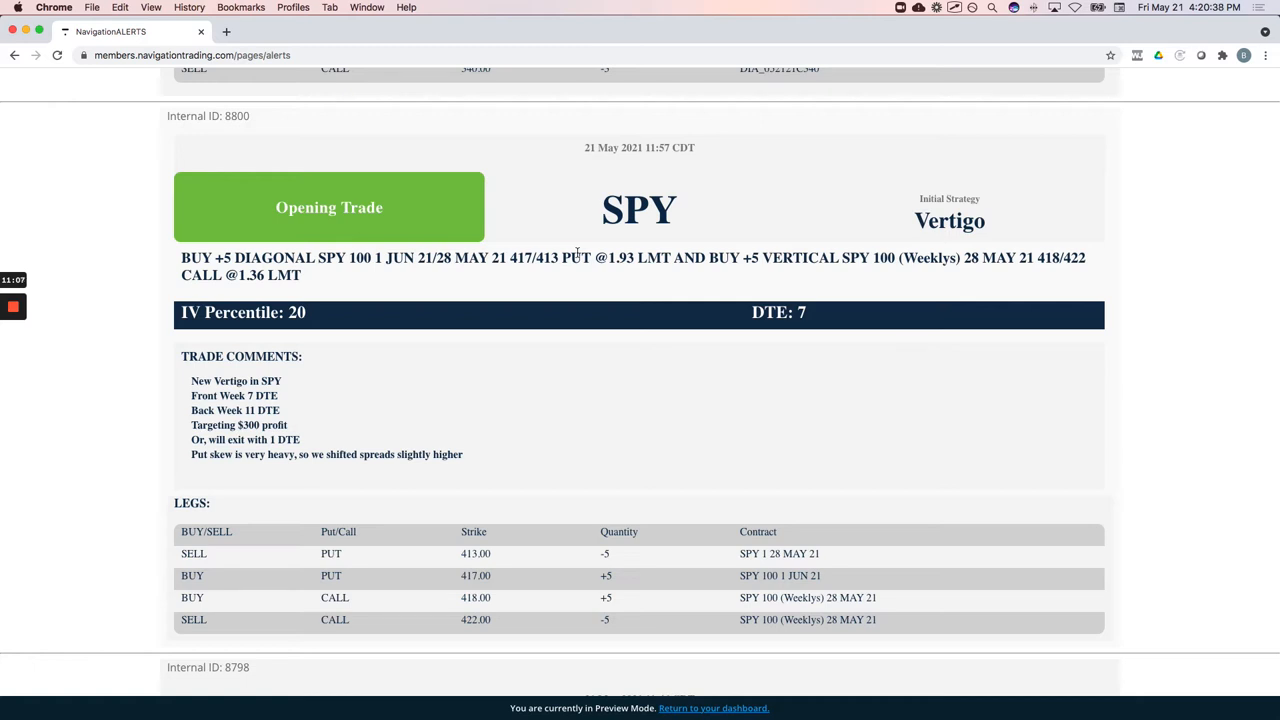
Highlight the four legs of the SPY Vertigo opening trade alert (ID 8800)
{"action": "left_click_drag", "start_coordinate": [210, 468], "coordinate": [455, 468]}
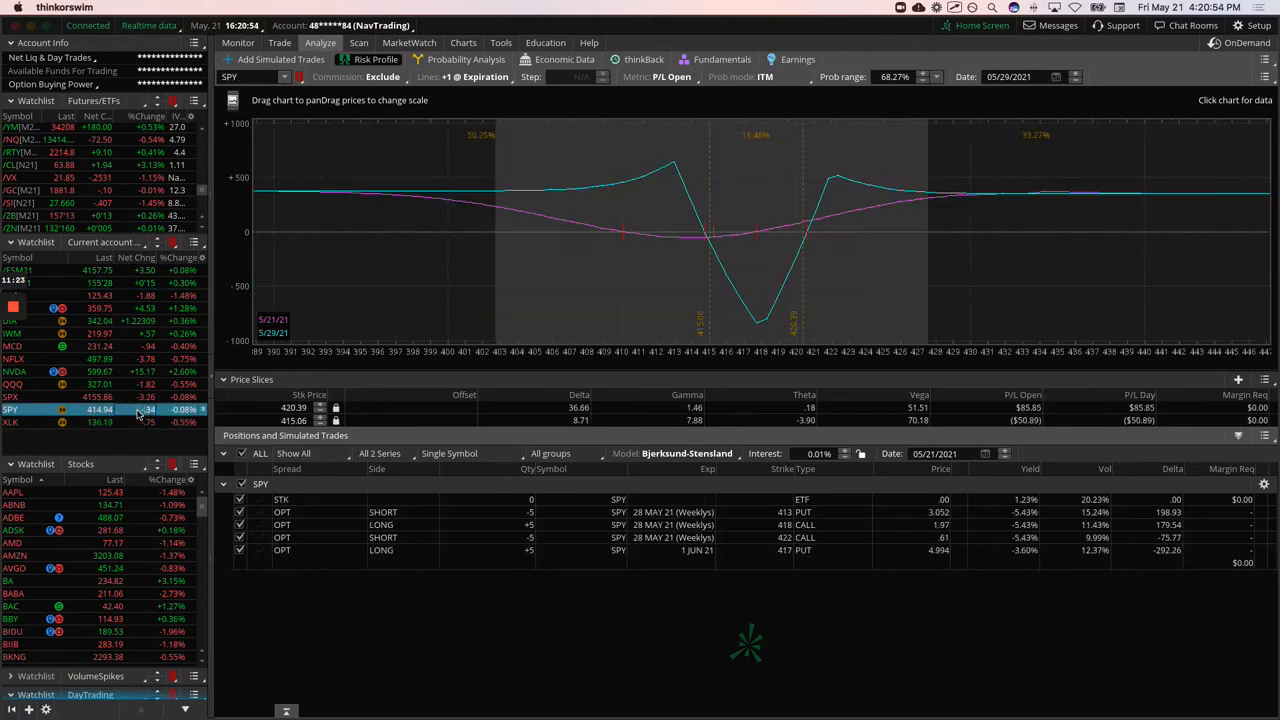
{"action": "mouse_move", "coordinate": [758, 240]}
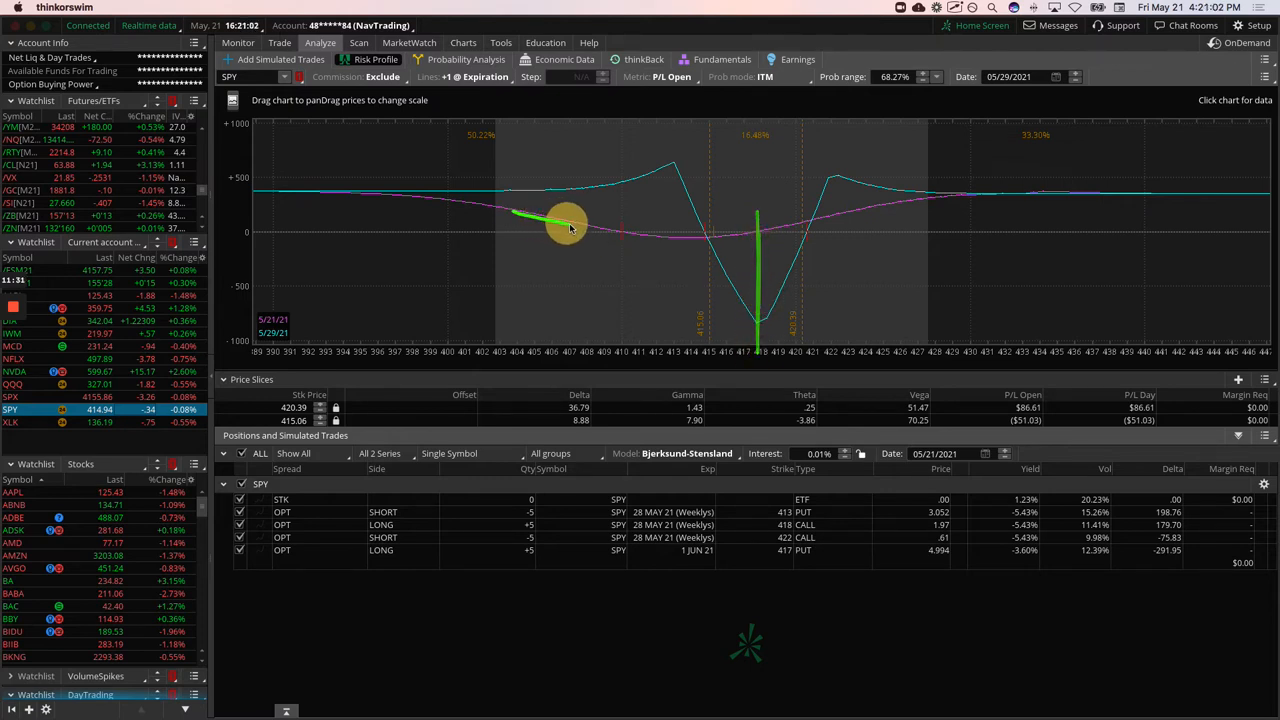
{"action": "mouse_move", "coordinate": [697, 233]}
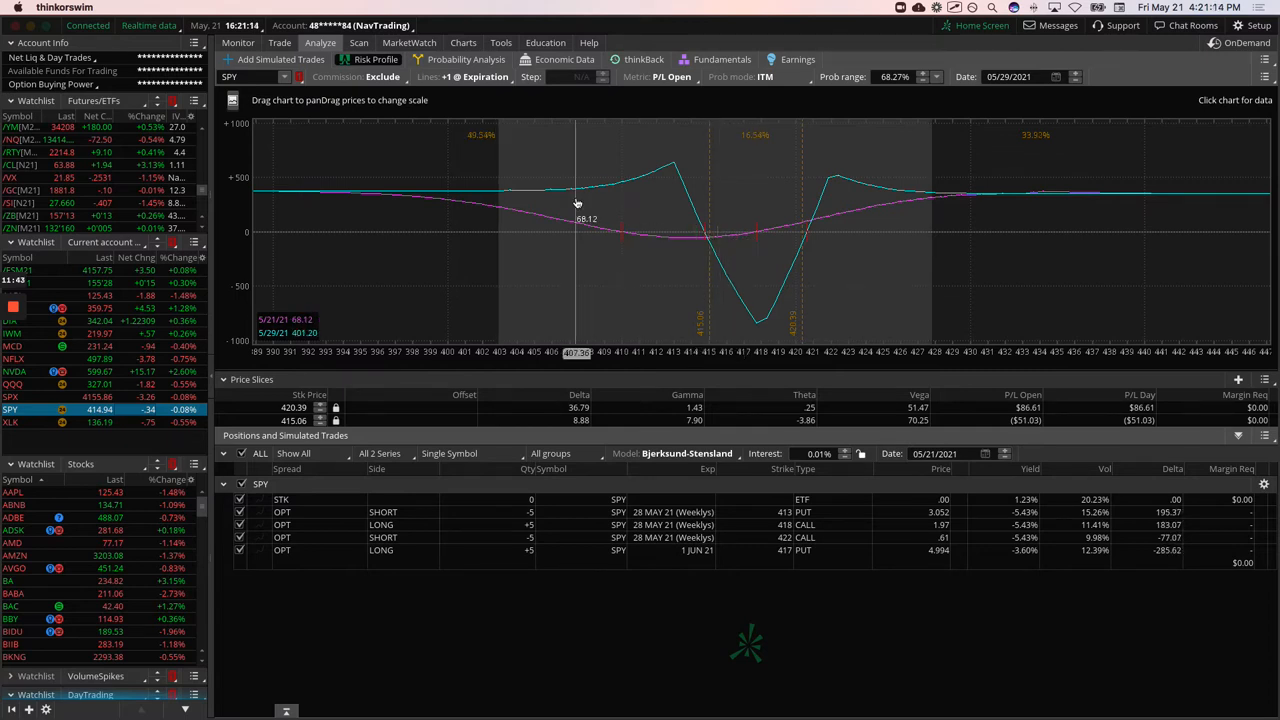
Move from the SPY Vertigo risk profile to the SPY price chart
{"action": "left_click", "coordinate": [463, 42]}
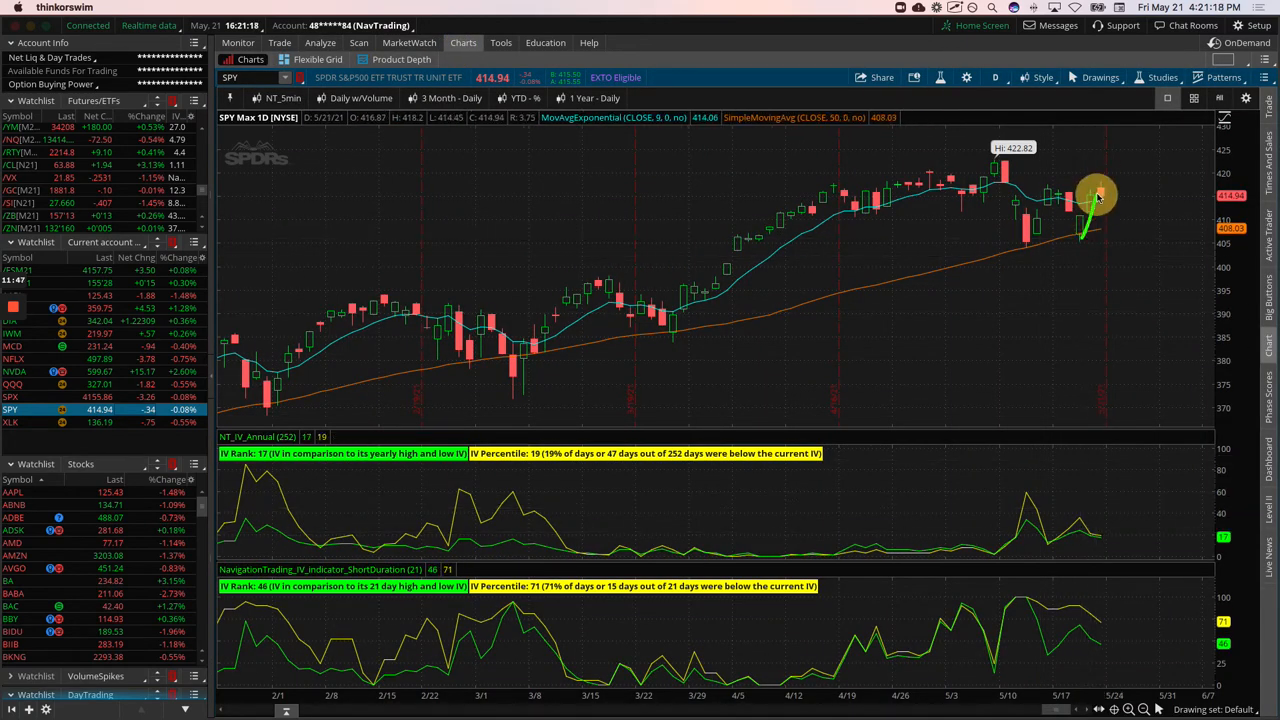
{"action": "mouse_move", "coordinate": [1080, 520]}
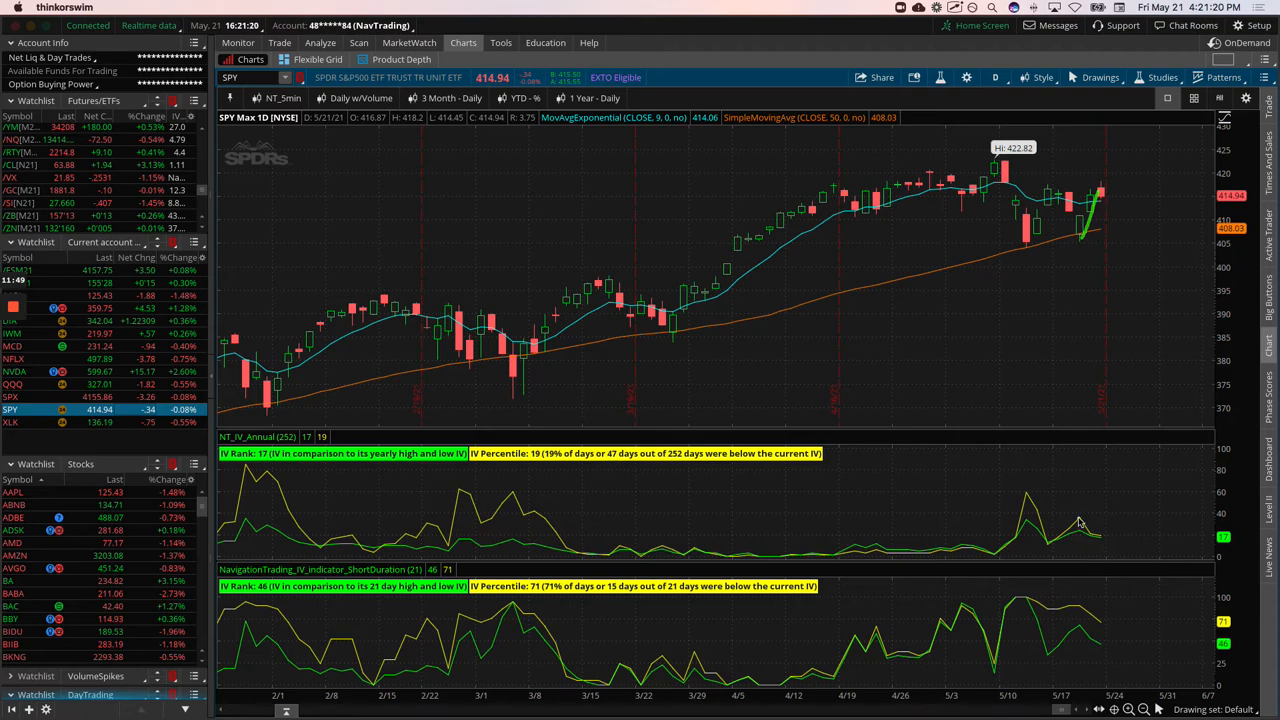
{"action": "mouse_move", "coordinate": [1103, 543]}
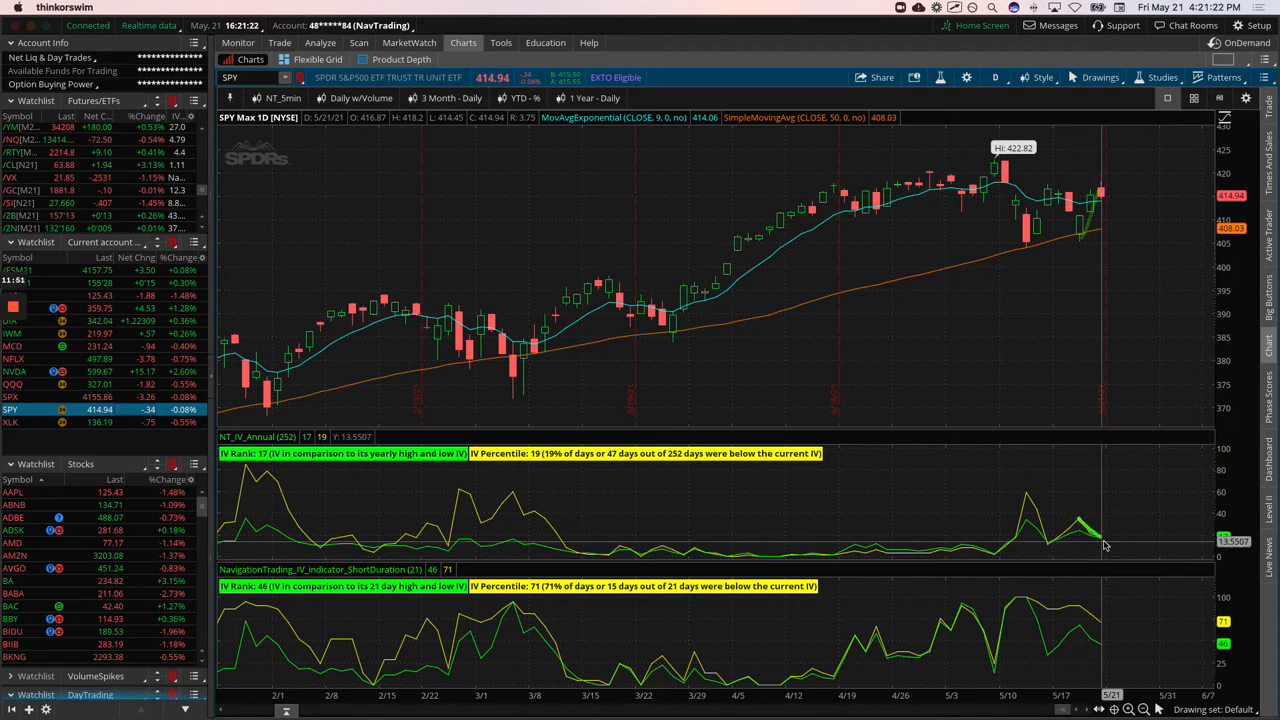
{"action": "mouse_move", "coordinate": [1095, 183]}
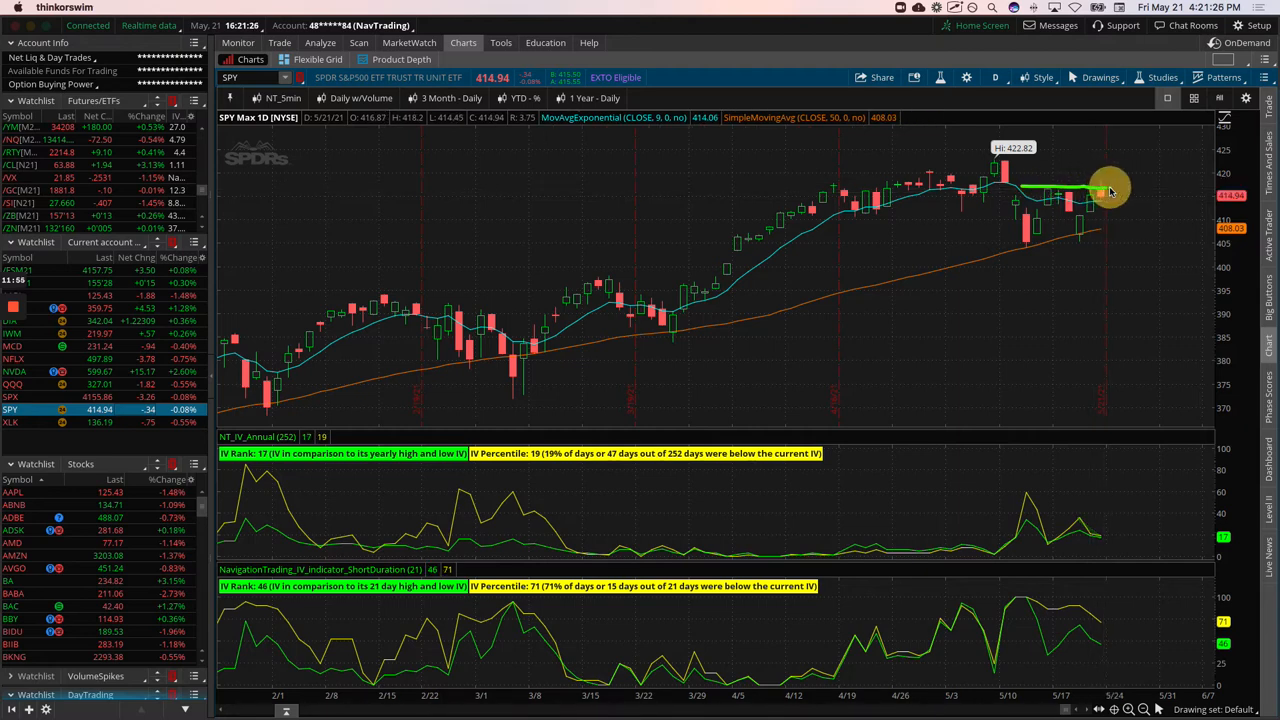
Adjust the SPY daily chart's IV panels, then return to the position risk profile
{"action": "left_click_drag", "start_coordinate": [1025, 188], "coordinate": [1100, 238]}
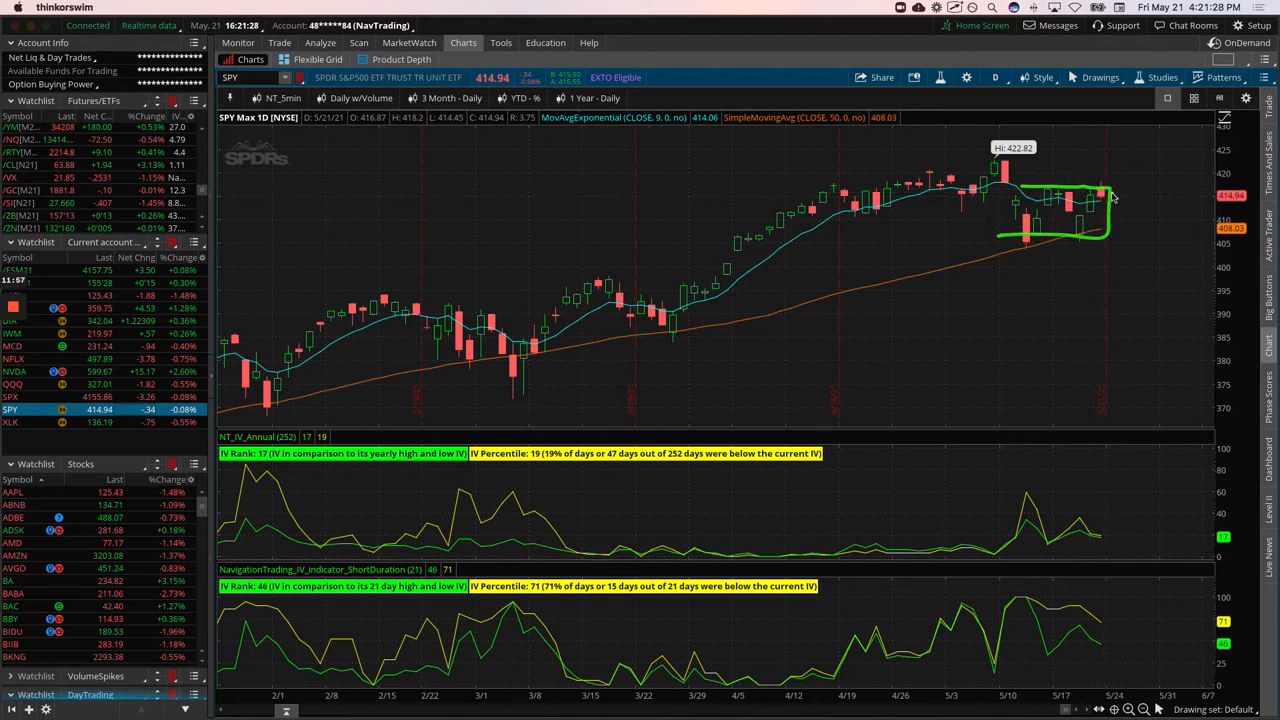
{"action": "left_click_drag", "start_coordinate": [1105, 195], "coordinate": [1130, 153]}
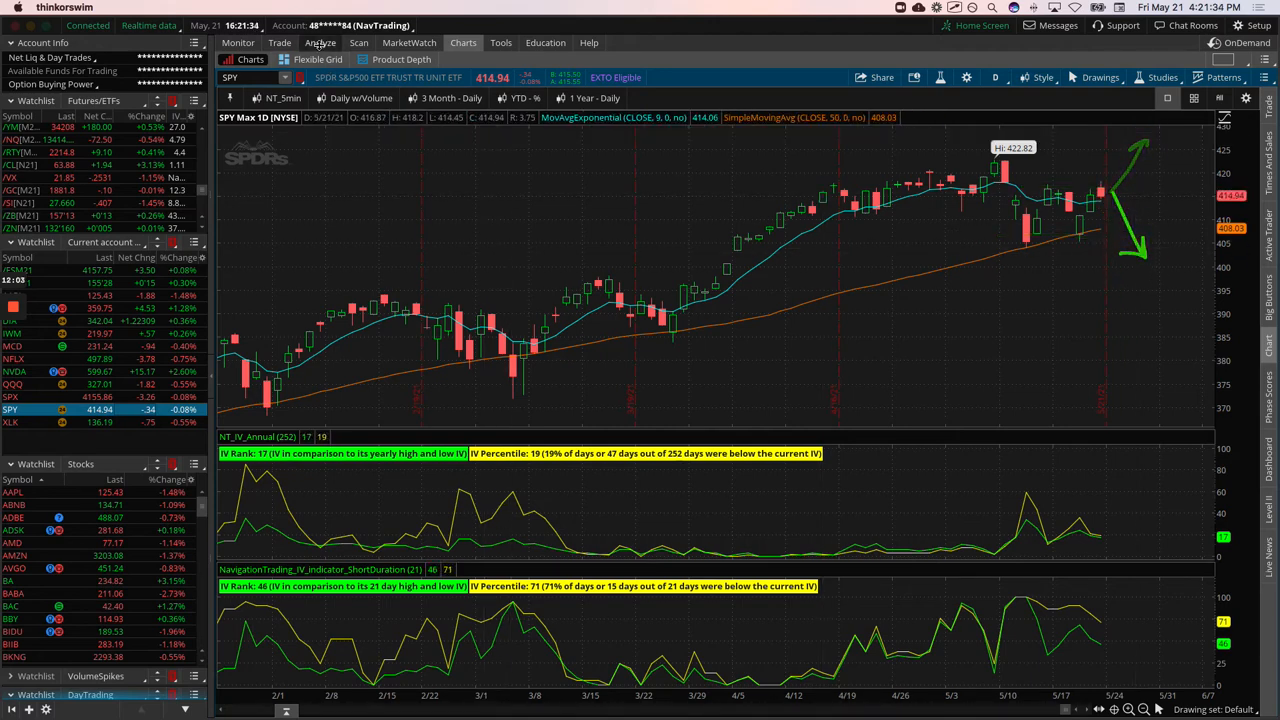
{"action": "left_click", "coordinate": [320, 42]}
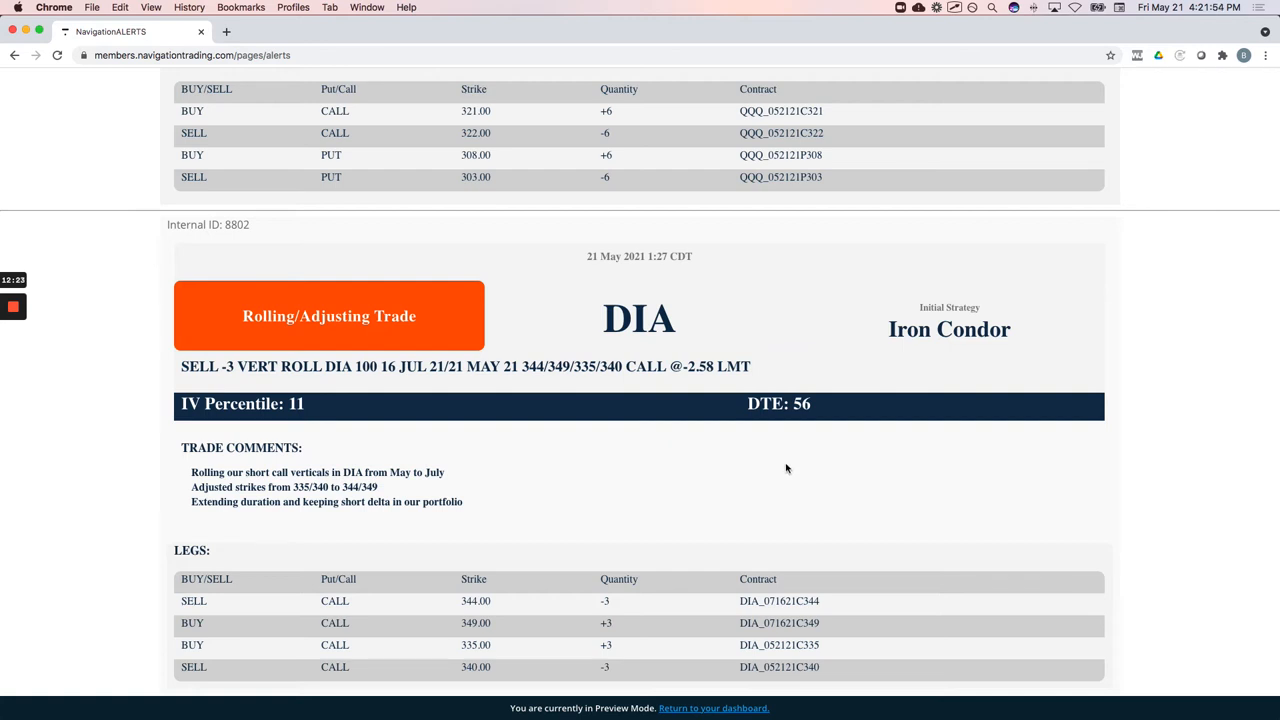
Bring up the DIA short call vertical roll alert moving May 335/340 to July 344/349 (ID 8802)
{"action": "scroll", "scroll_direction": "down", "scroll_amount": 3}
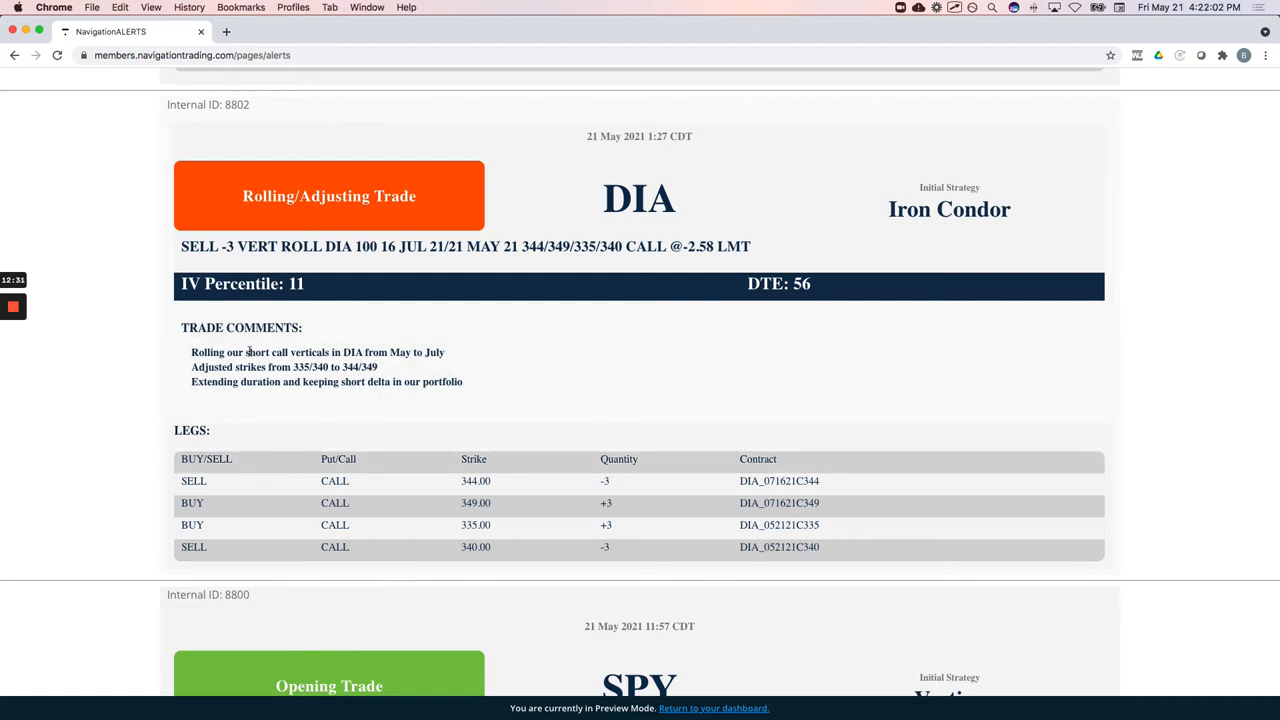
{"action": "double_click", "coordinate": [266, 352]}
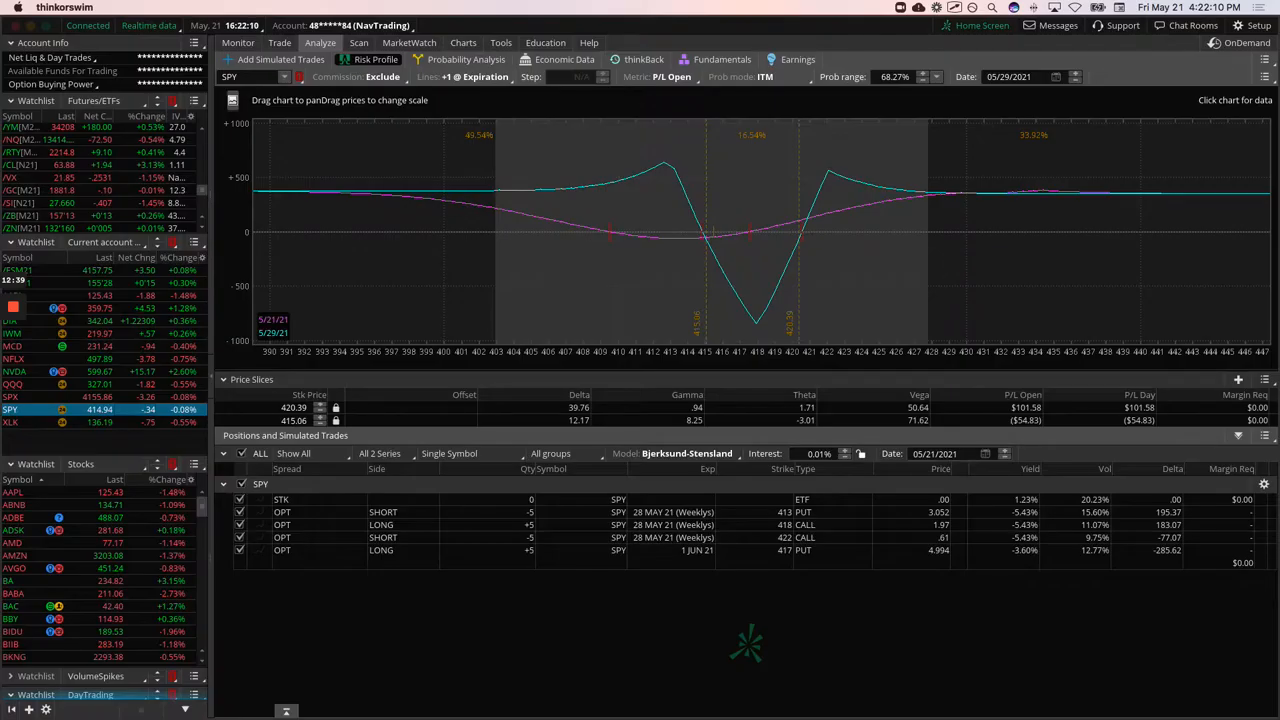
Review the DIA daily chart (IV rank and percentile 11), then head back toward the next position
{"action": "left_click", "coordinate": [463, 42]}
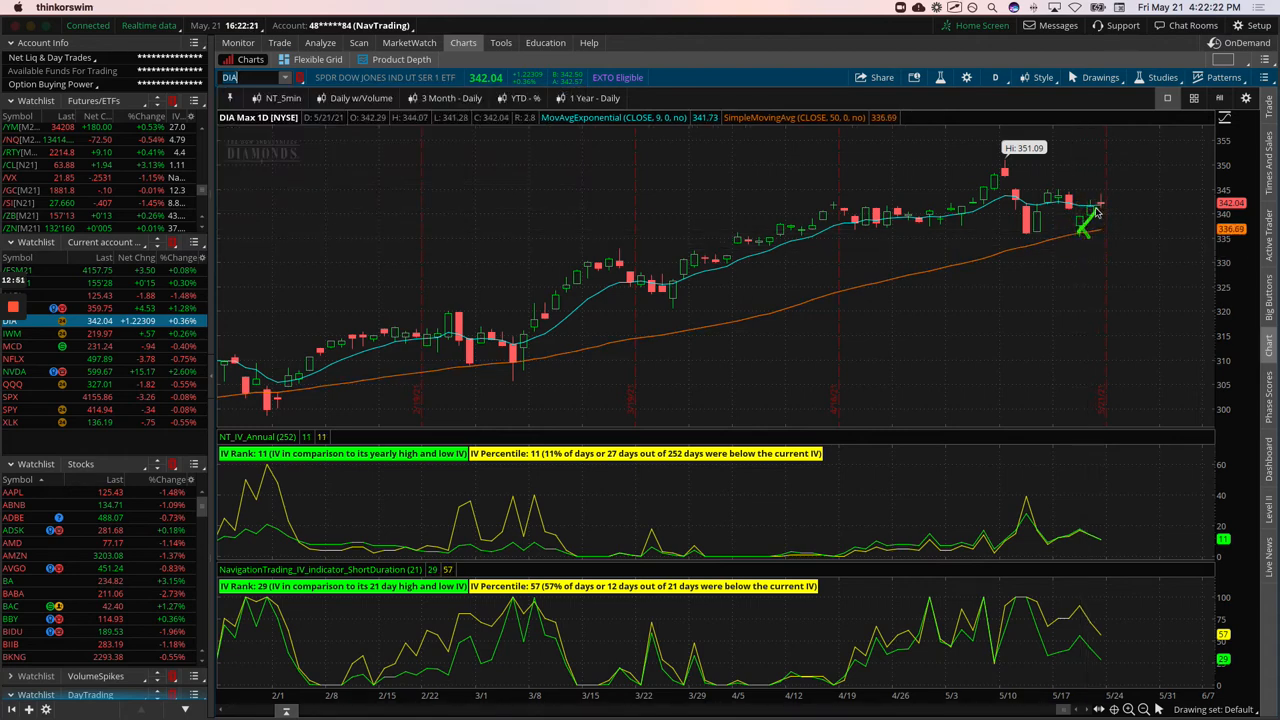
{"action": "mouse_move", "coordinate": [402, 135]}
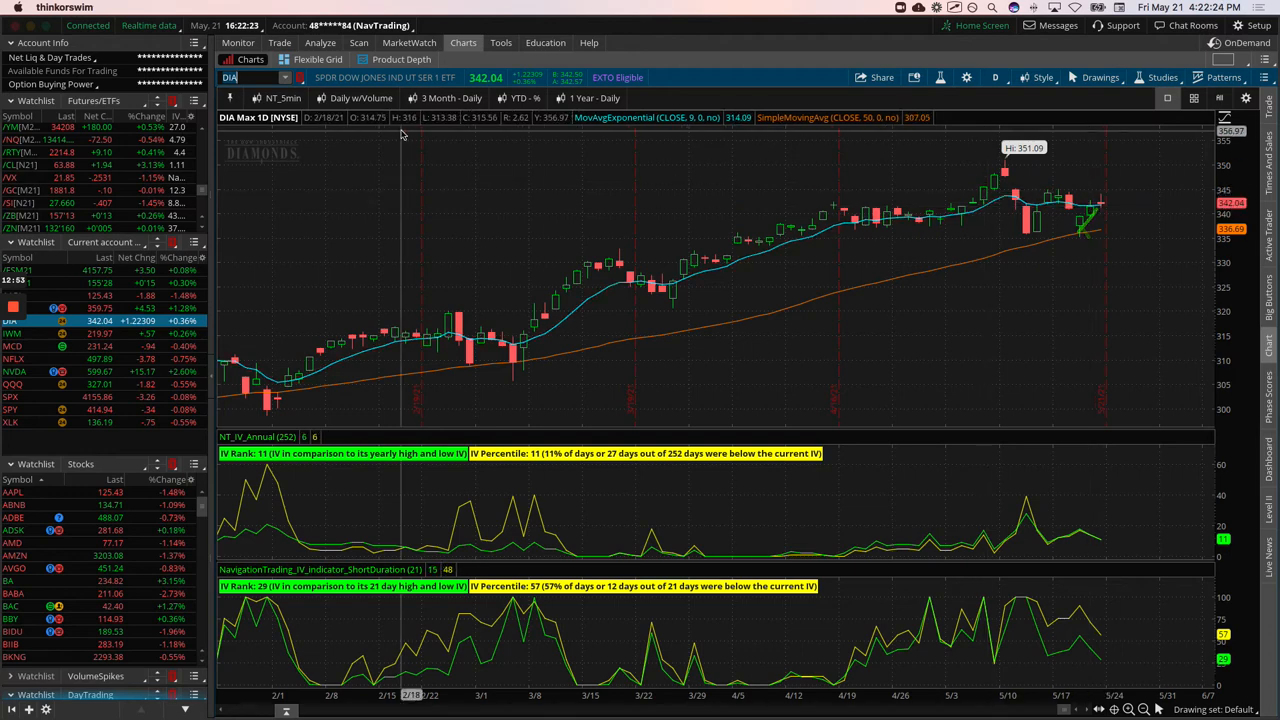
{"action": "left_click", "coordinate": [320, 42]}
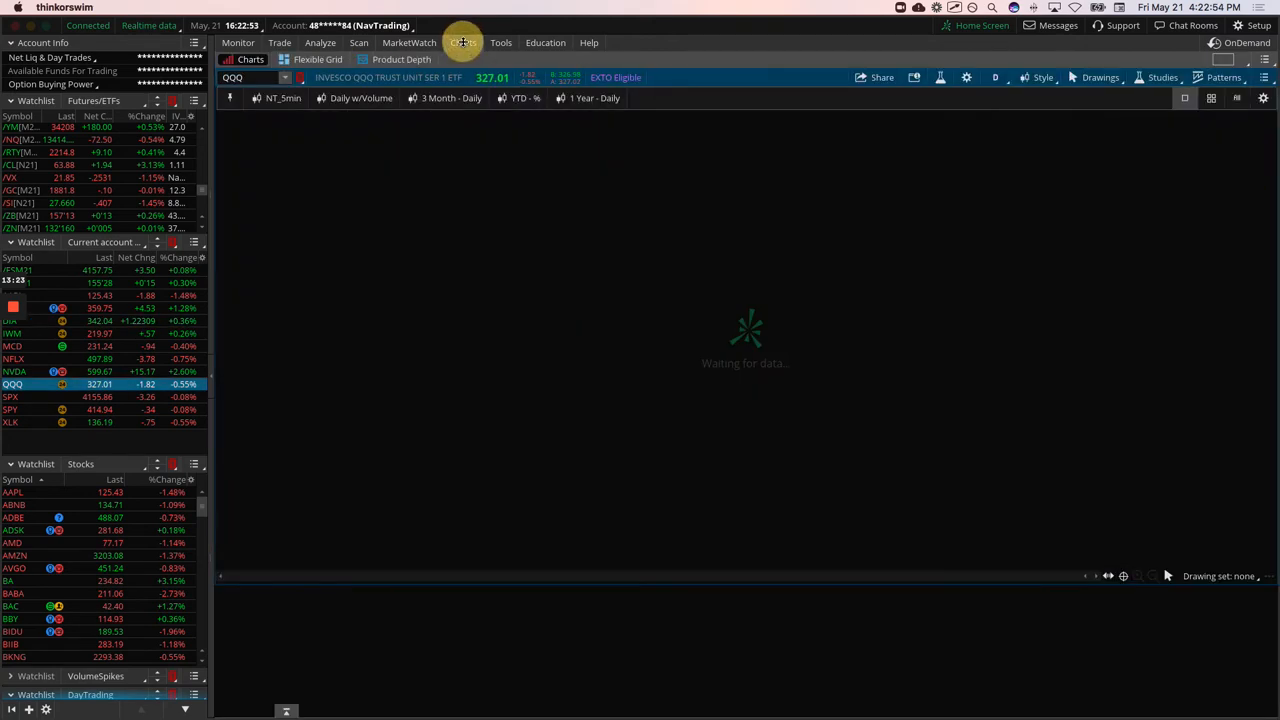
Bring up the AAPL daily chart showing IV rank 6 and IV percentile 3
{"action": "left_click", "coordinate": [462, 42]}
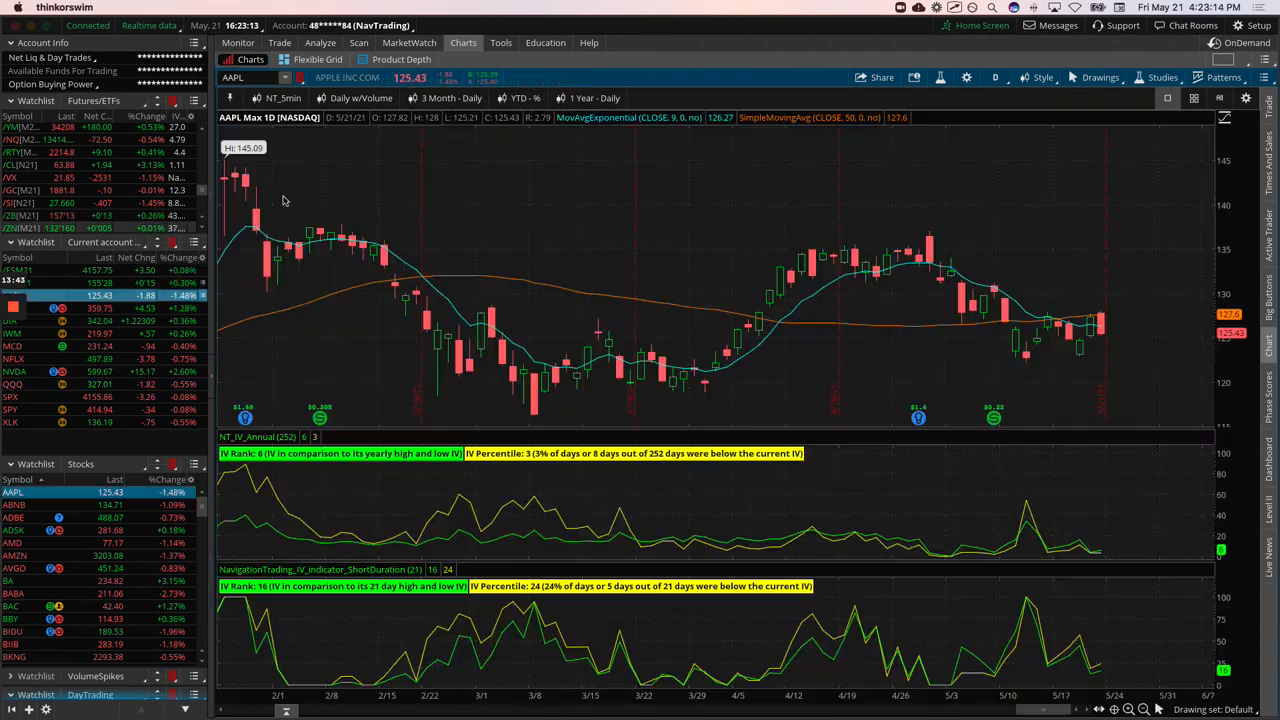
Review the DE and MCD put calendar risk profiles, then bring up the MCD daily chart
{"action": "left_click", "coordinate": [320, 42]}
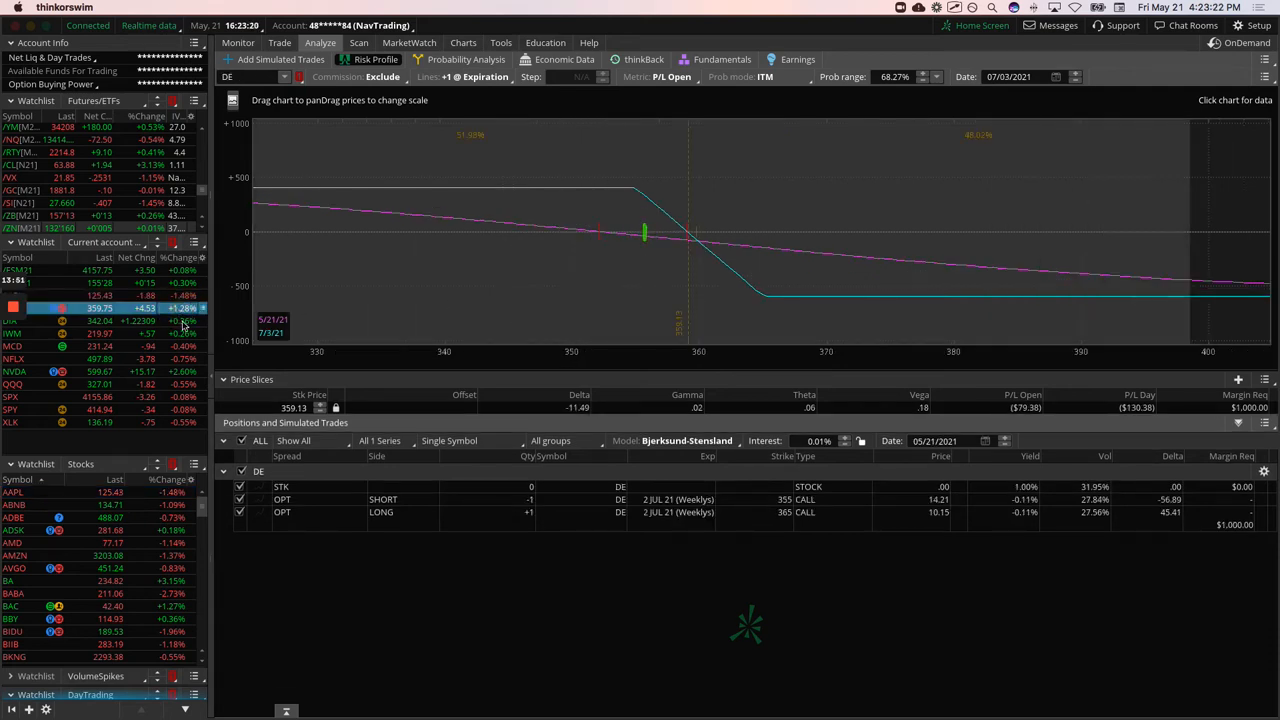
{"action": "left_click", "coordinate": [18, 320]}
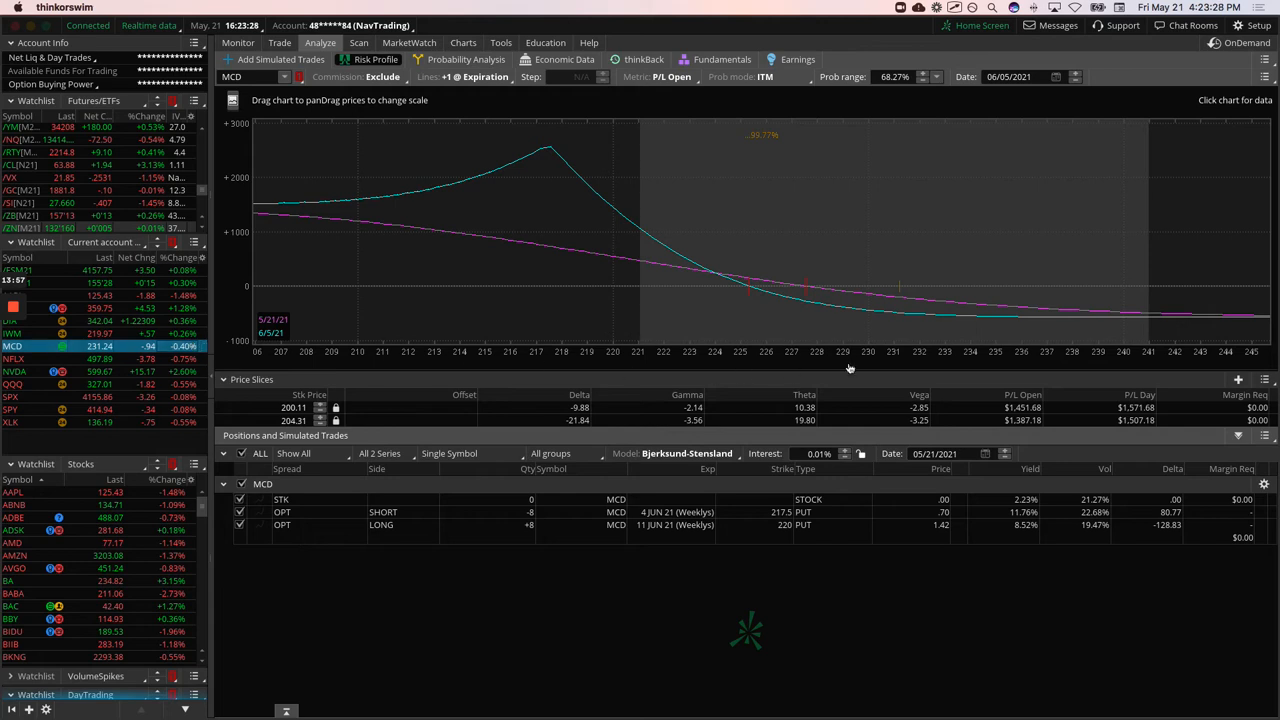
{"action": "mouse_move", "coordinate": [863, 364]}
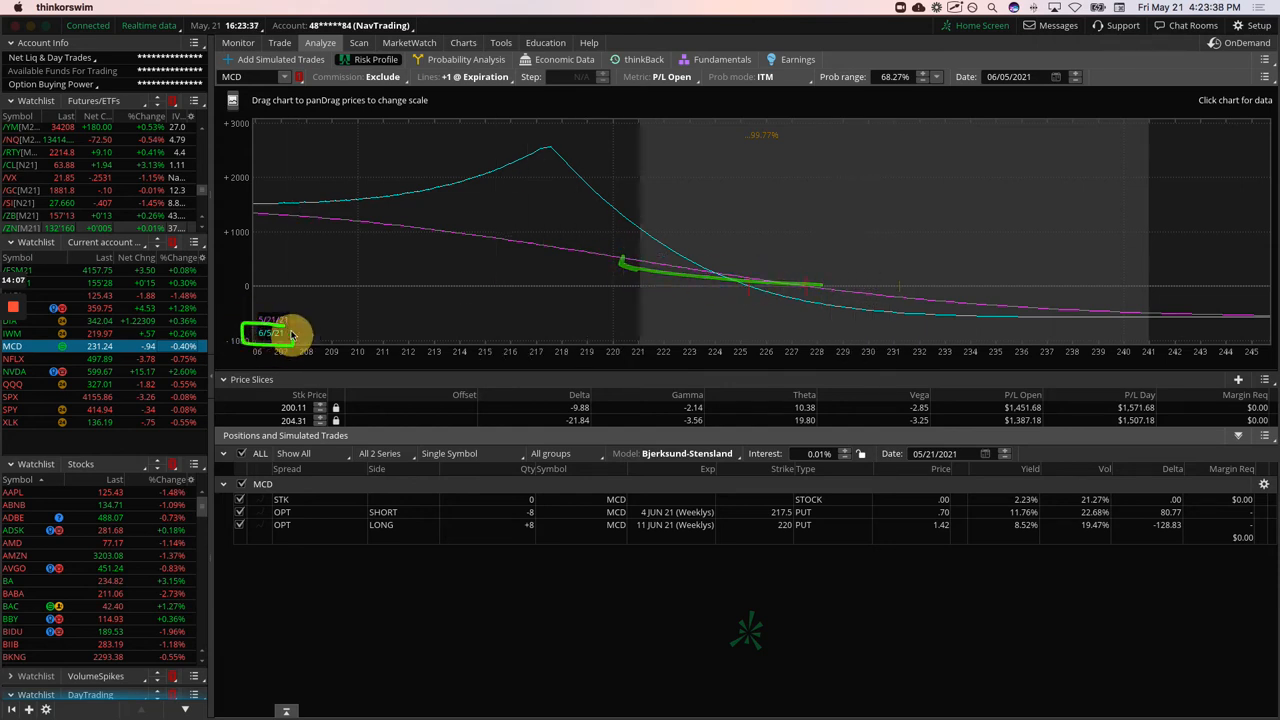
{"action": "left_click", "coordinate": [462, 42]}
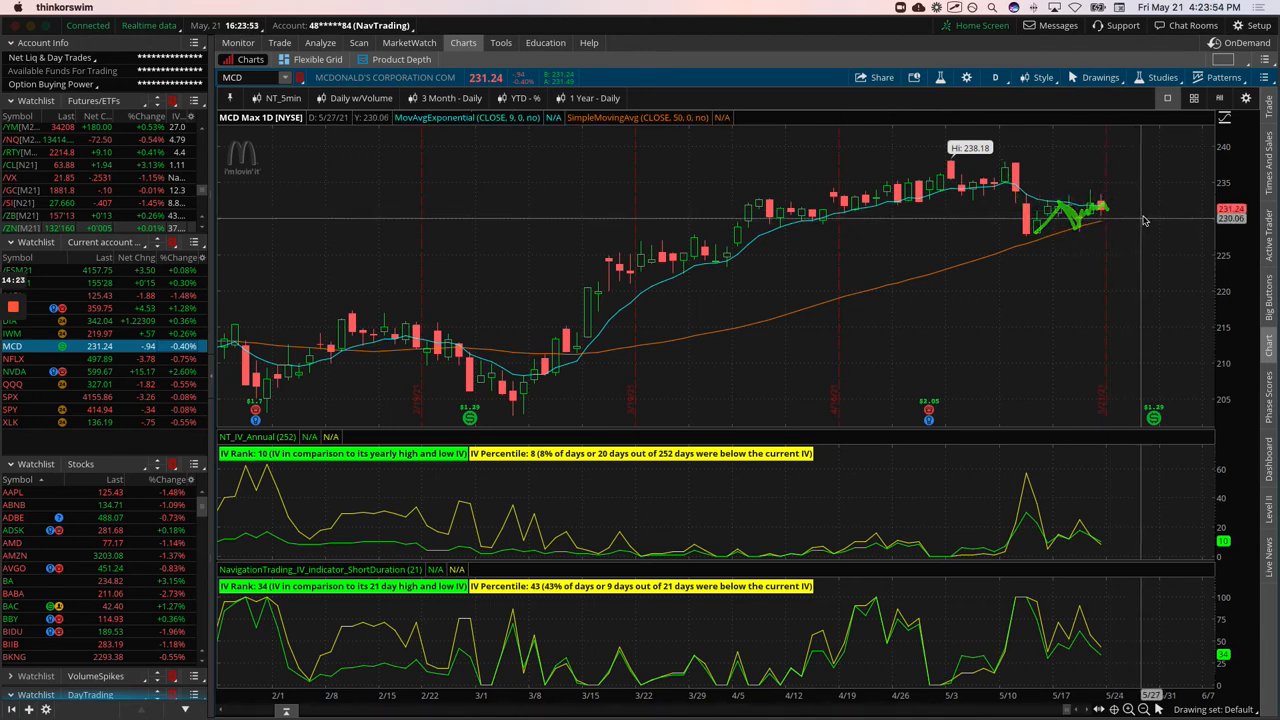
{"action": "mouse_move", "coordinate": [1116, 266]}
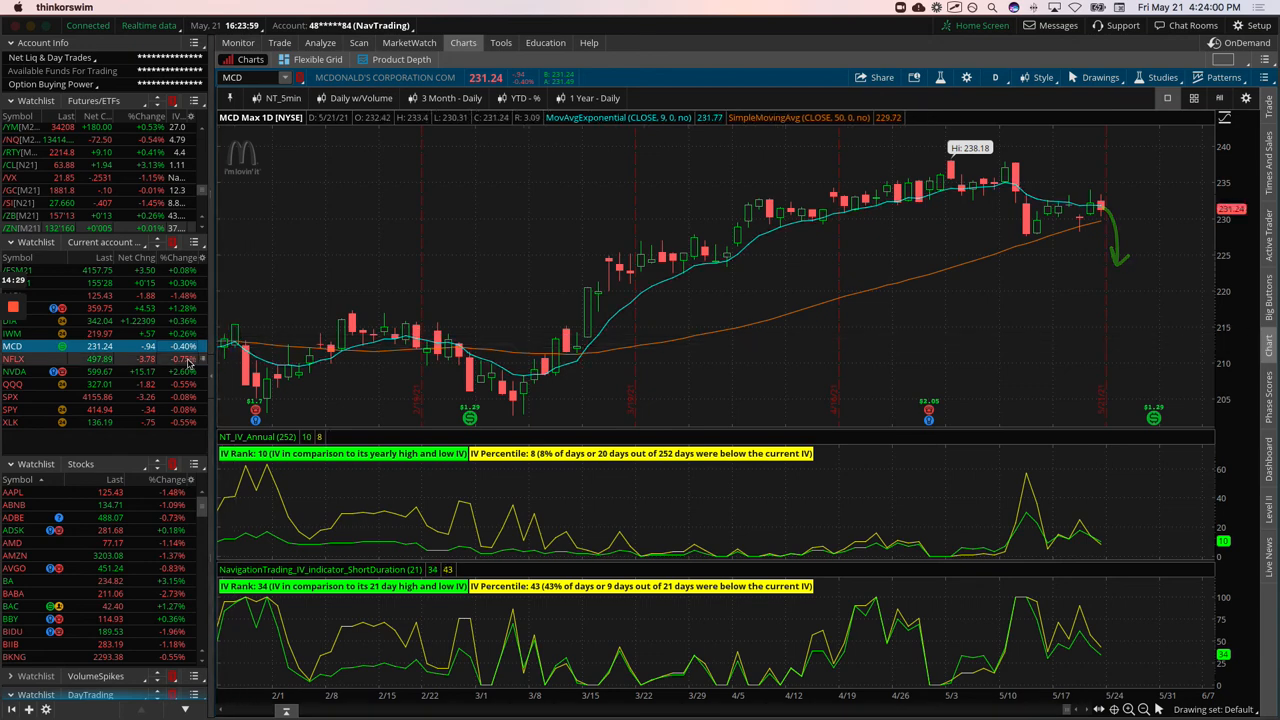
{"action": "left_click", "coordinate": [13, 358]}
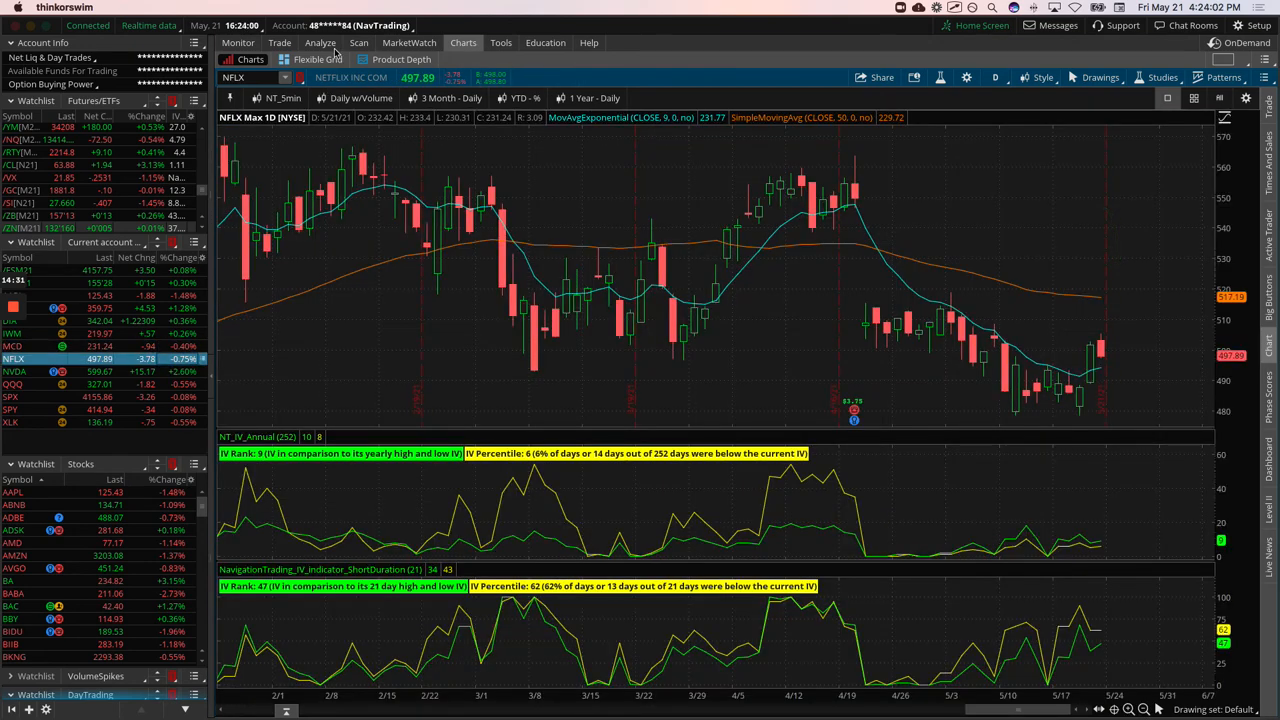
Check the NFLX put spread risk profile and chart, then load NVDA's daily chart
{"action": "left_click", "coordinate": [320, 42]}
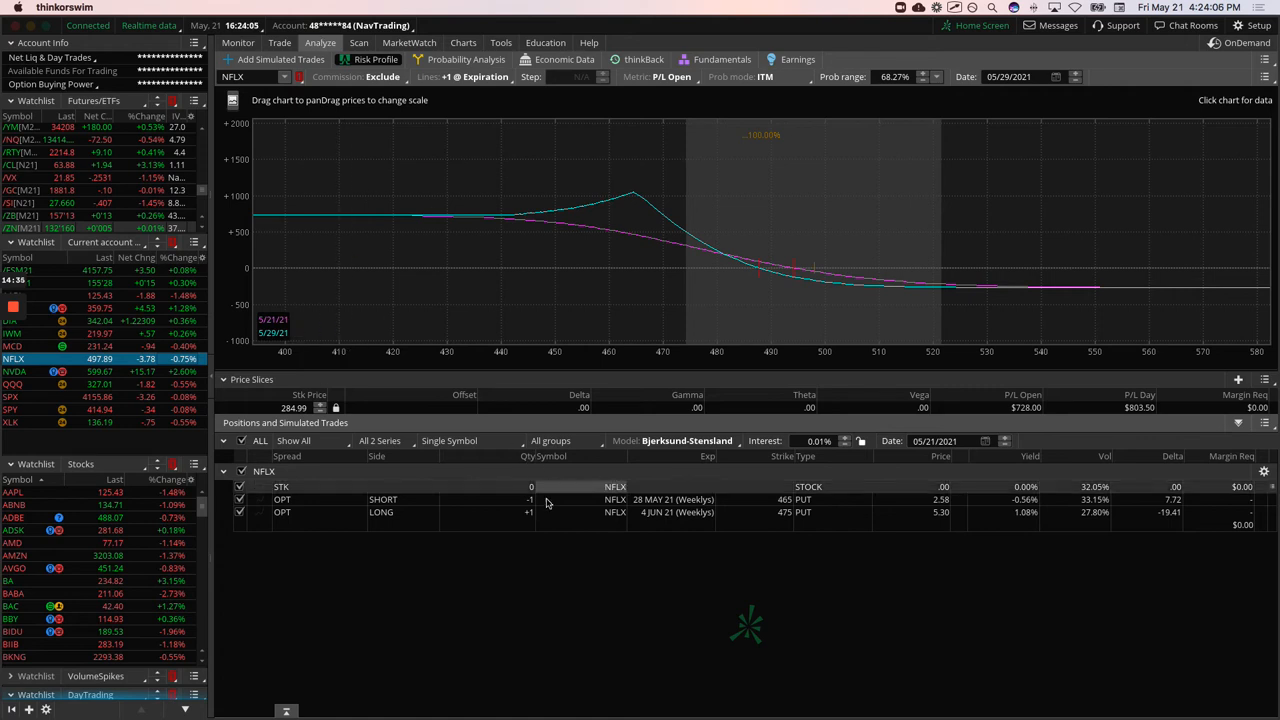
{"action": "mouse_move", "coordinate": [833, 258]}
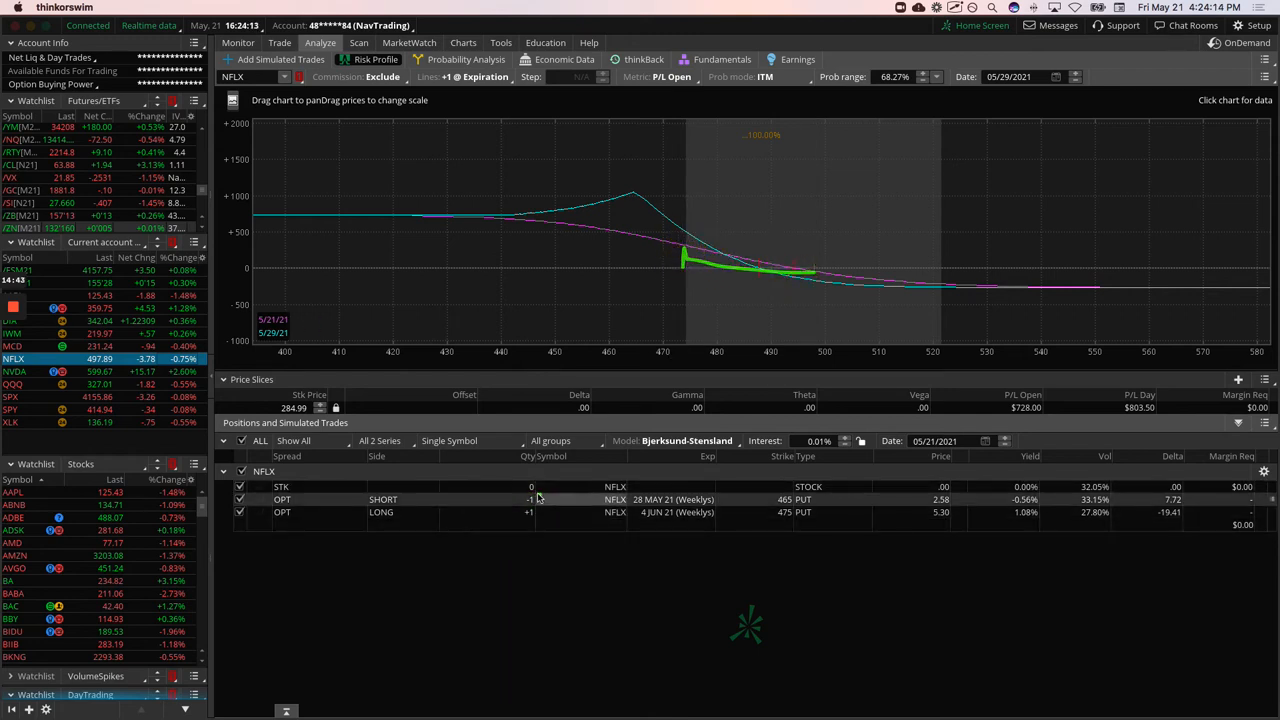
{"action": "mouse_move", "coordinate": [717, 287]}
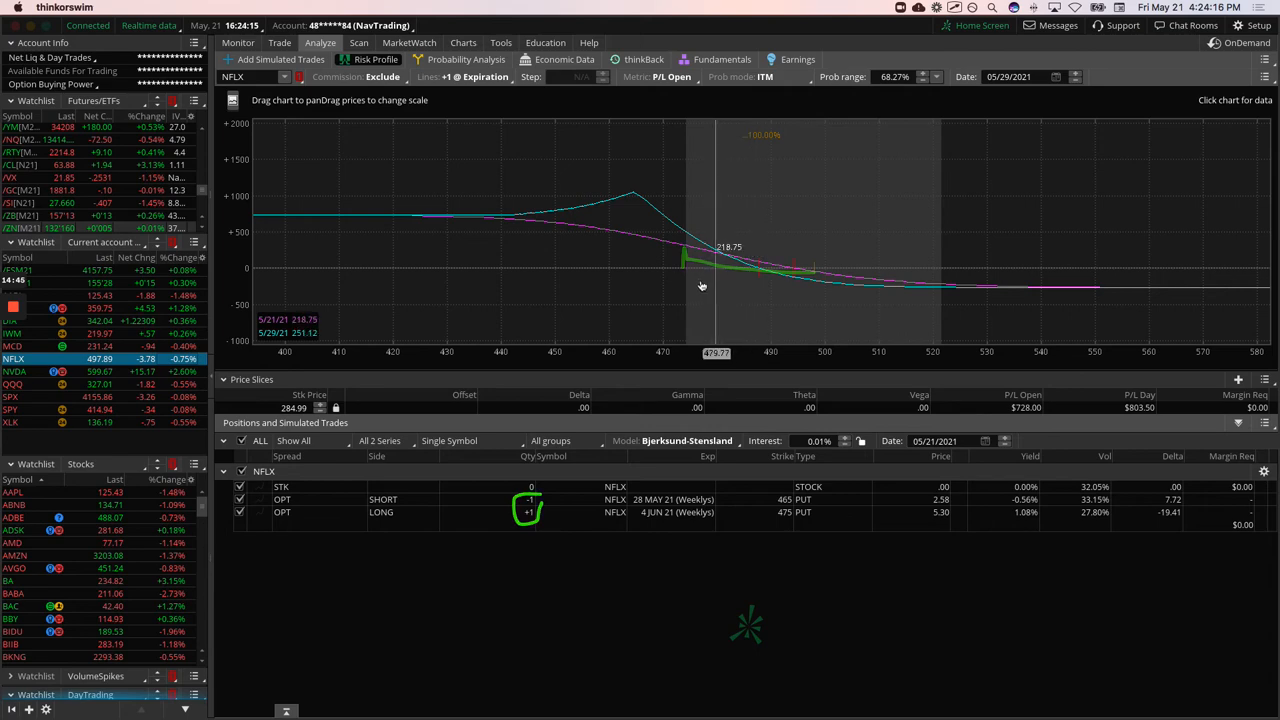
{"action": "left_click", "coordinate": [463, 42]}
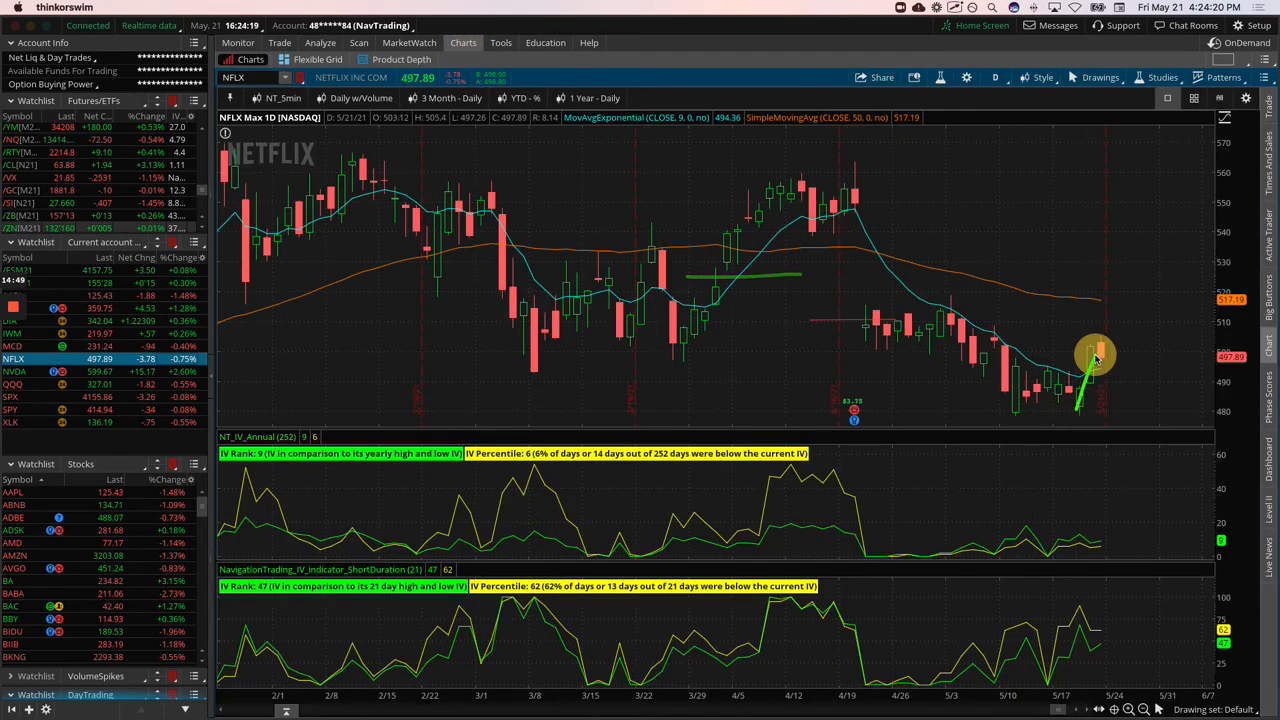
{"action": "mouse_move", "coordinate": [1105, 360]}
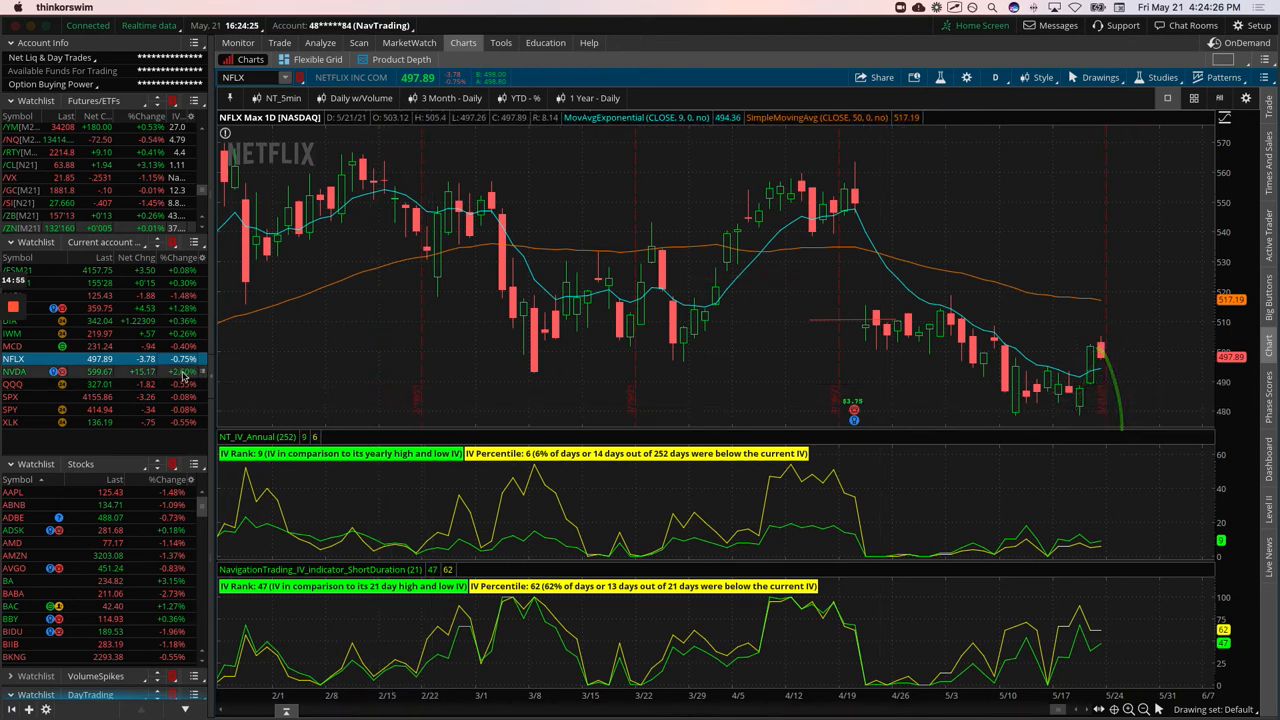
{"action": "left_click", "coordinate": [14, 371]}
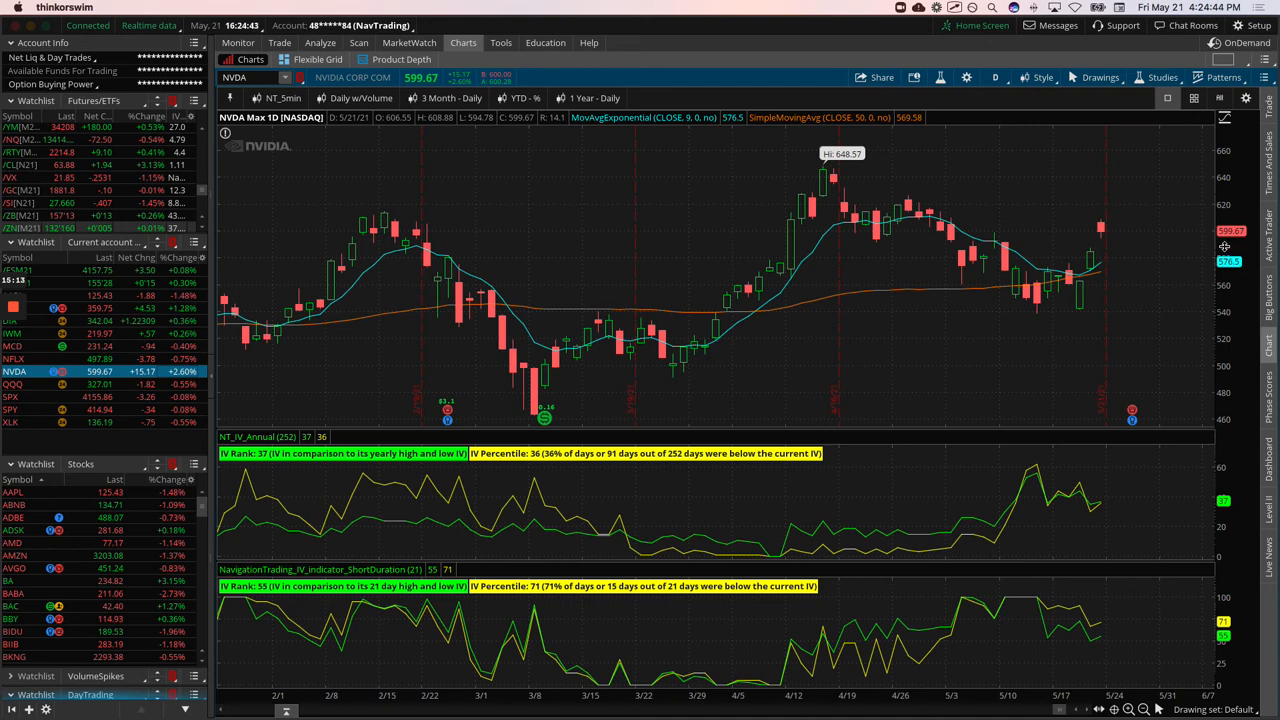
{"action": "mouse_move", "coordinate": [1098, 267]}
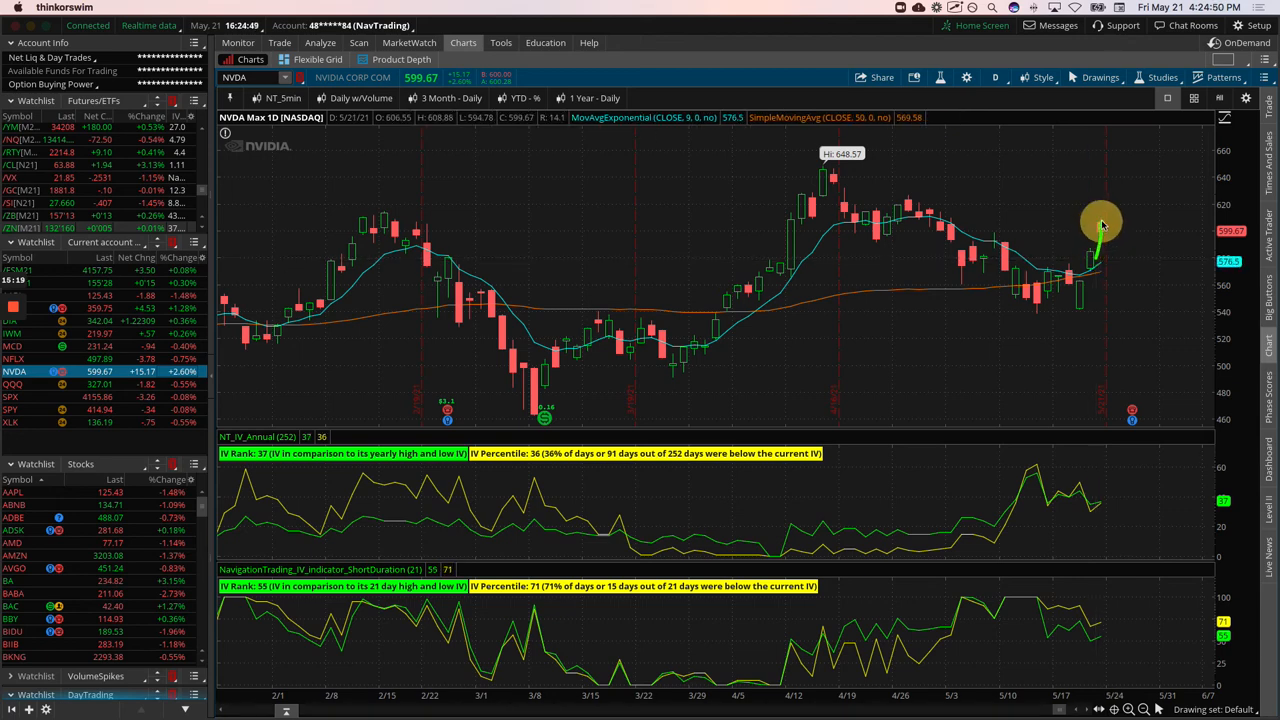
{"action": "mouse_move", "coordinate": [1128, 339]}
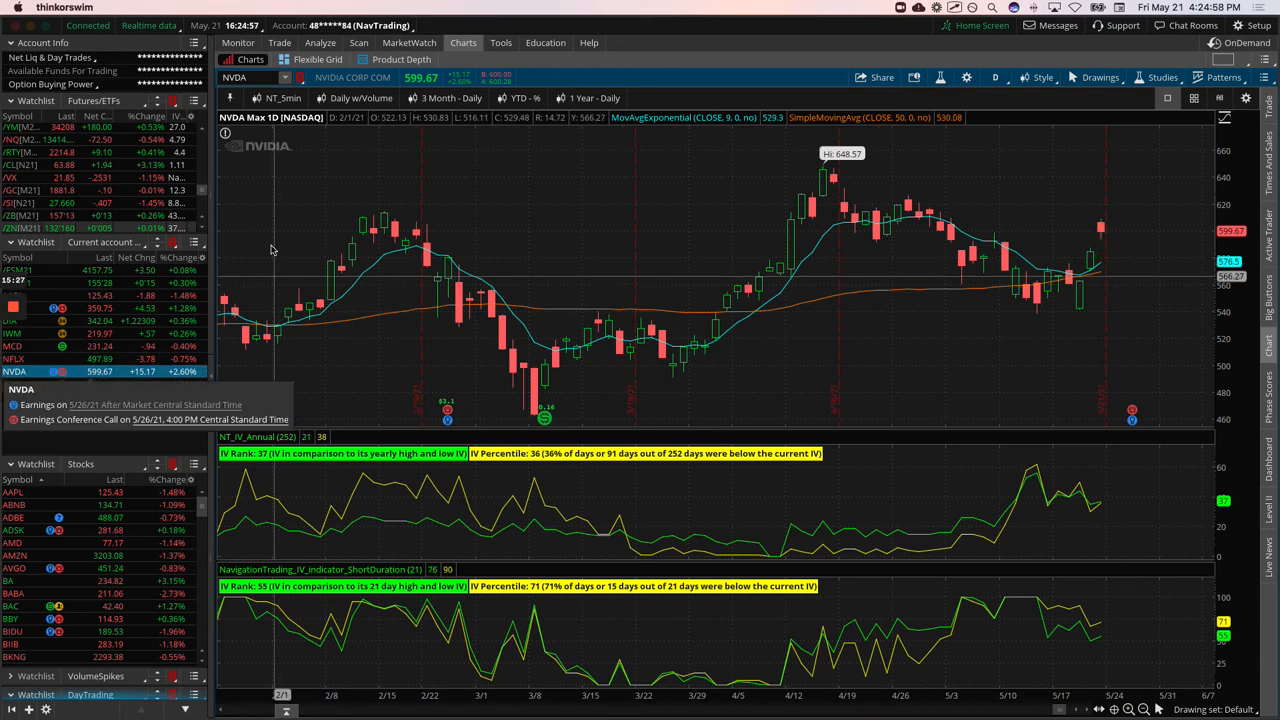
Show the NVDA risk profile for the short May 28 535 put and long June 4 540 put
{"action": "left_click", "coordinate": [320, 42]}
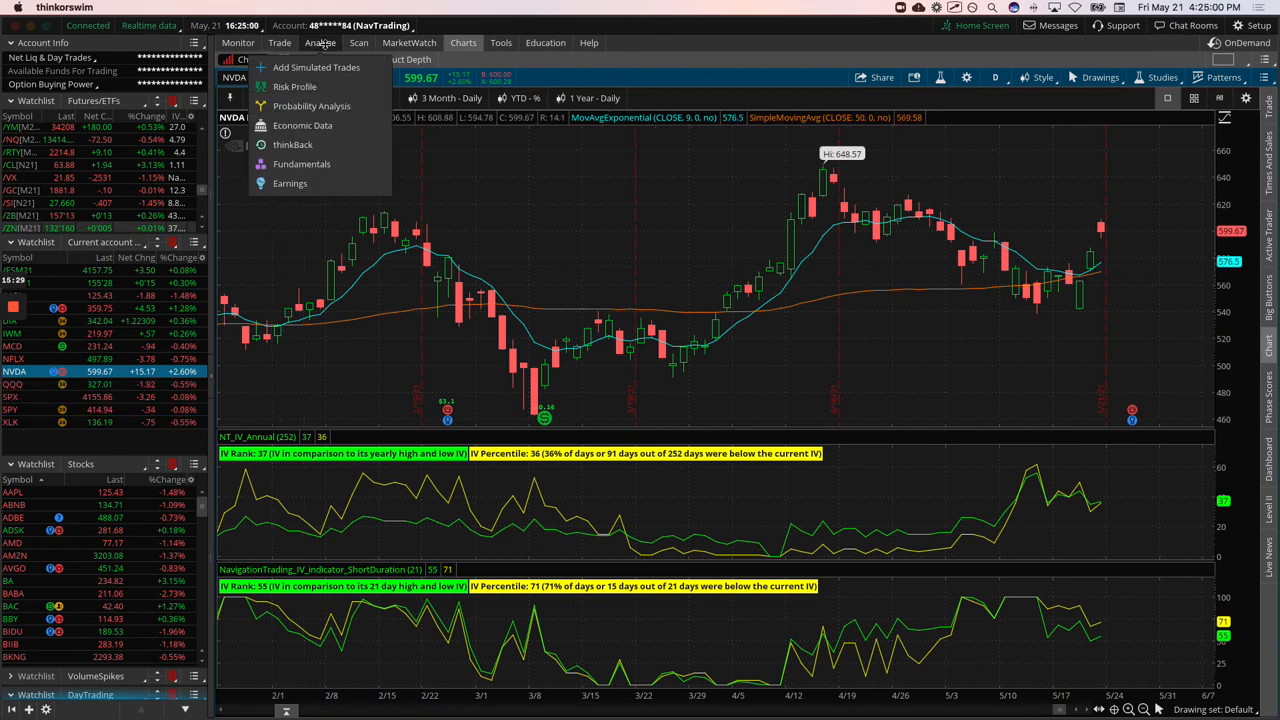
{"action": "left_click", "coordinate": [294, 86]}
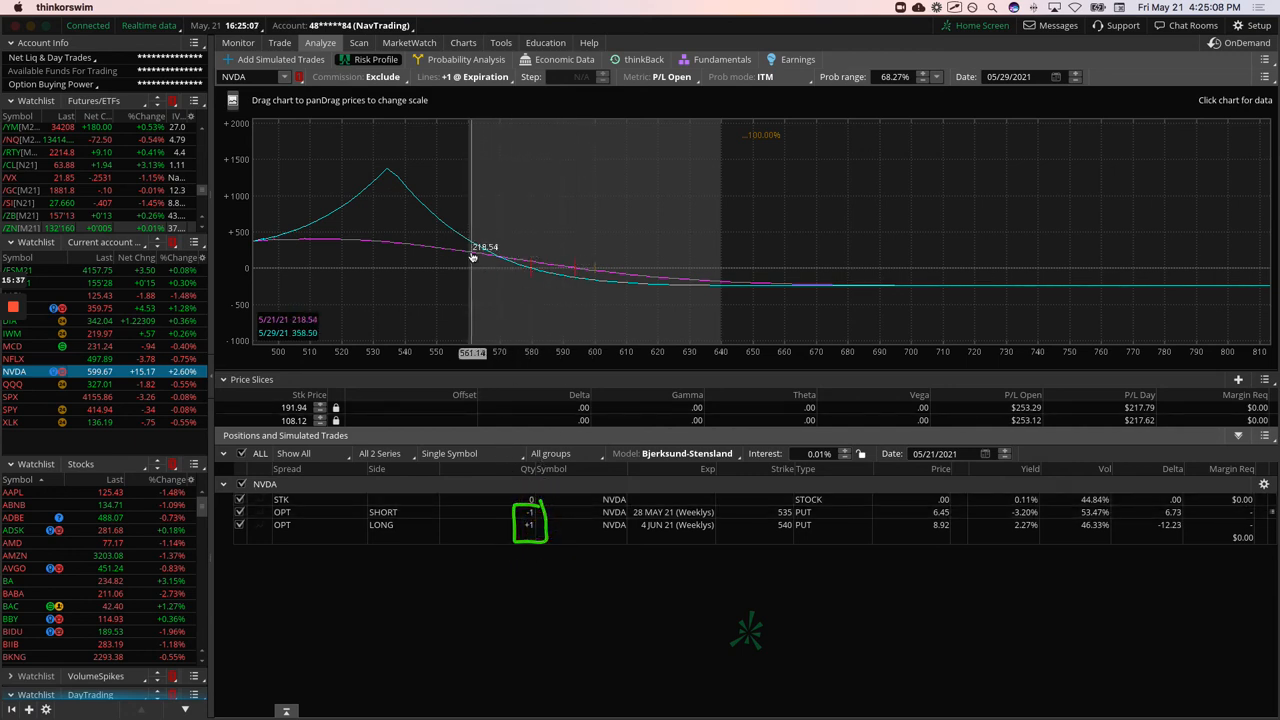
{"action": "left_click_drag", "start_coordinate": [470, 255], "coordinate": [590, 275]}
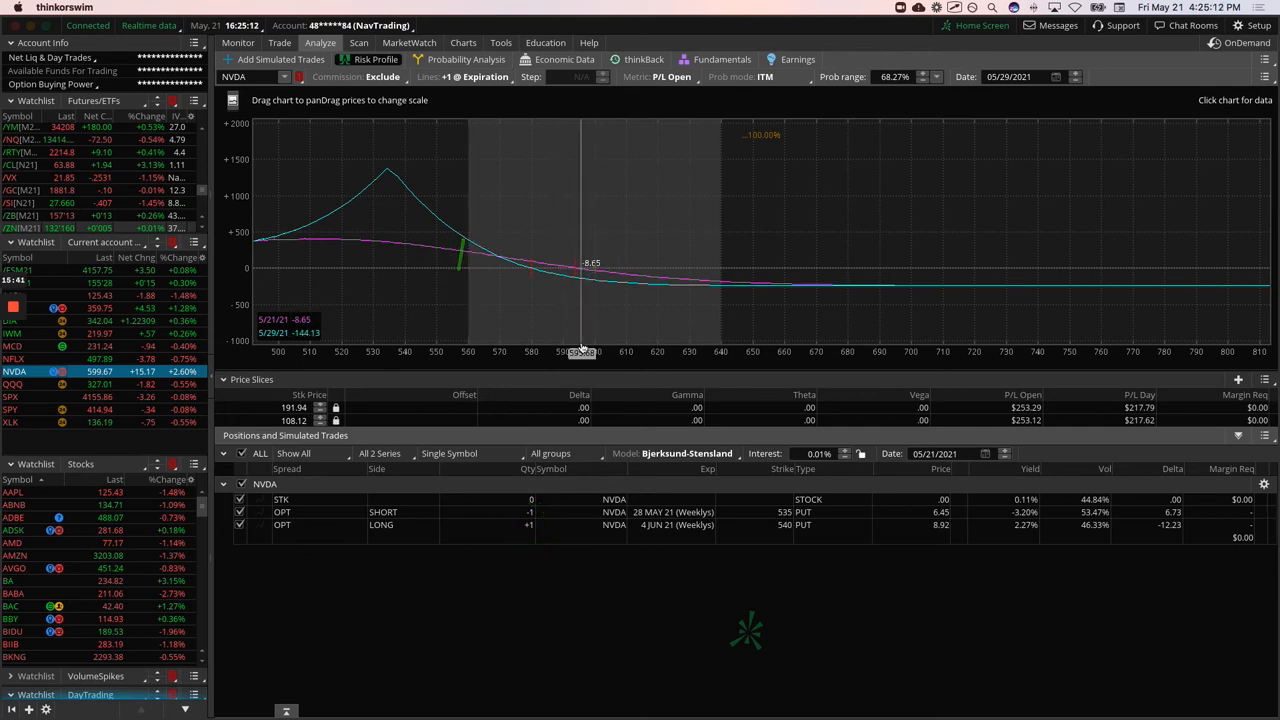
{"action": "mouse_move", "coordinate": [497, 275]}
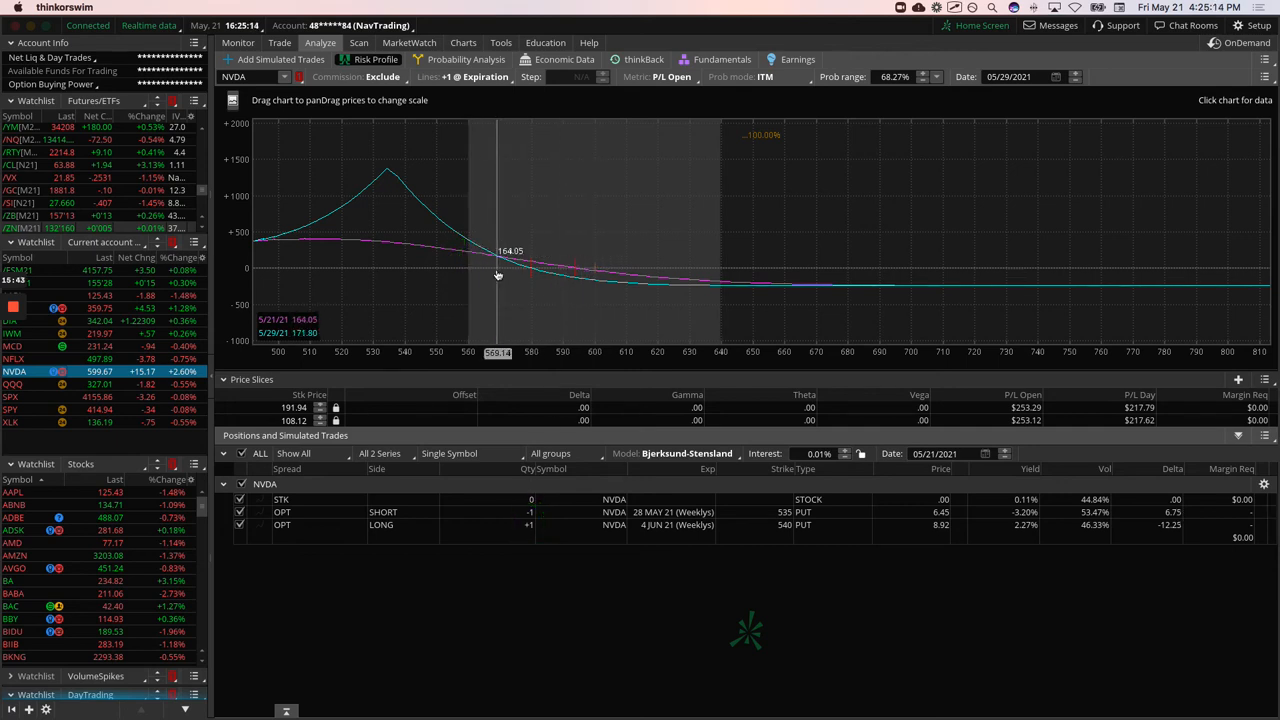
{"action": "mouse_move", "coordinate": [443, 312]}
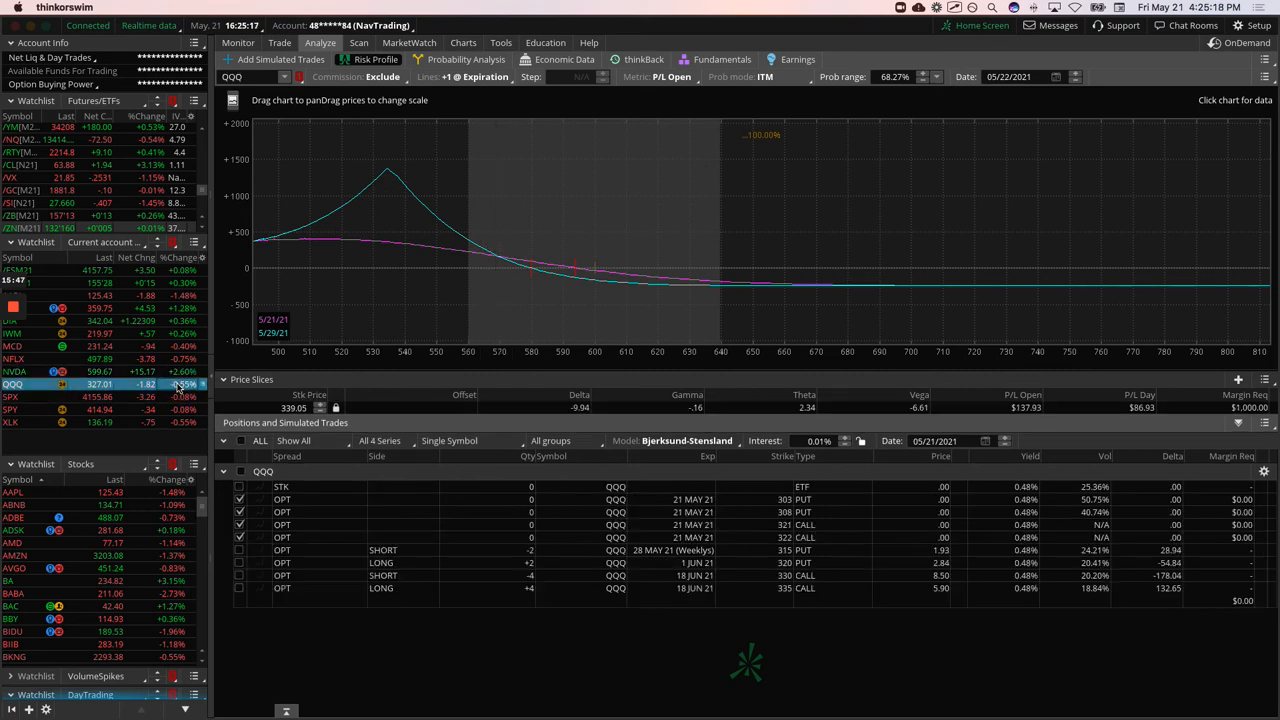
Profile the QQQ put diagonal, view its chart, then profile the June 330/335 call vertical
{"action": "left_click", "coordinate": [240, 499]}
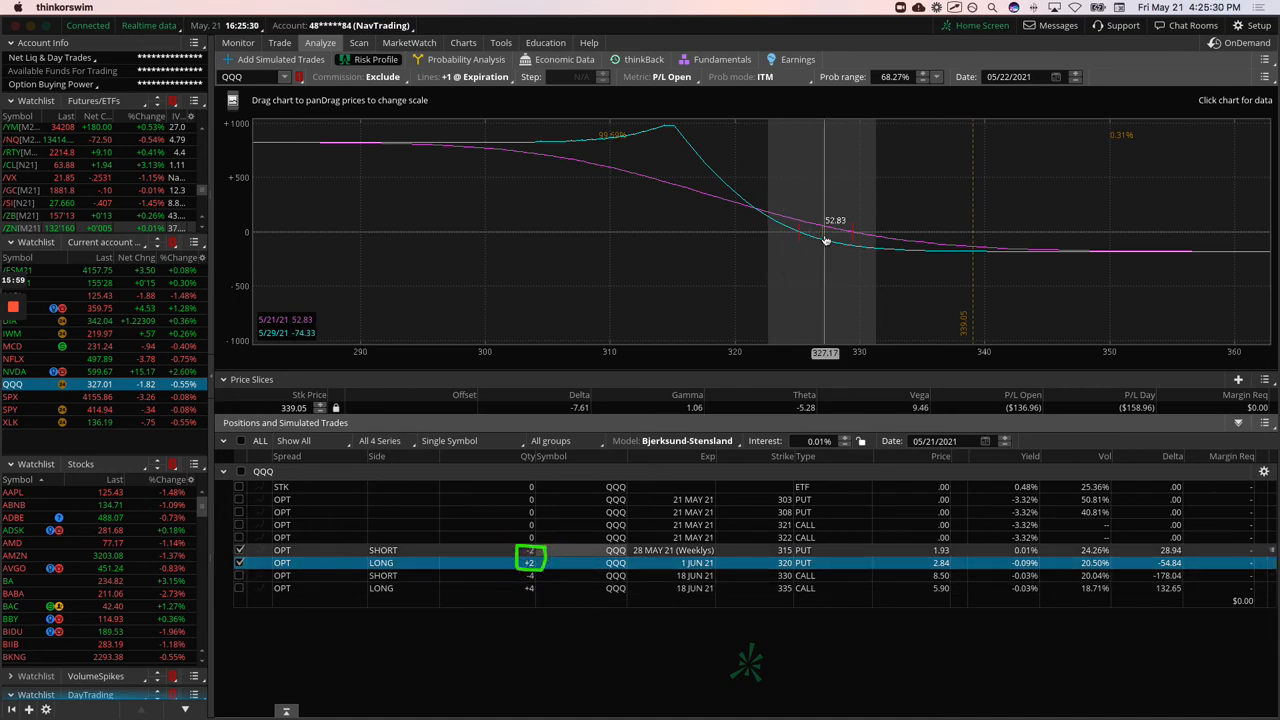
{"action": "mouse_move", "coordinate": [736, 215]}
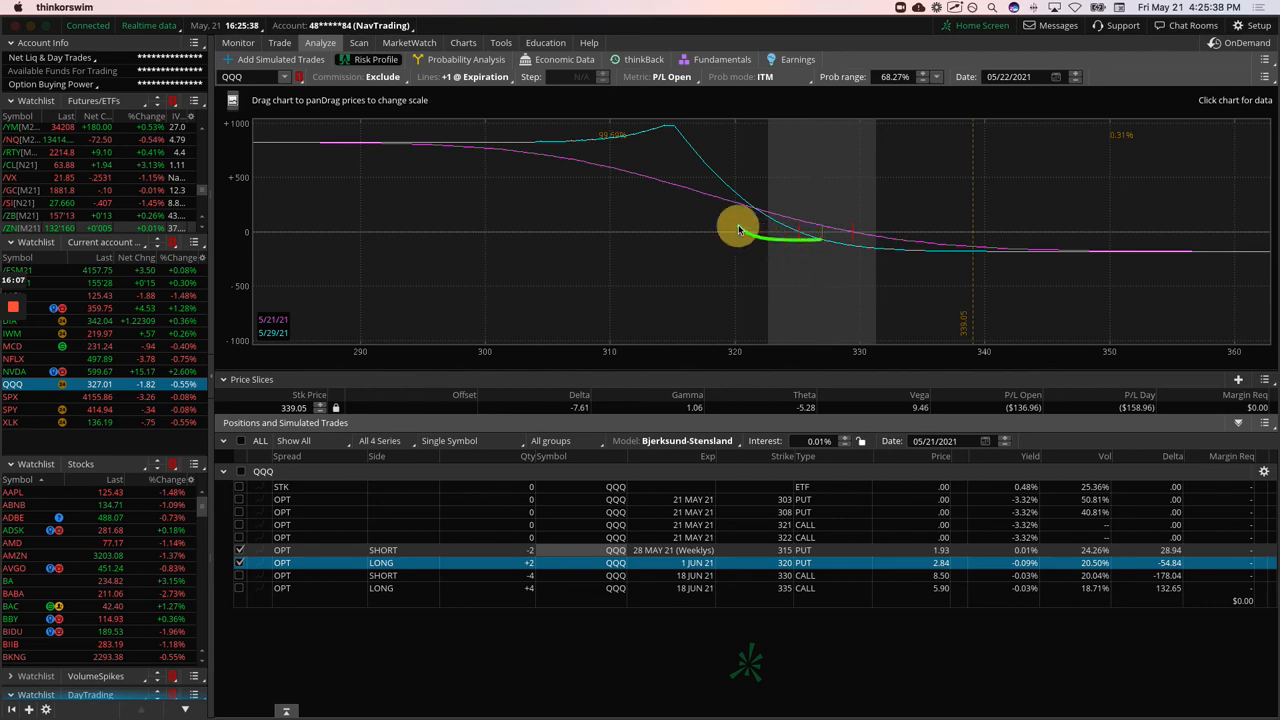
{"action": "left_click", "coordinate": [463, 42]}
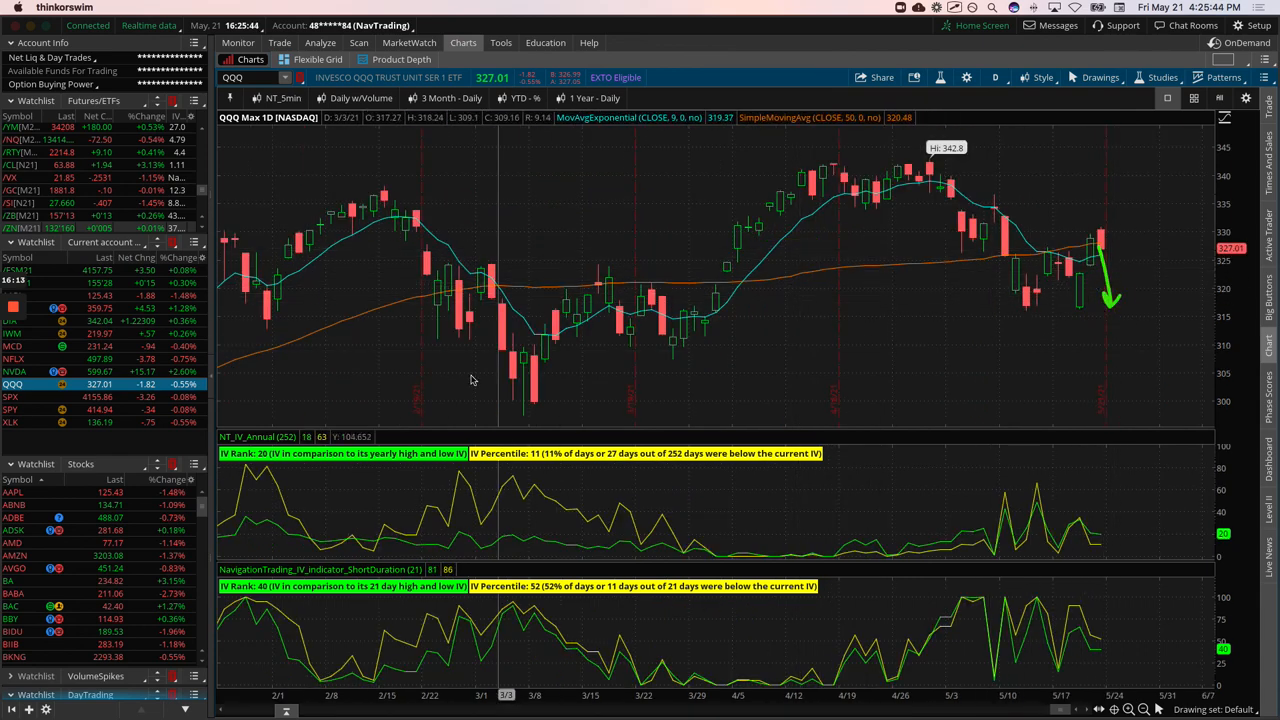
{"action": "left_click", "coordinate": [320, 42]}
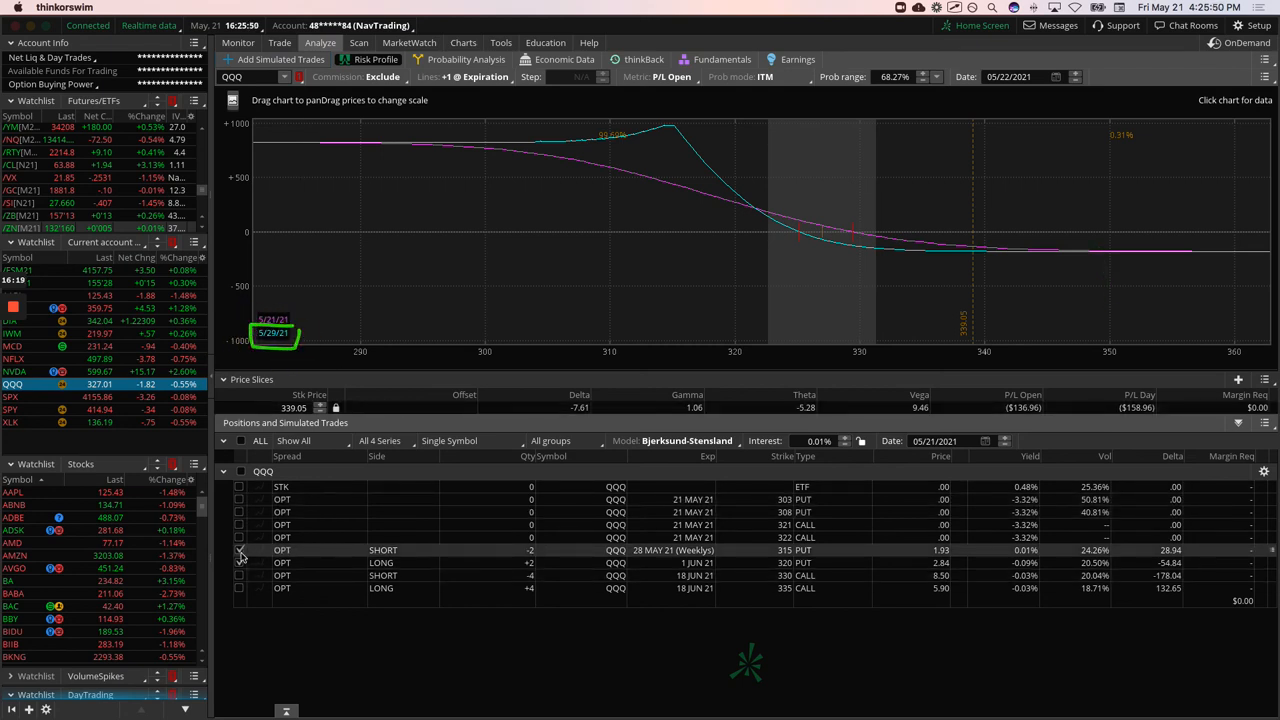
{"action": "left_click", "coordinate": [240, 563]}
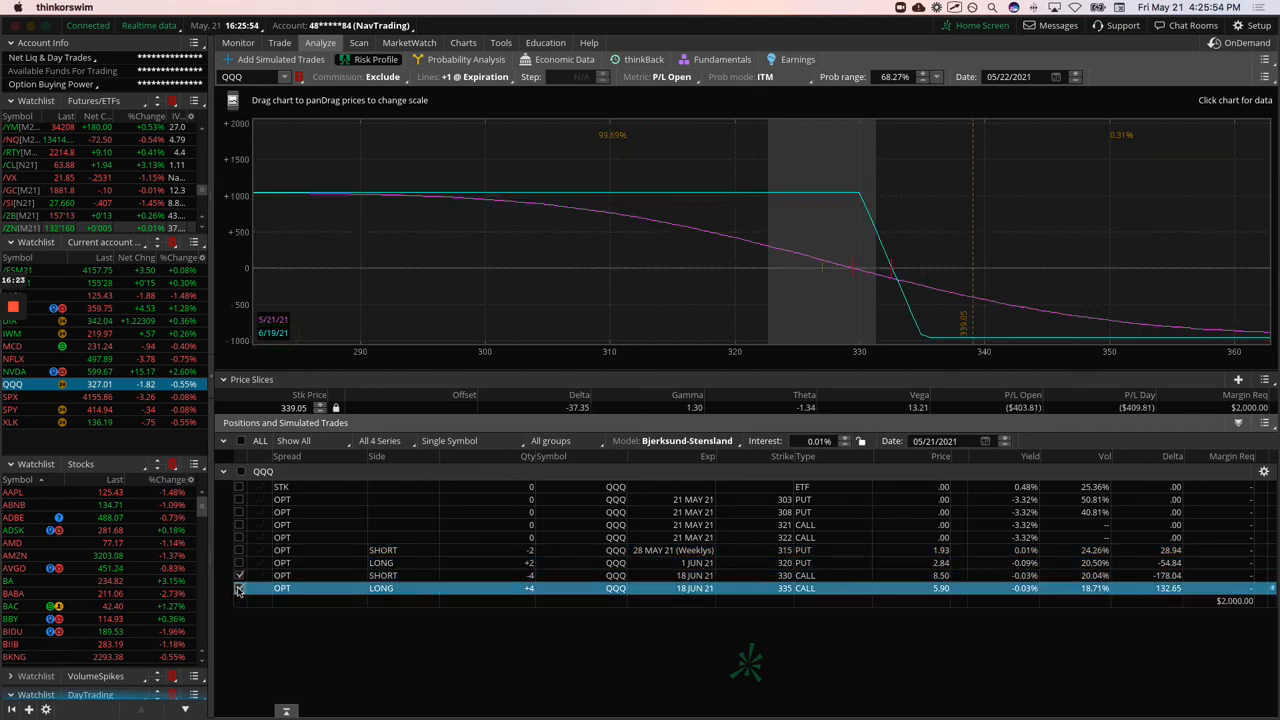
{"action": "mouse_move", "coordinate": [824, 275]}
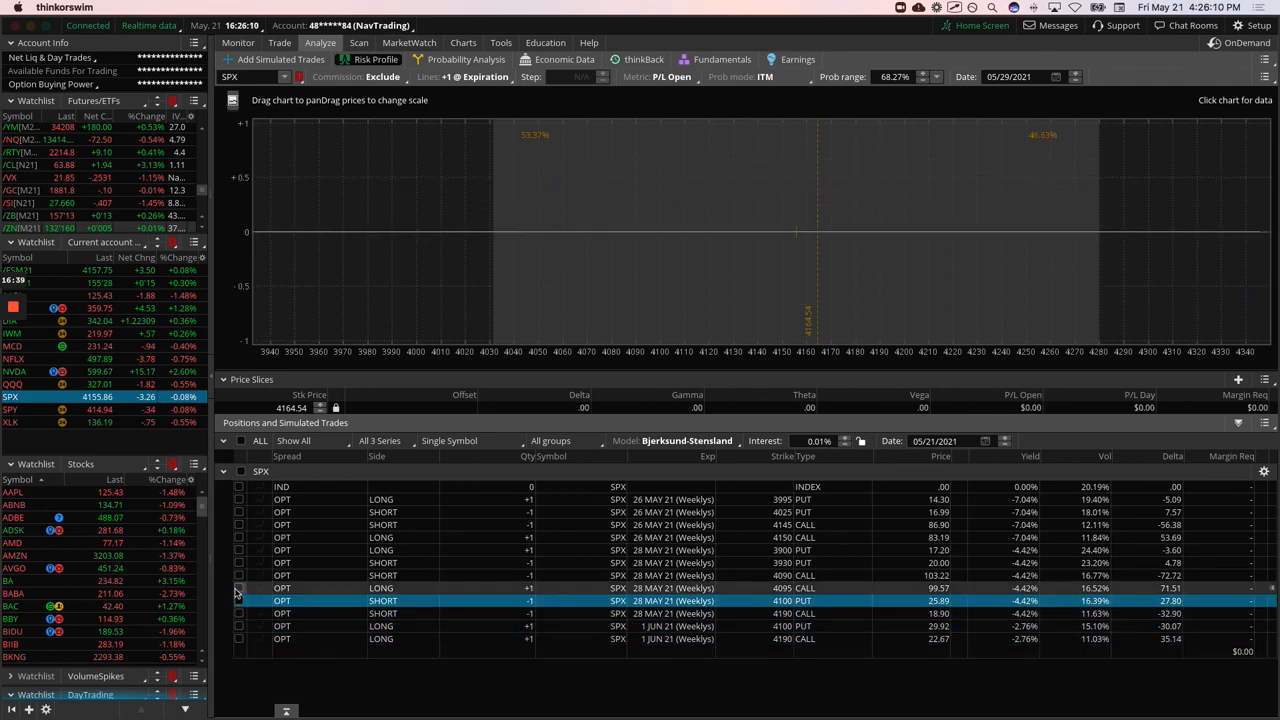
Profile the SPX 28 May and 26 May spread legs, then load the XLK positions
{"action": "left_click", "coordinate": [239, 550]}
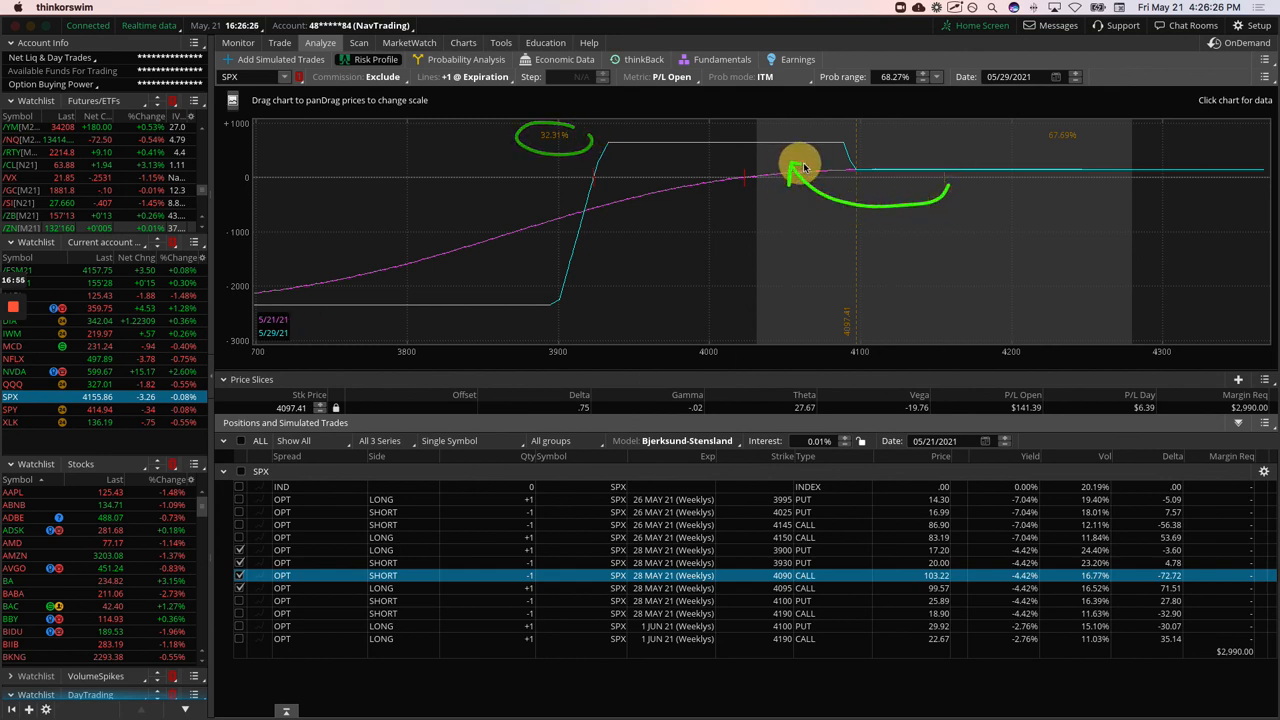
{"action": "mouse_move", "coordinate": [817, 200]}
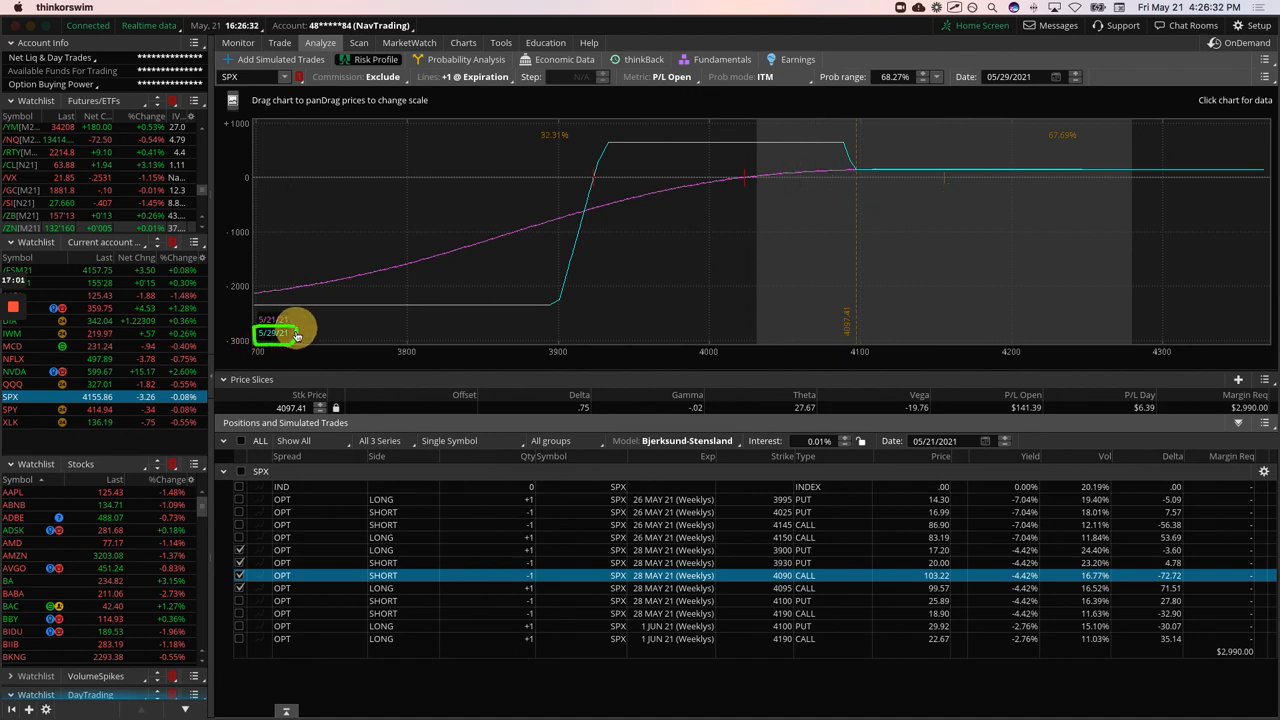
{"action": "left_click", "coordinate": [240, 562]}
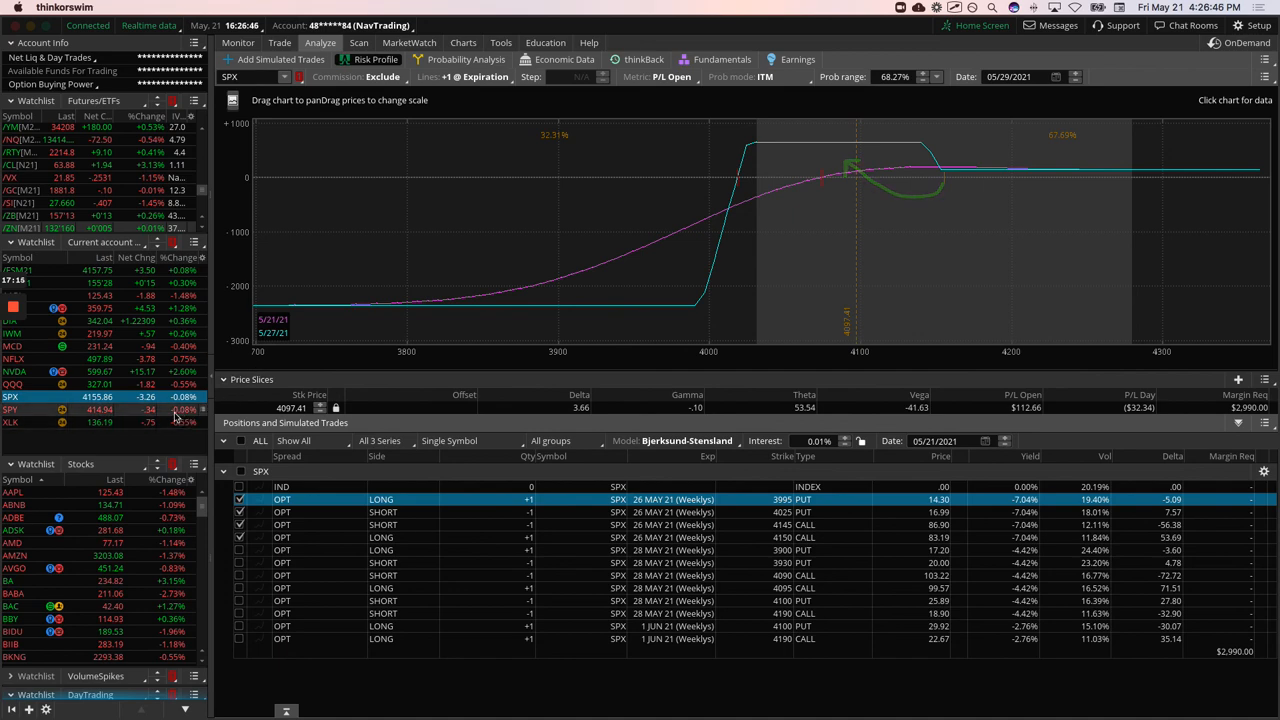
{"action": "left_click", "coordinate": [10, 422]}
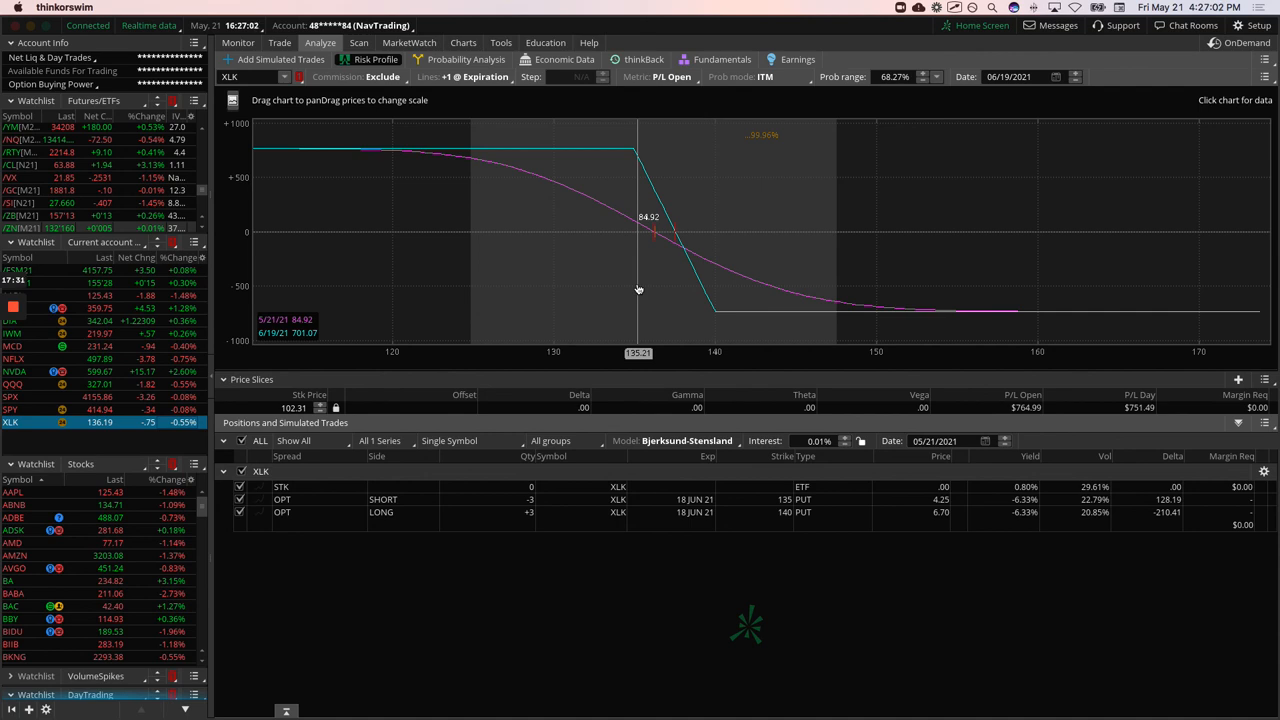
{"action": "mouse_move", "coordinate": [663, 294]}
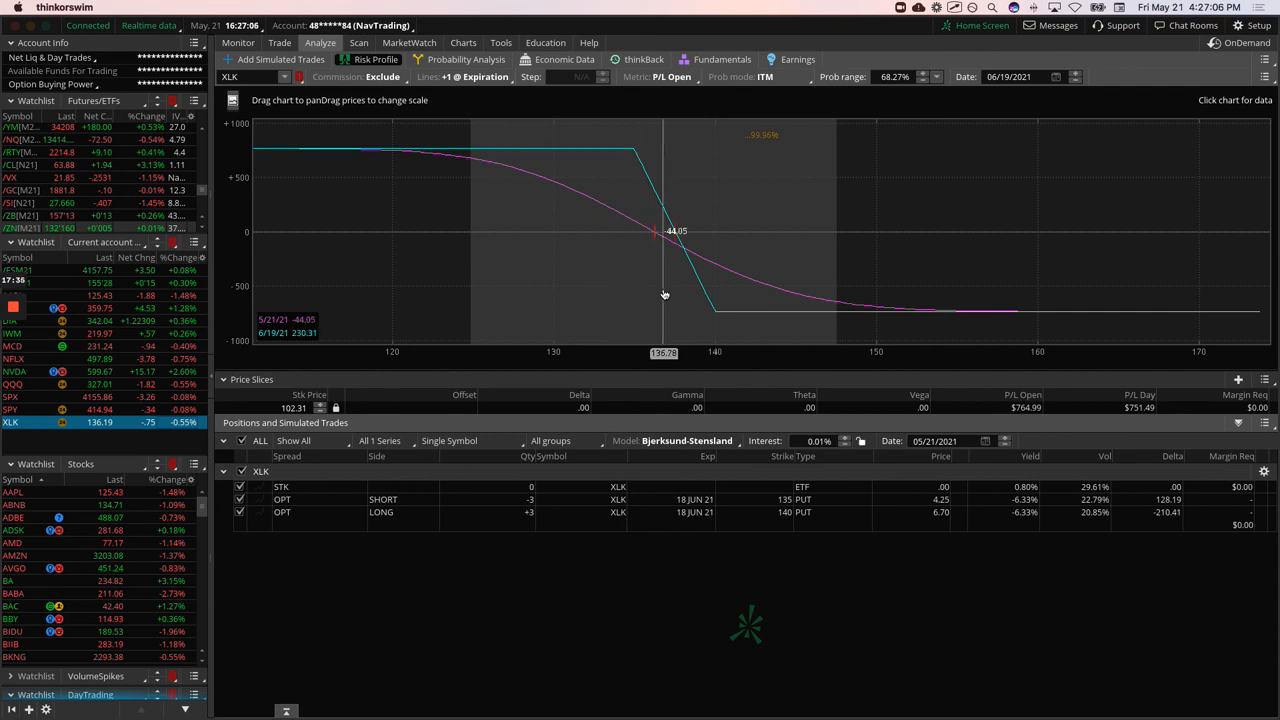